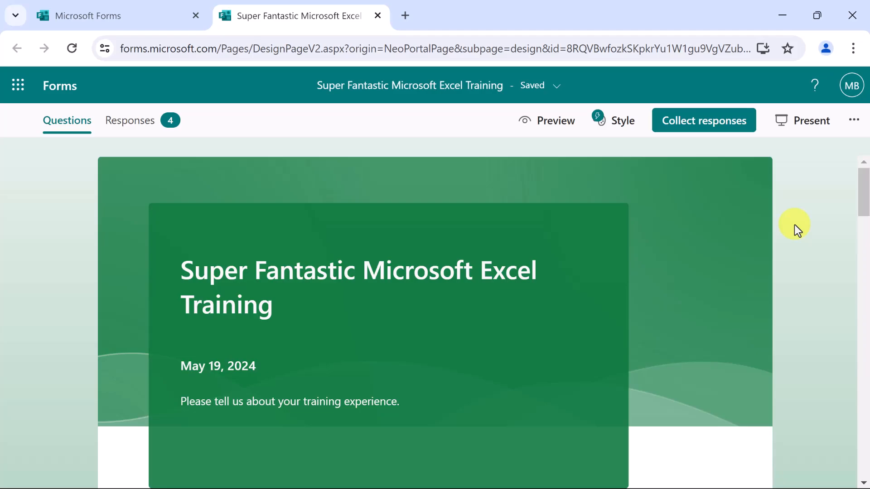
Browse the recommended question suggestions and view the location question's choices.
scroll(down, 3)
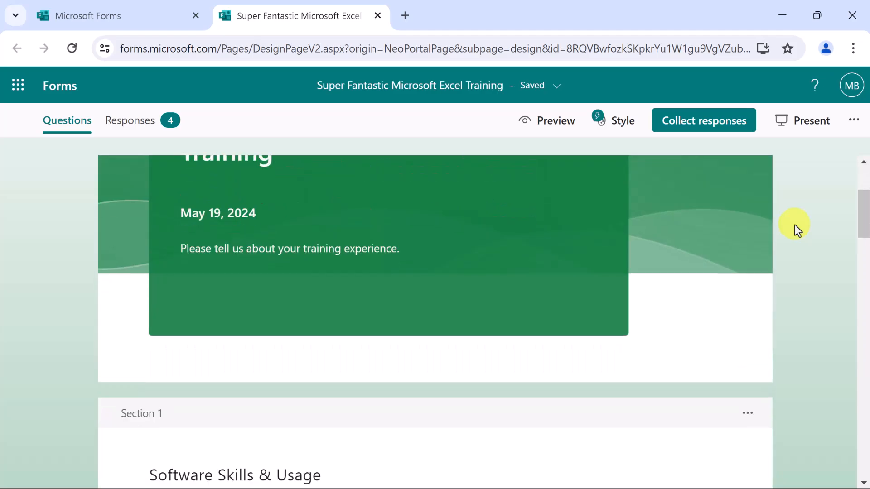
scroll(down, 3)
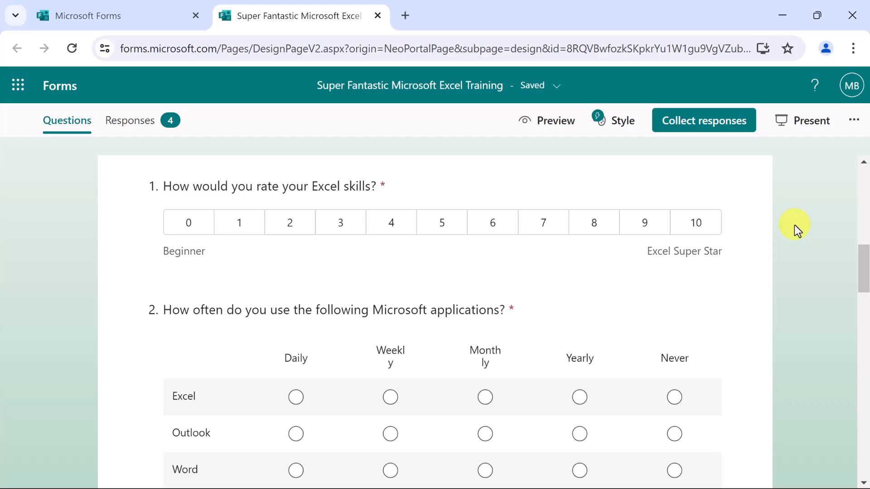
mouse_move(586, 183)
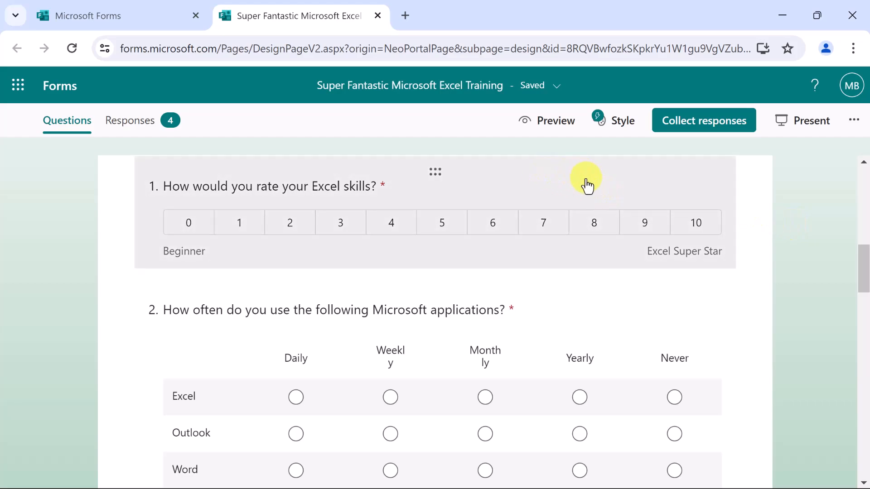
mouse_move(804, 187)
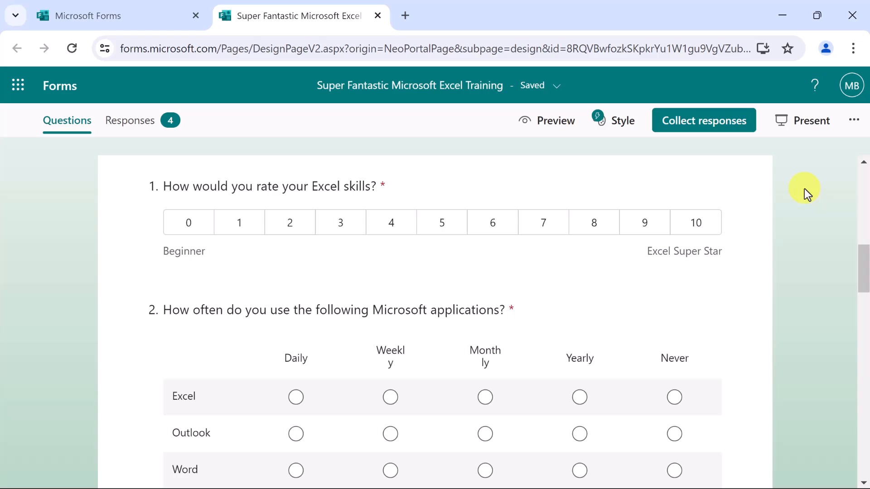
scroll(down, 3)
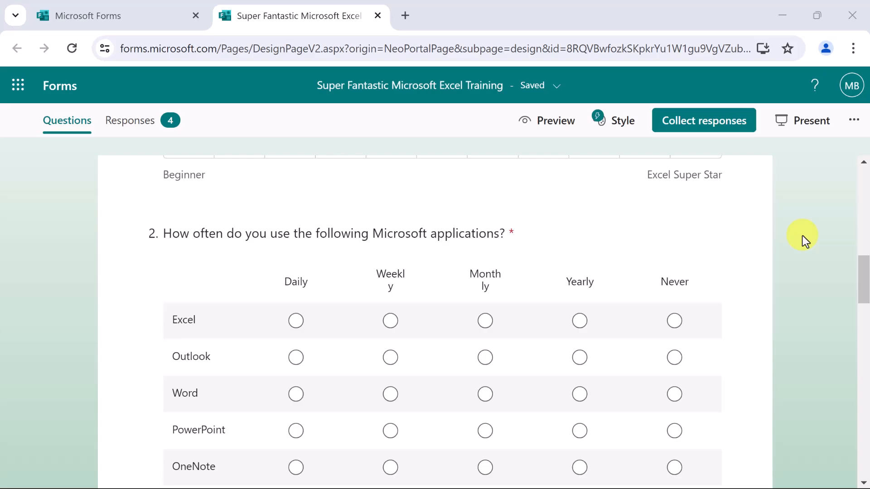
mouse_move(795, 249)
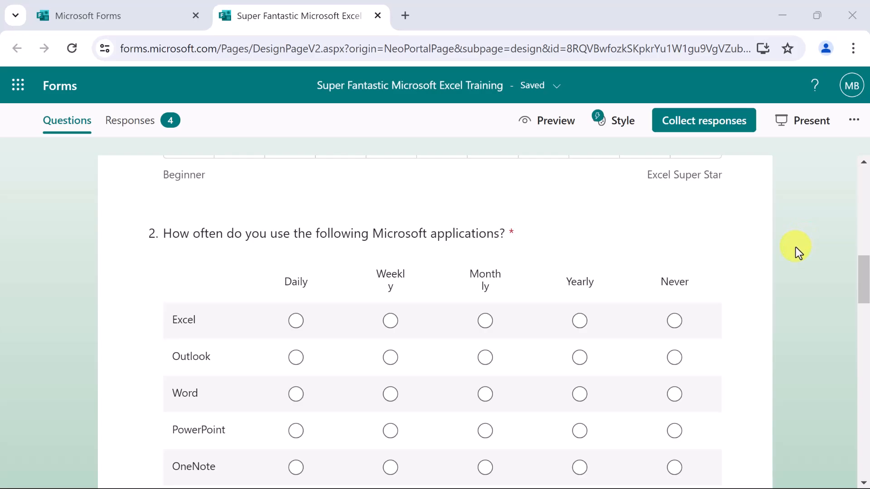
scroll(down, 3)
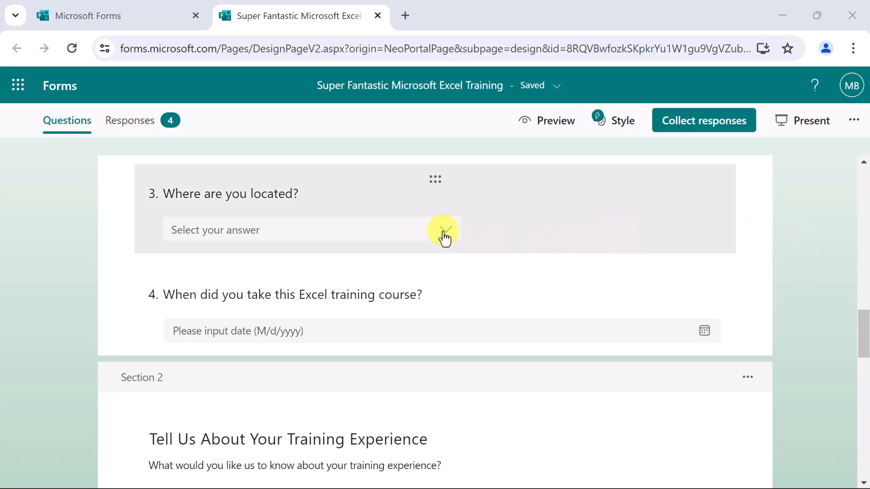
click(445, 229)
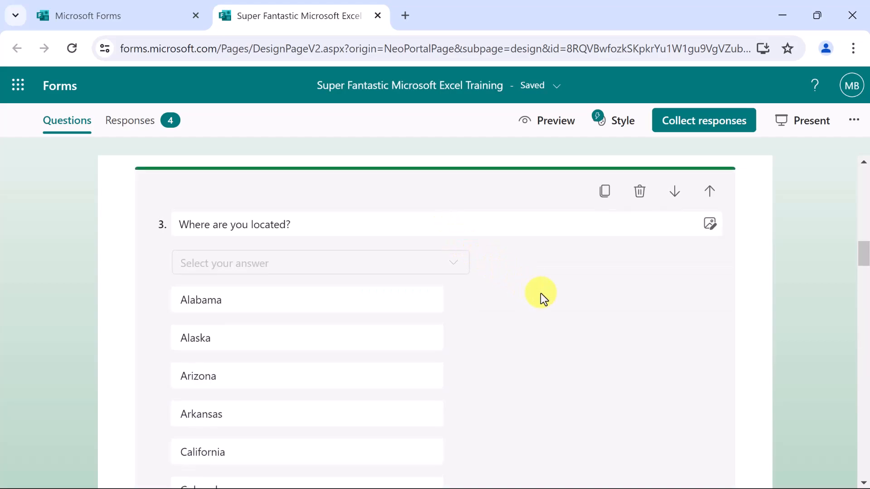
scroll(down, 3)
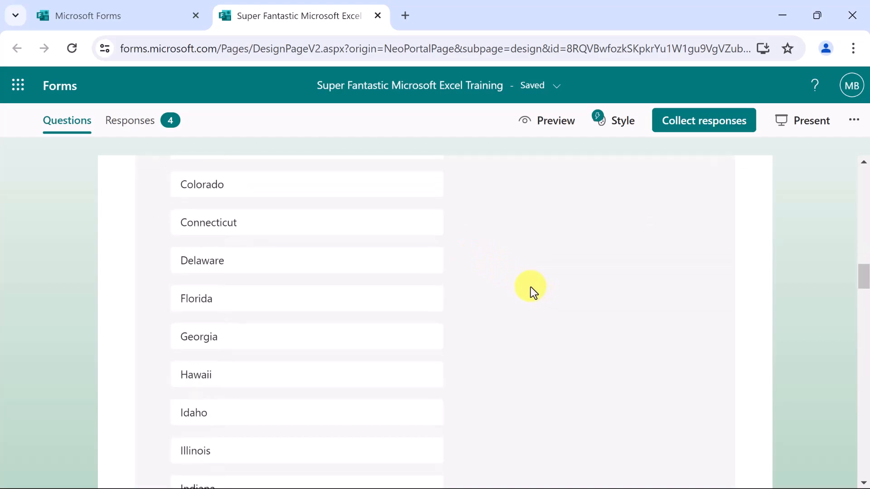
scroll(up, 3)
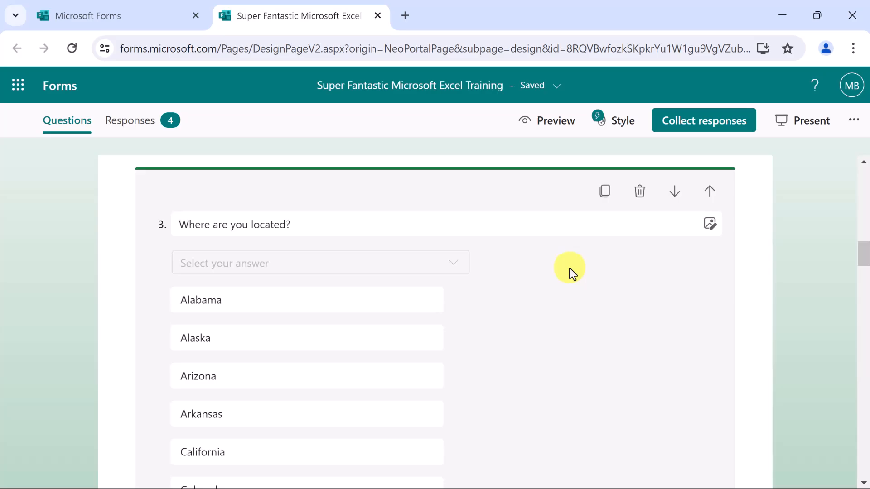
scroll(down, 3)
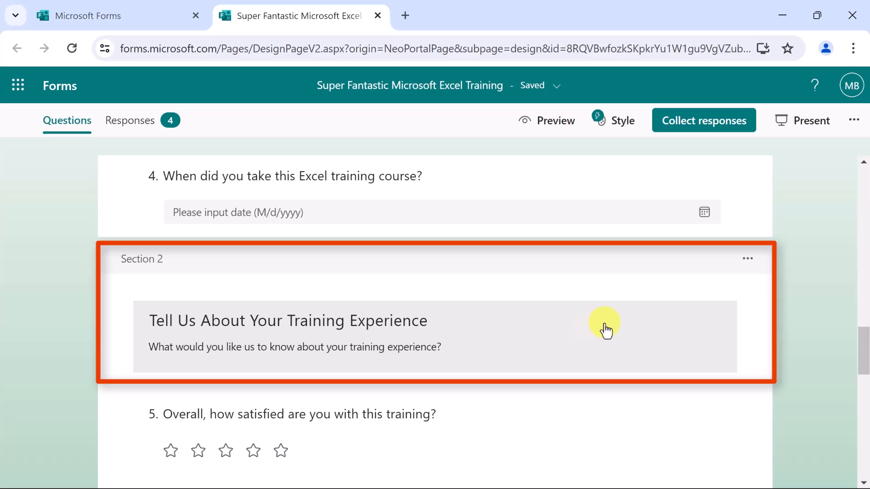
Scroll past the remaining suggestions and close the Excel training form's tab.
scroll(up, 3)
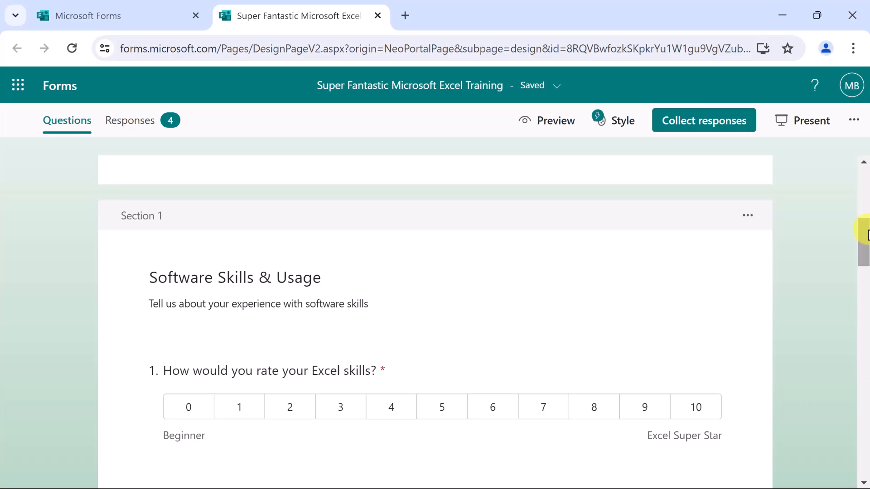
scroll(down, 3)
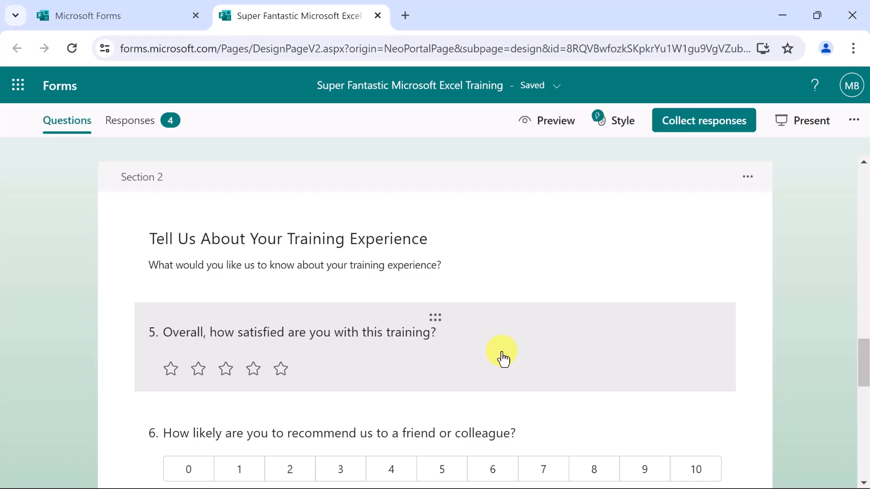
scroll(down, 3)
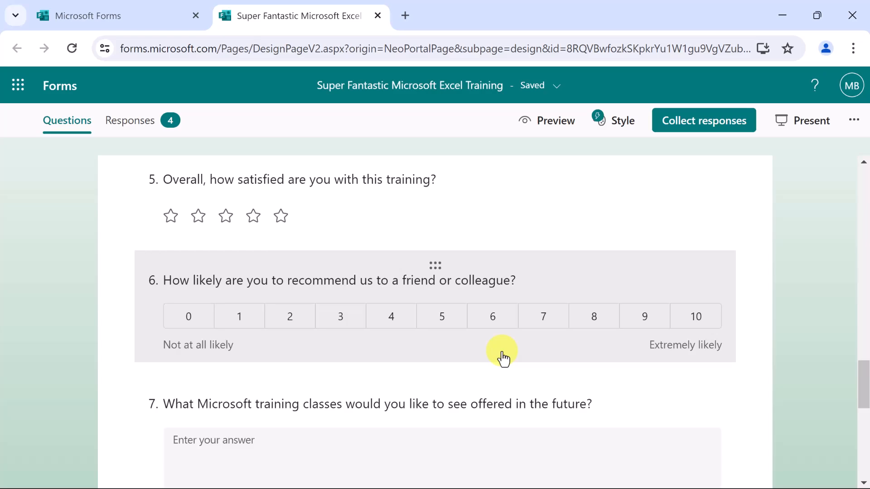
scroll(down, 3)
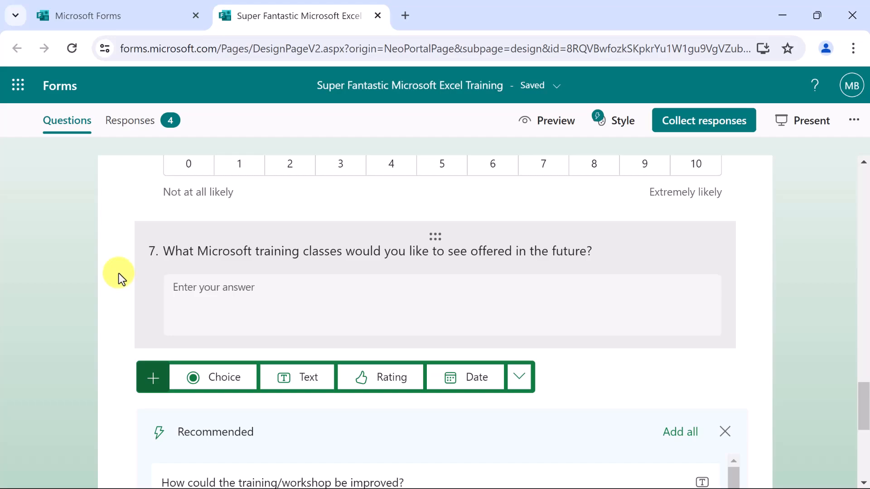
mouse_move(114, 271)
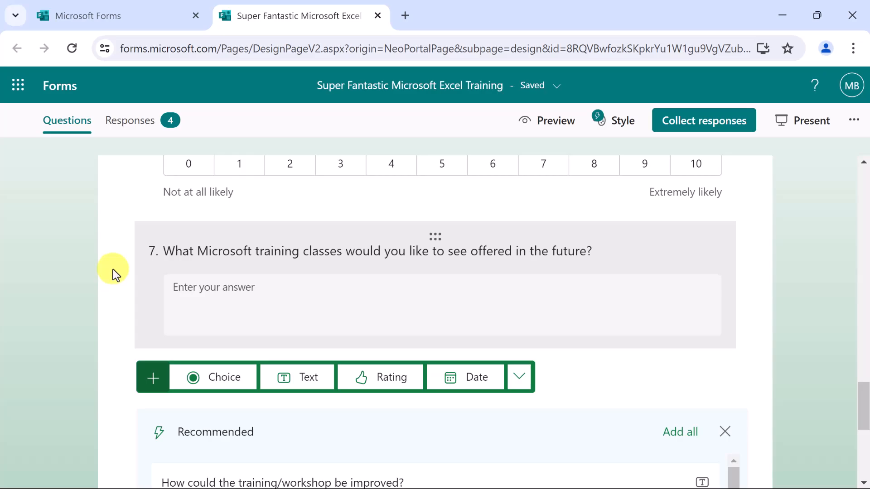
scroll(down, 3)
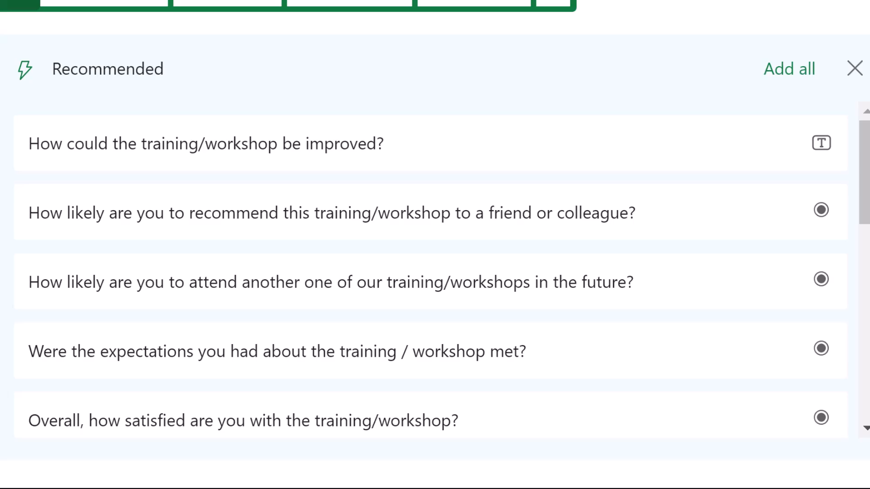
scroll(down, 3)
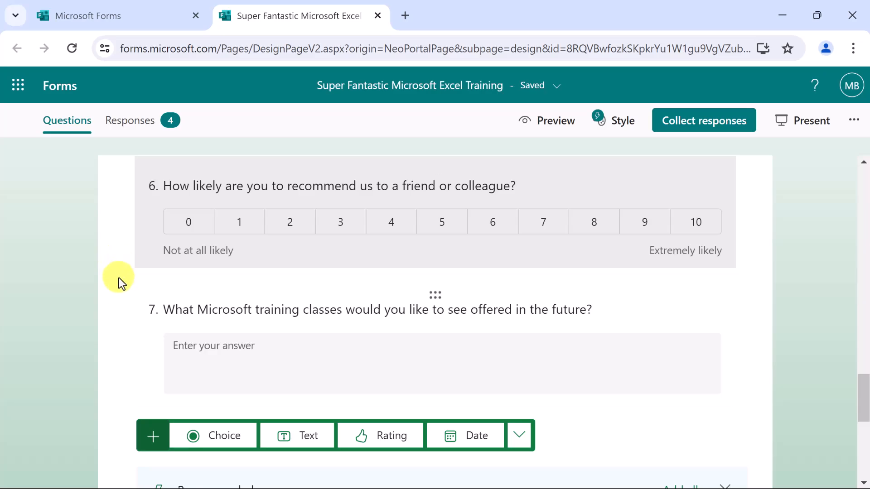
mouse_move(78, 276)
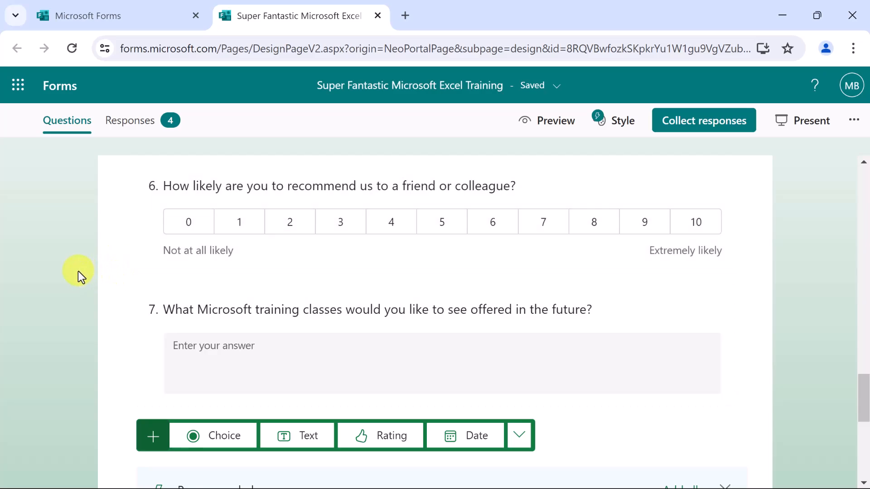
click(377, 16)
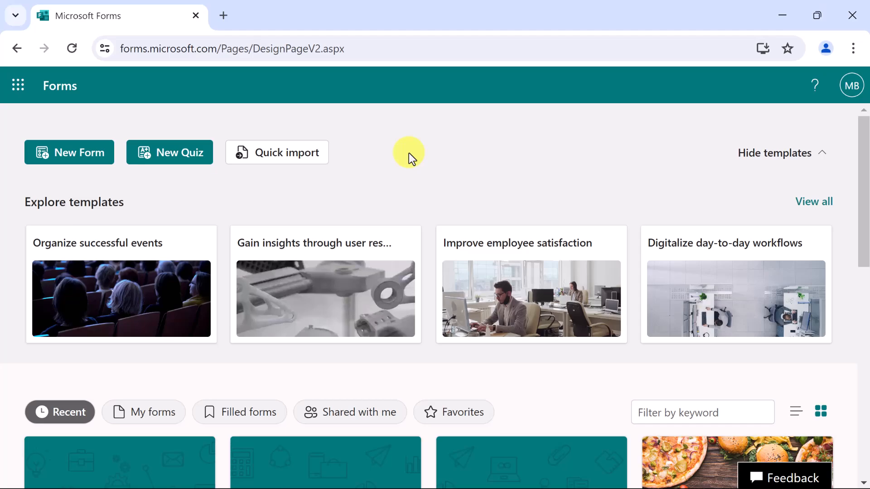
mouse_move(68, 152)
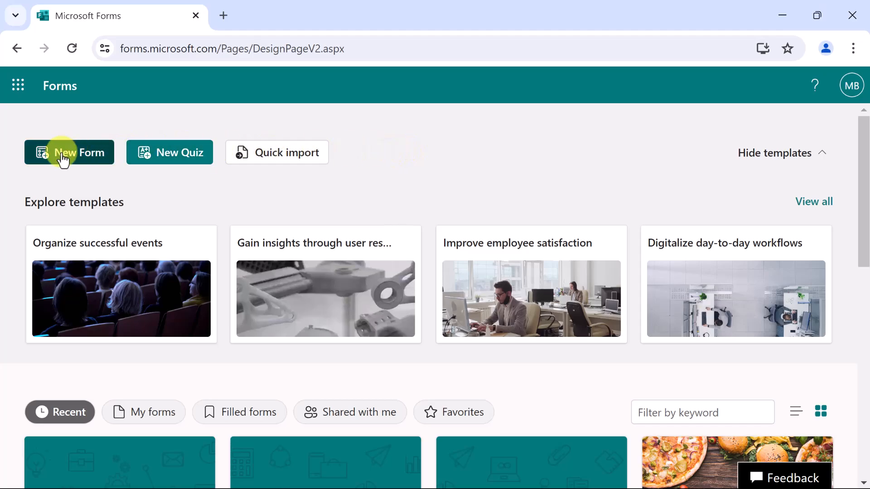
Start a new blank form for the Super Fantastic Microsoft Excel Training survey.
click(69, 152)
text(Please tell us about your training experience)
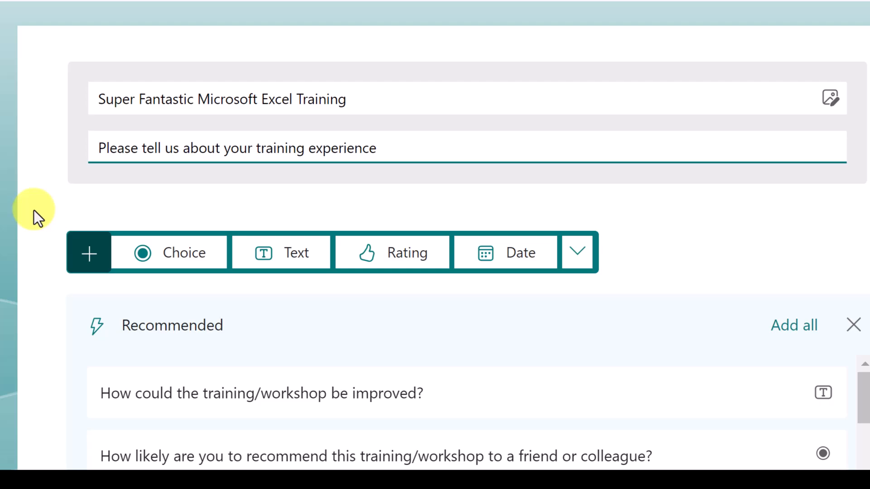
Add 'How would you rate your Excel skills?' scored 0–10, Beginner to Excel Super Star.
click(377, 148)
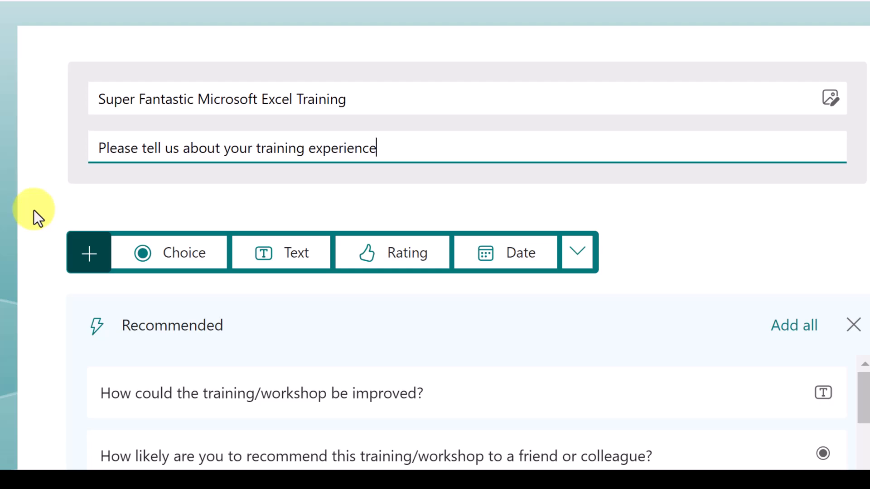
mouse_move(577, 252)
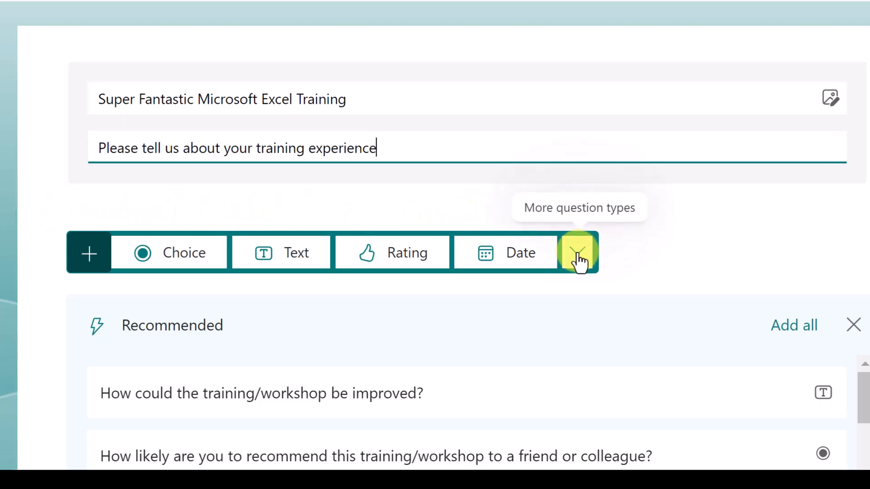
click(578, 252)
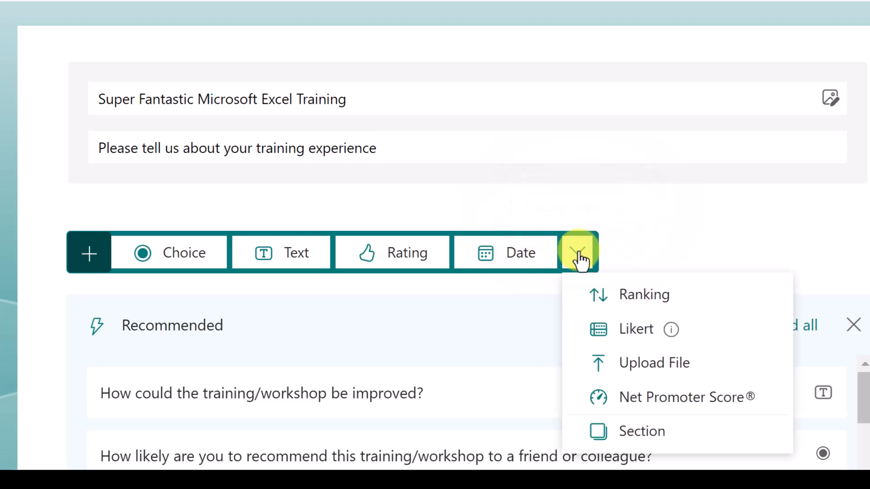
mouse_move(640, 398)
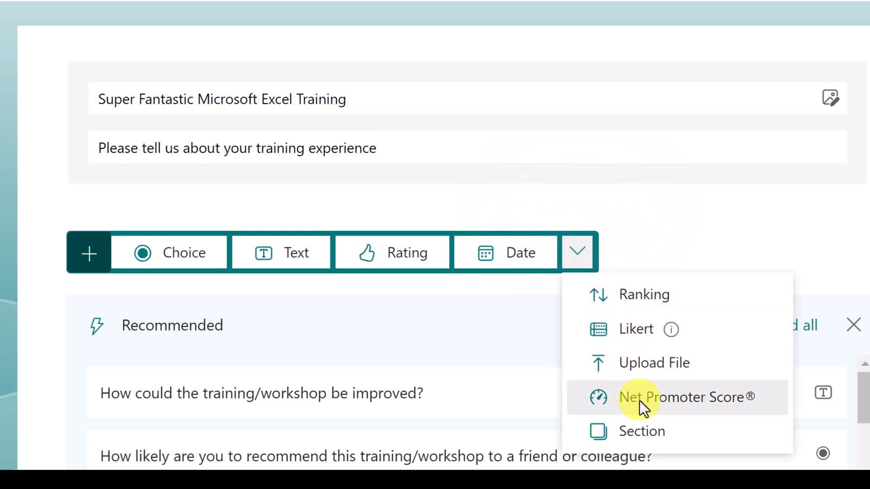
mouse_move(577, 383)
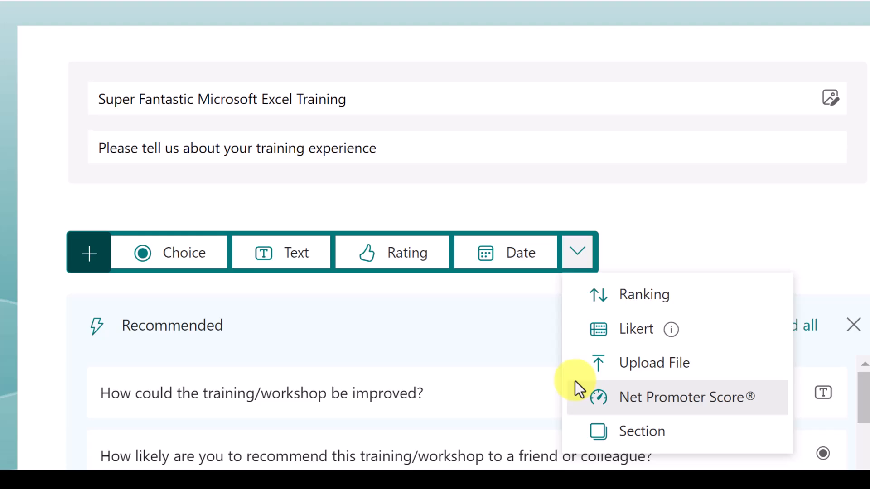
click(686, 397)
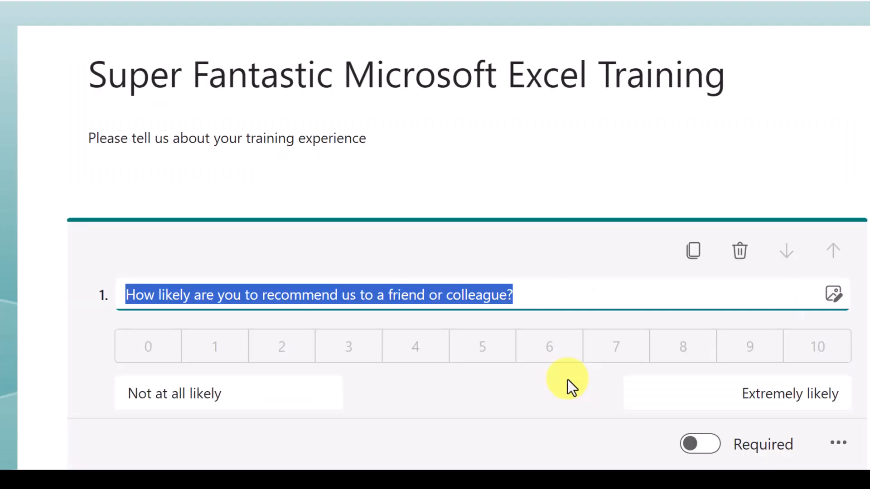
text(How would you rate your Excel skills?)
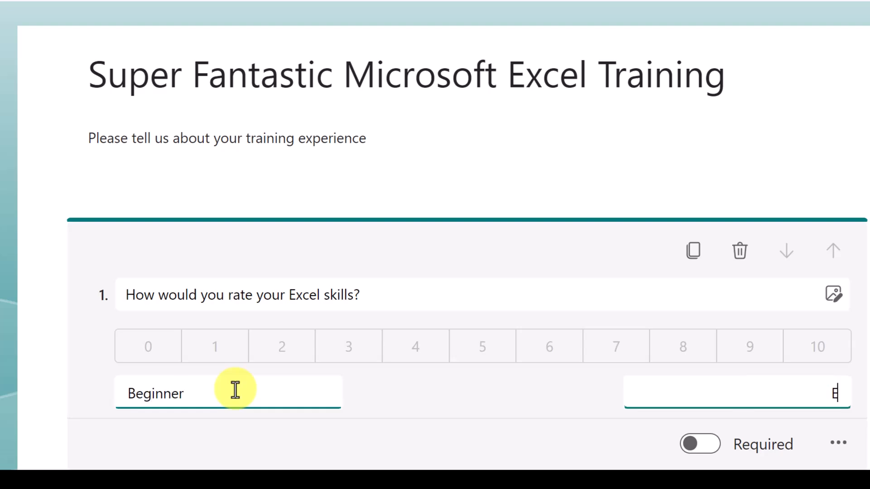
text(Excel Super Star)
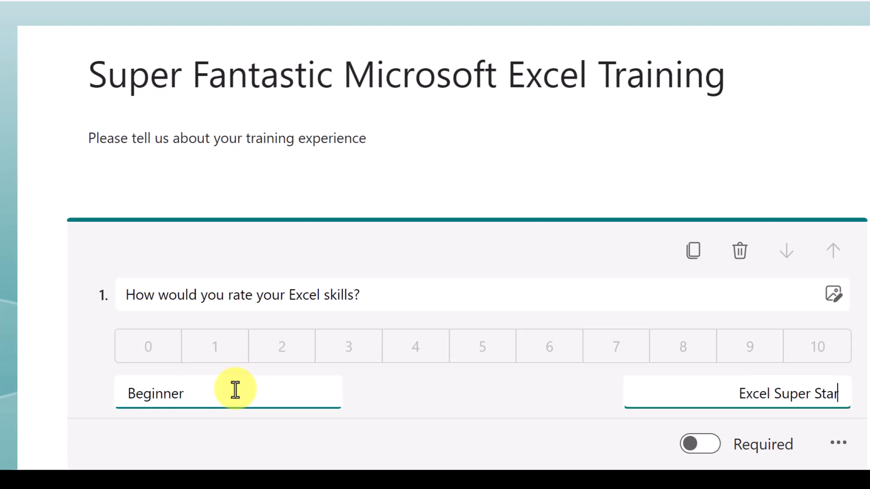
scroll(down, 3)
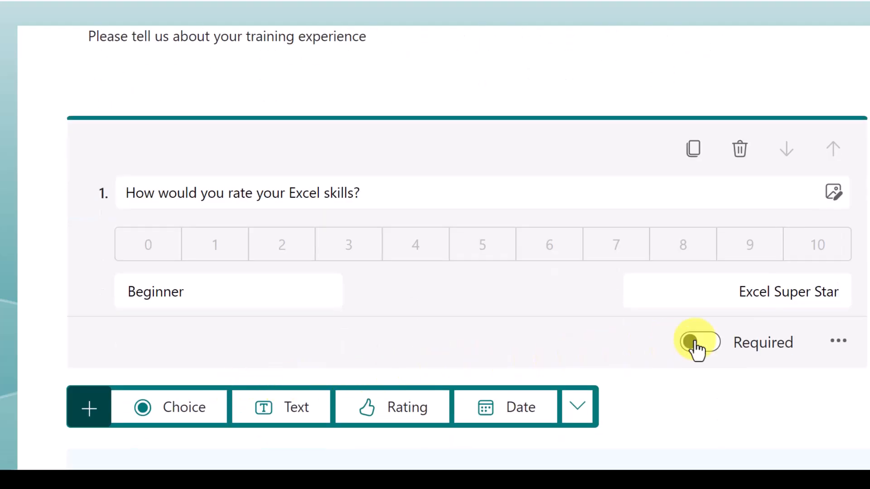
Make the Excel skills rating question required and view its Subtitle and branching options.
click(698, 342)
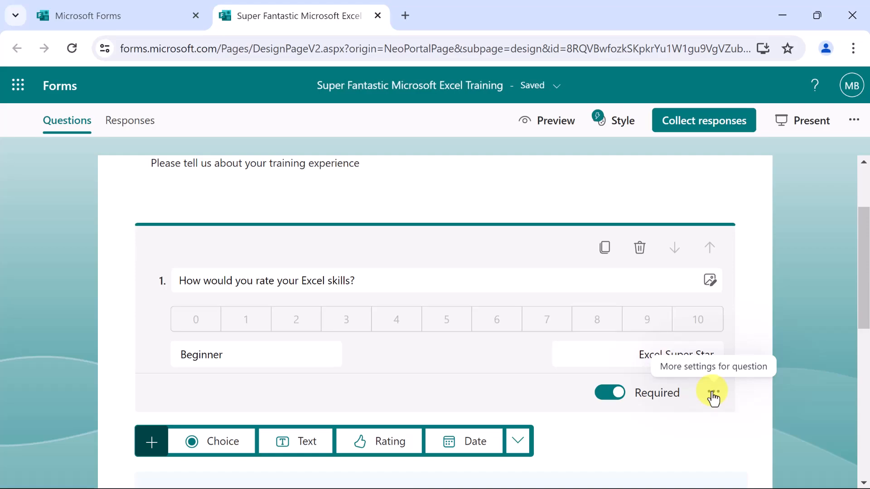
click(715, 393)
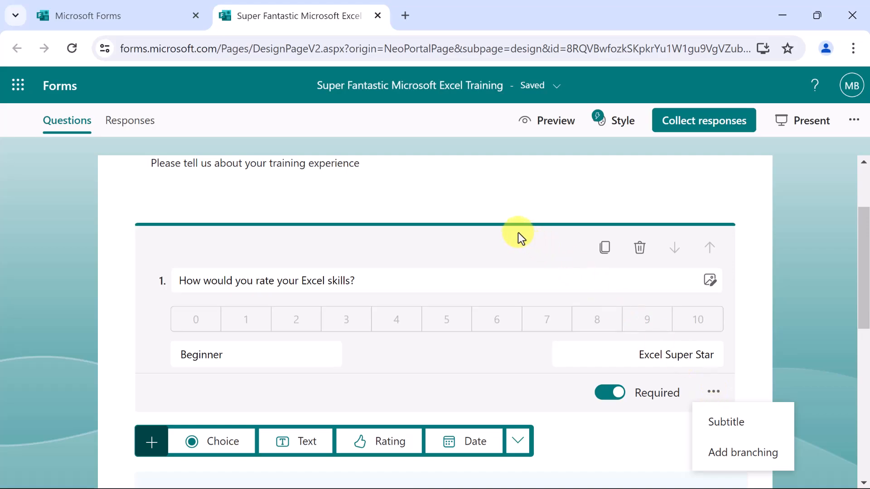
mouse_move(710, 280)
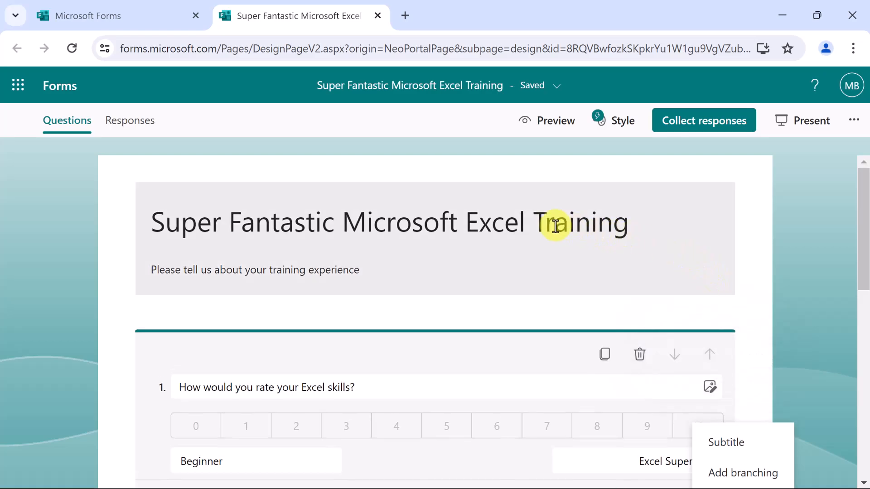
click(388, 222)
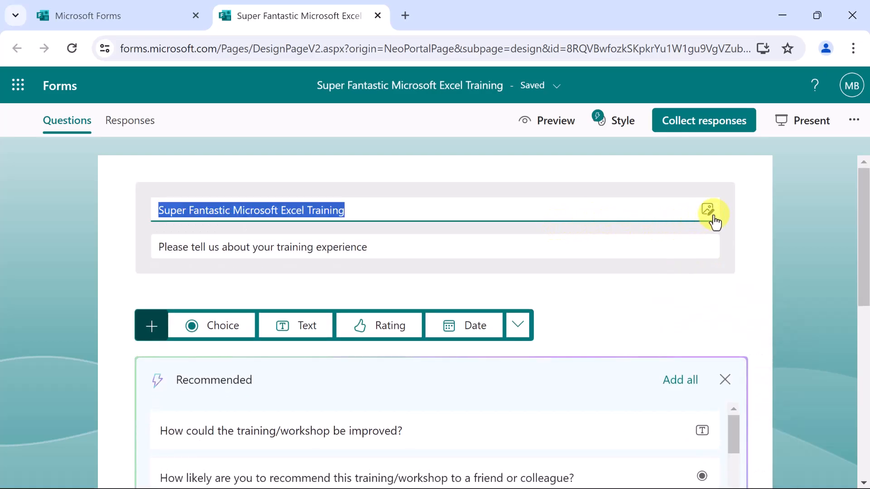
mouse_move(708, 212)
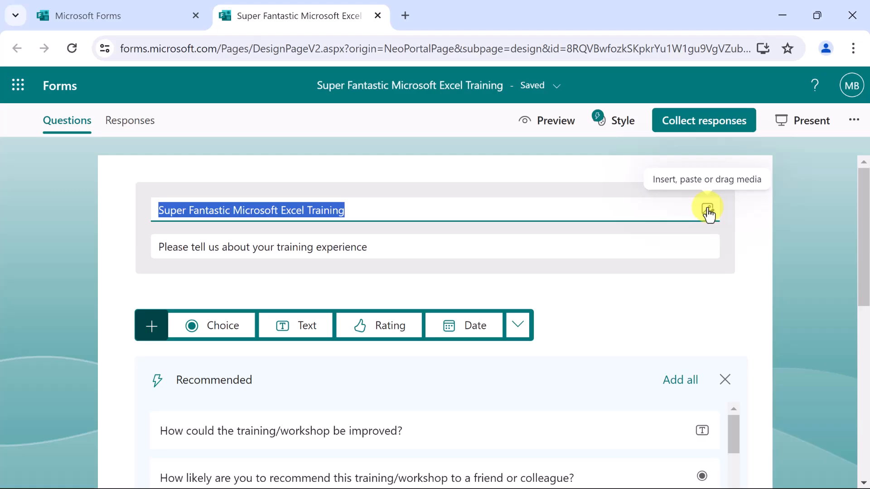
click(709, 212)
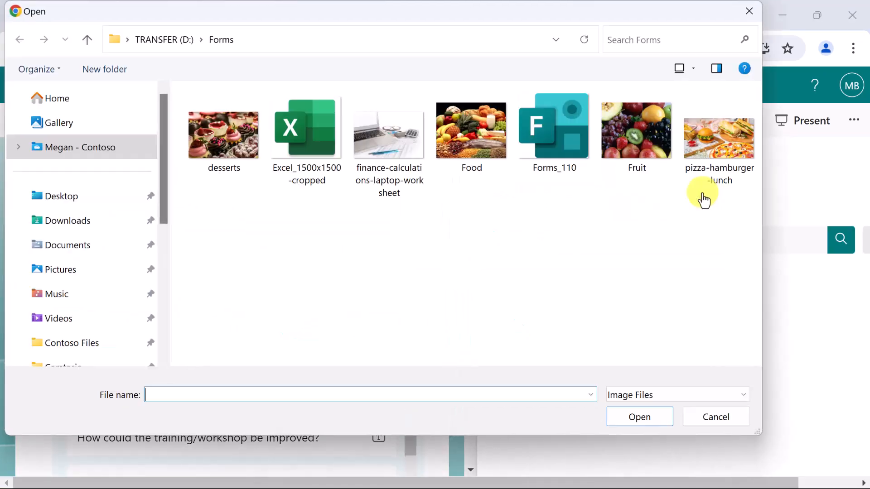
click(306, 128)
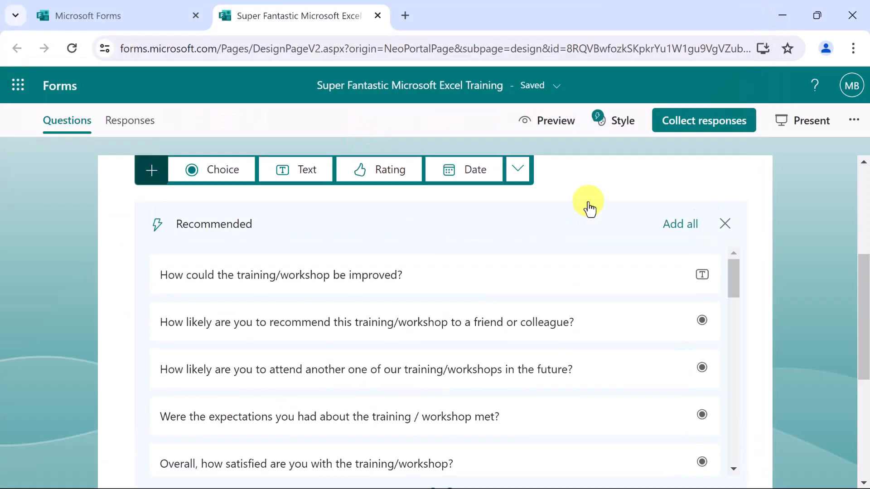
mouse_move(725, 223)
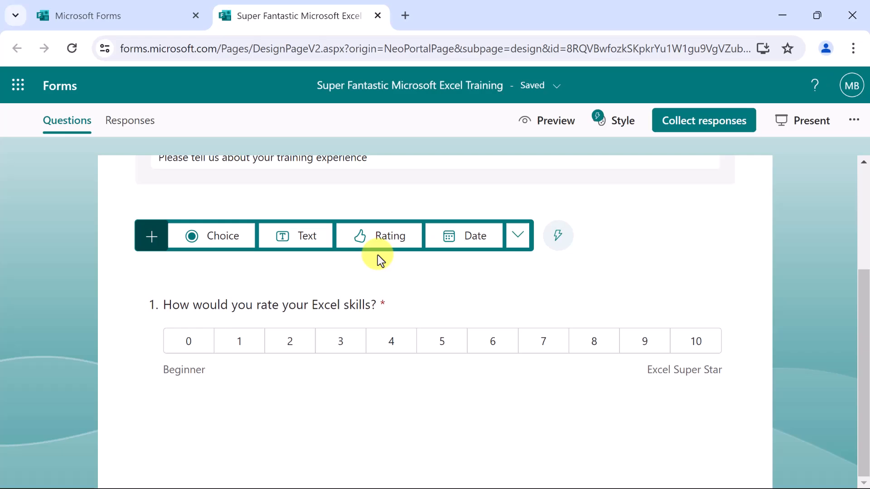
mouse_move(212, 236)
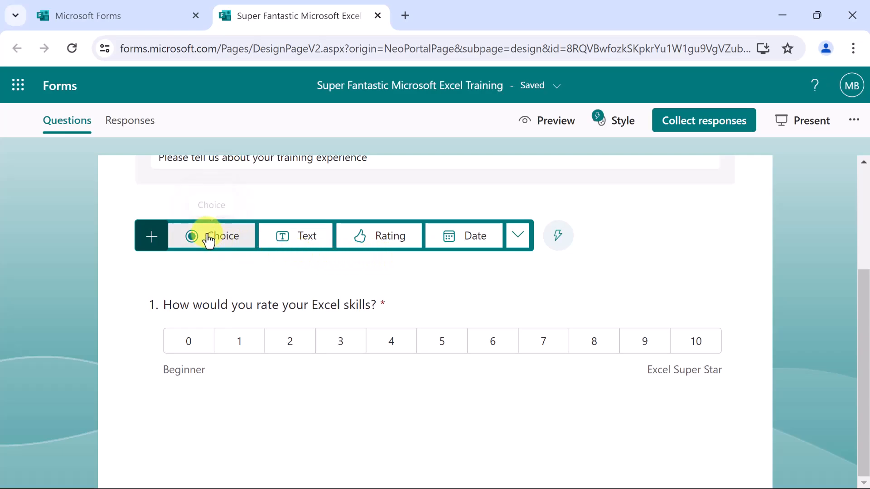
Add the choice question 'Where are you located?' shown as a drop-down list.
click(212, 236)
text(Where are you located?)
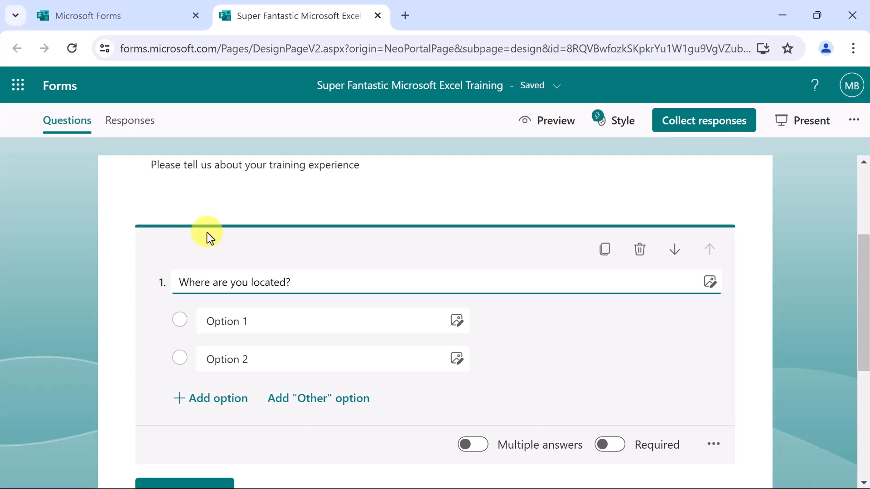
click(249, 282)
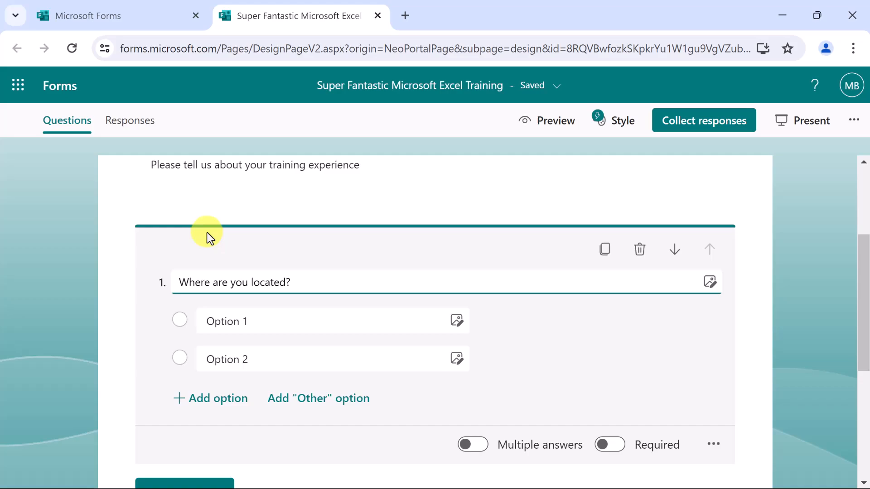
mouse_move(227, 230)
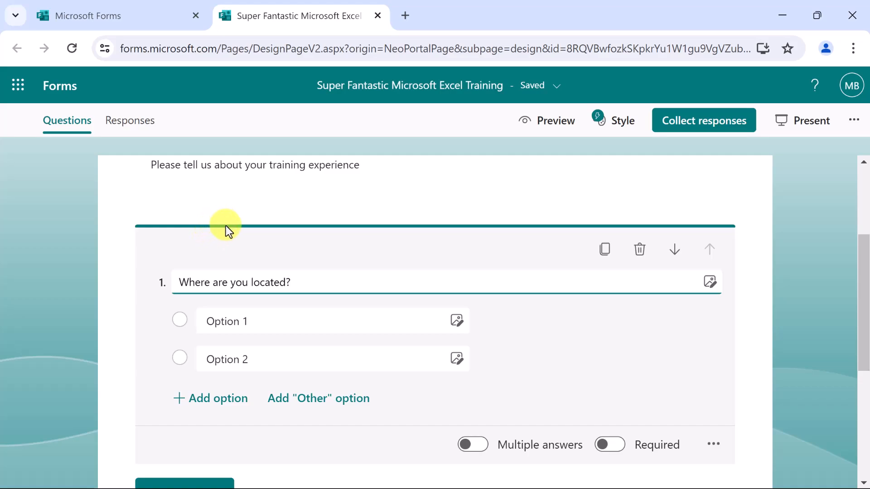
mouse_move(714, 444)
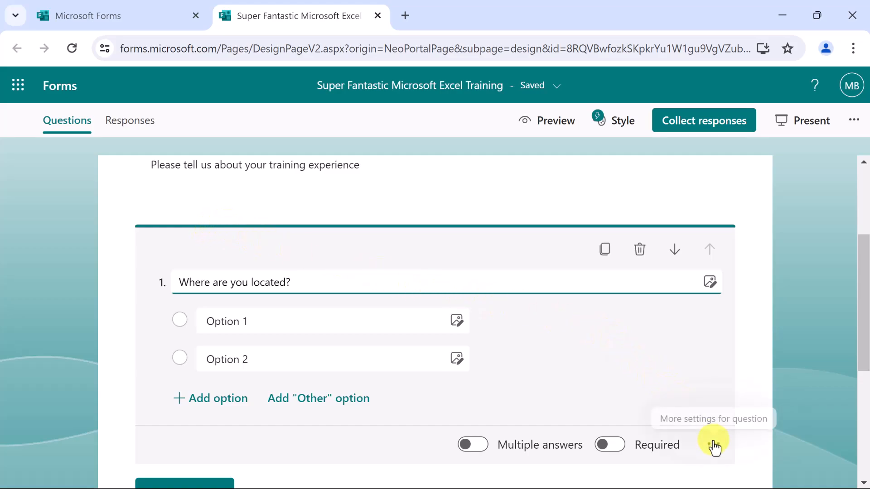
click(715, 445)
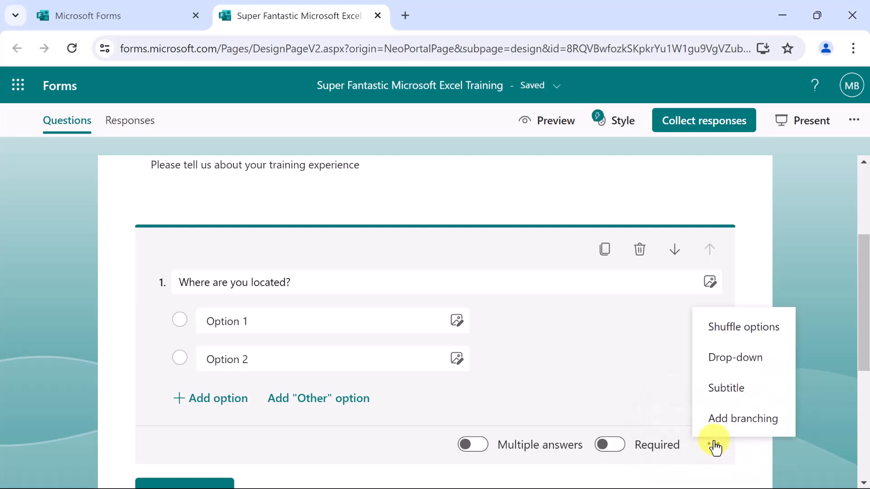
mouse_move(735, 357)
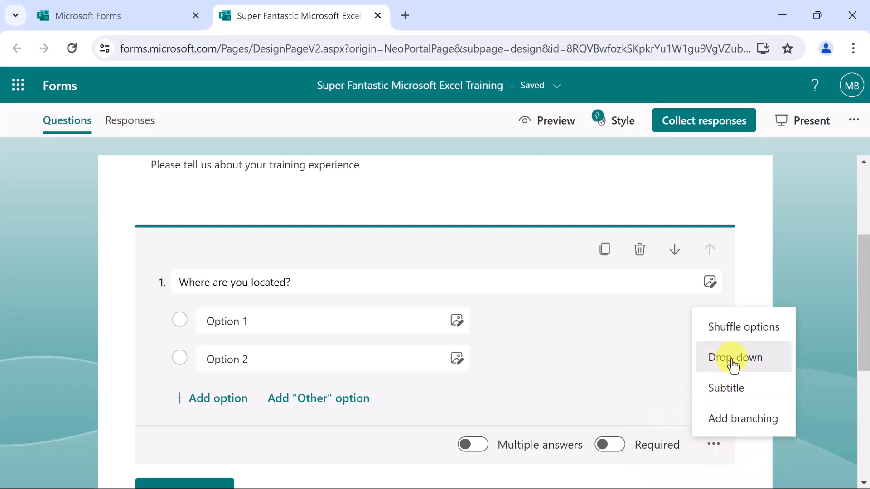
click(735, 357)
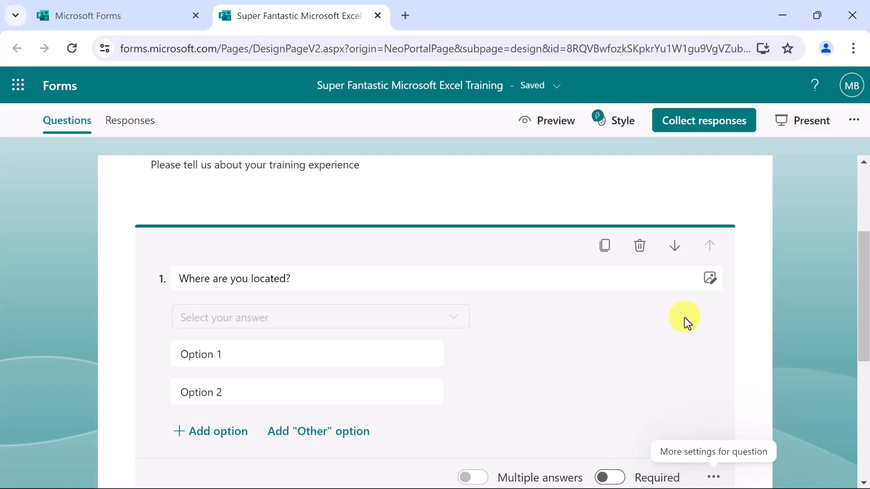
mouse_move(526, 294)
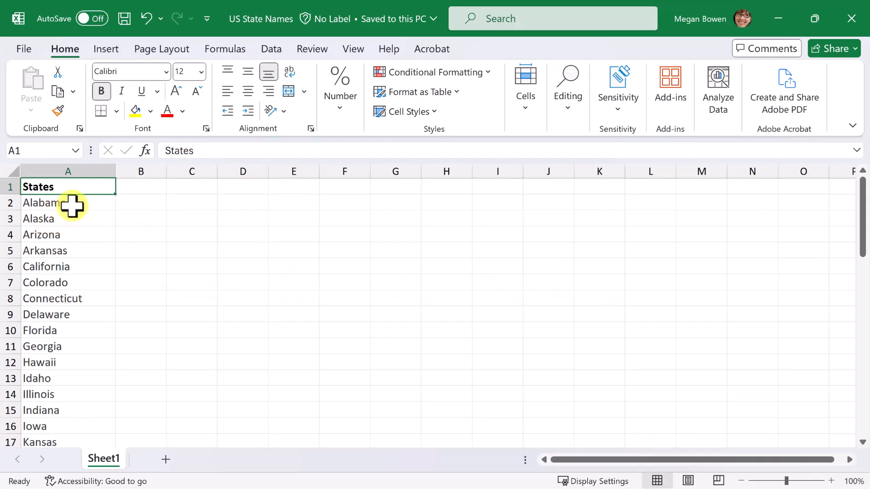
Copy Excel's state names from Alabama (A2) down to Wyoming and return to the form.
click(67, 203)
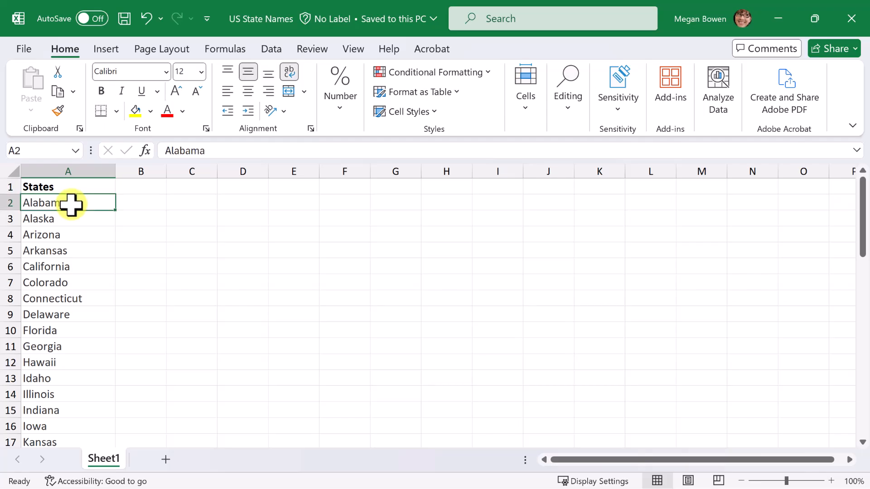
key(ctrl+shift+down)
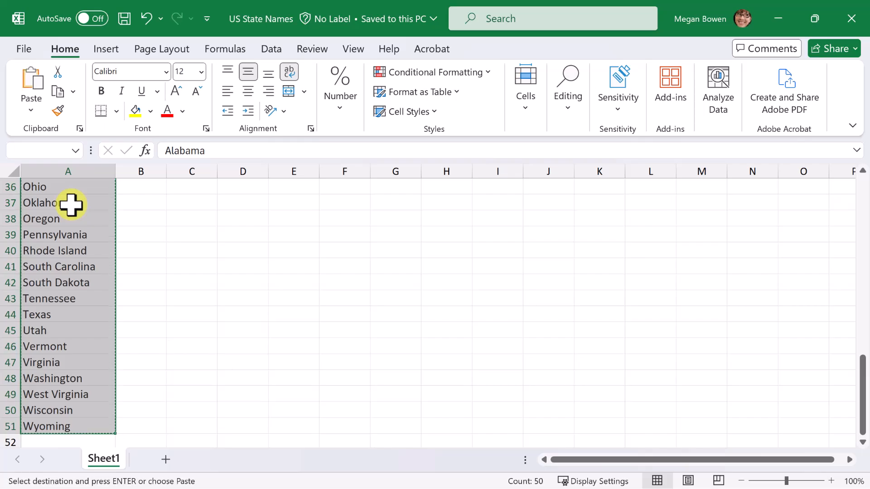
click(298, 15)
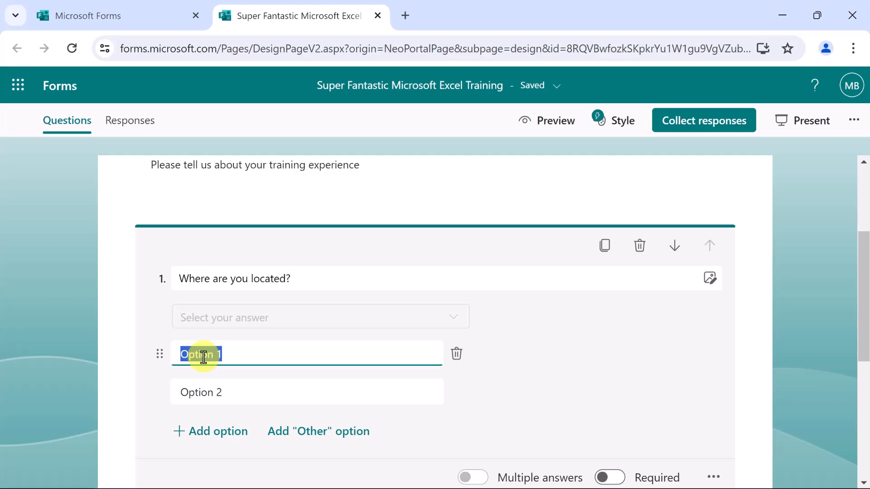
Paste the 50 states, Alabama through Wyoming, as the location drop-down's options.
text(Alabama)
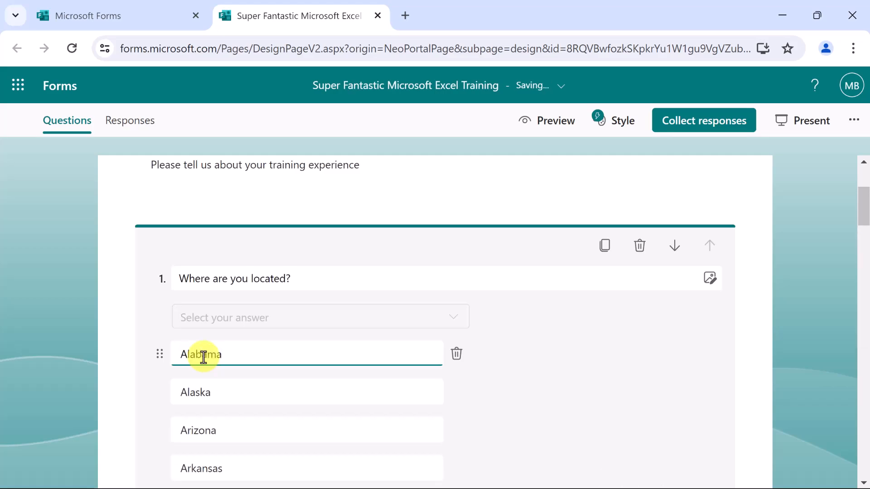
scroll(down, 3)
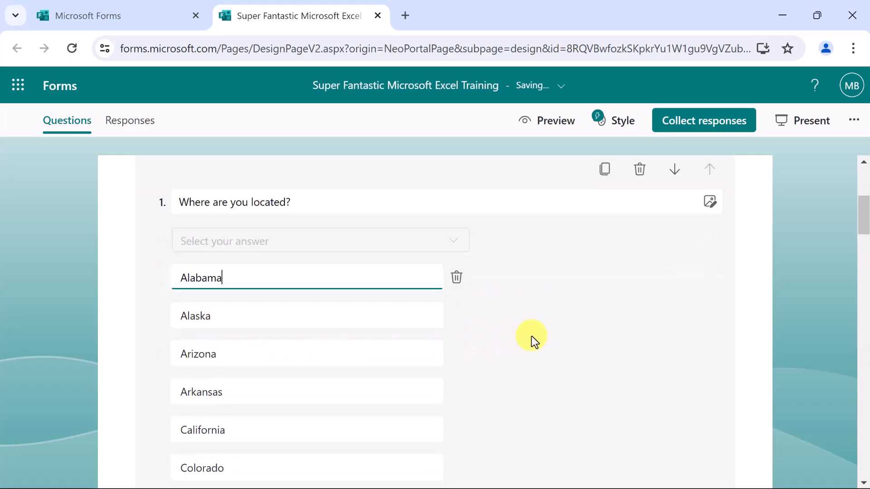
scroll(down, 3)
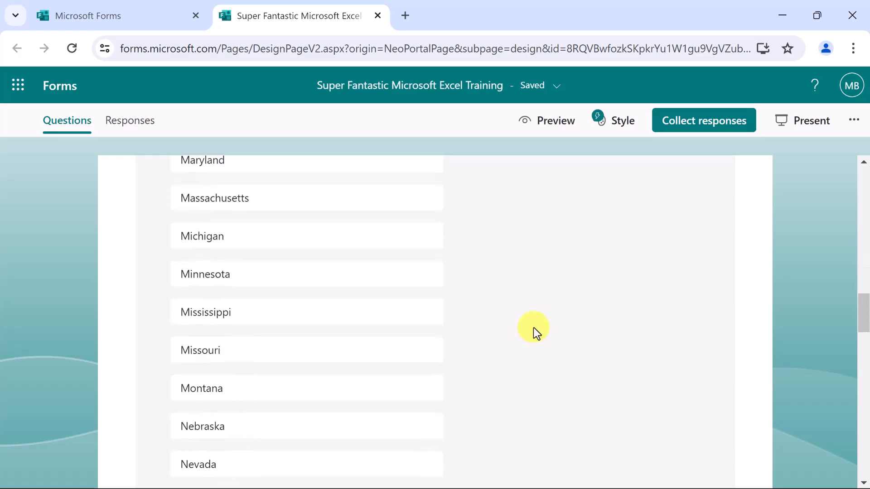
scroll(down, 3)
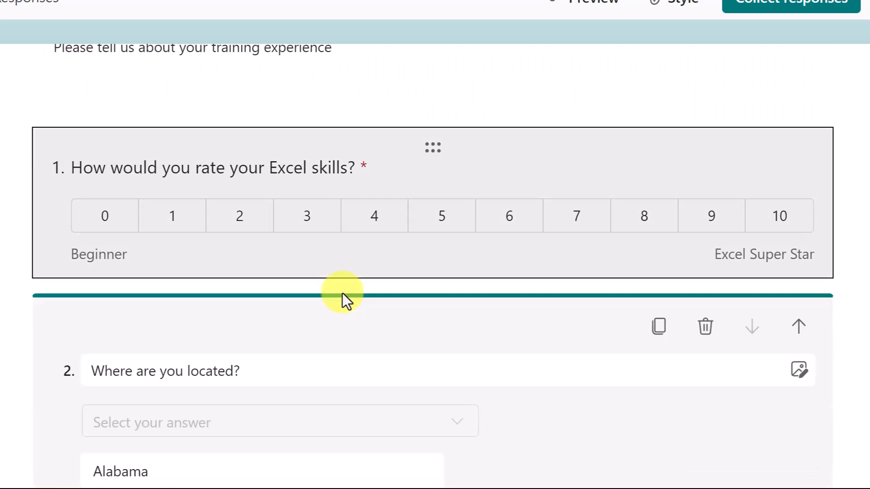
scroll(down, 3)
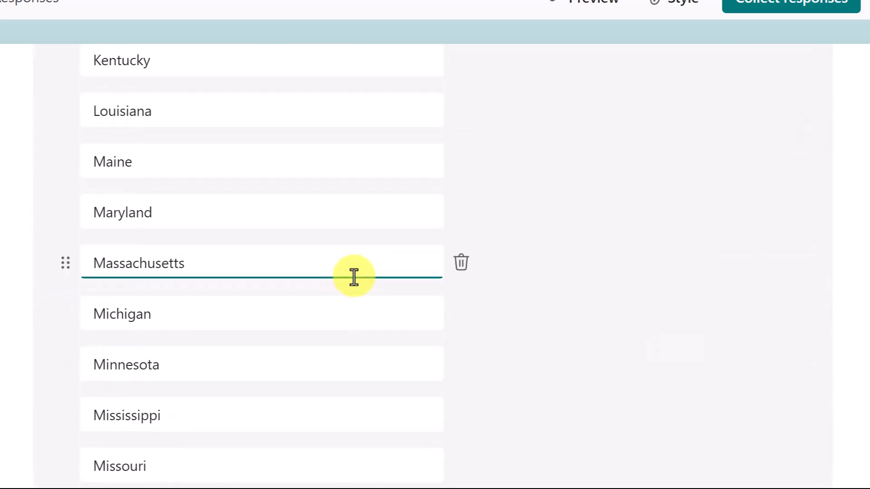
scroll(down, 3)
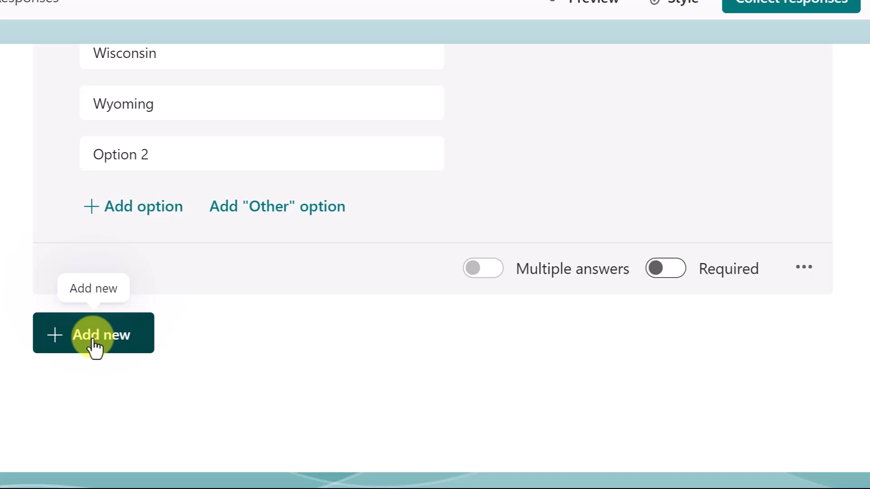
Add a date question asking 'When did you take this training course?'.
click(93, 333)
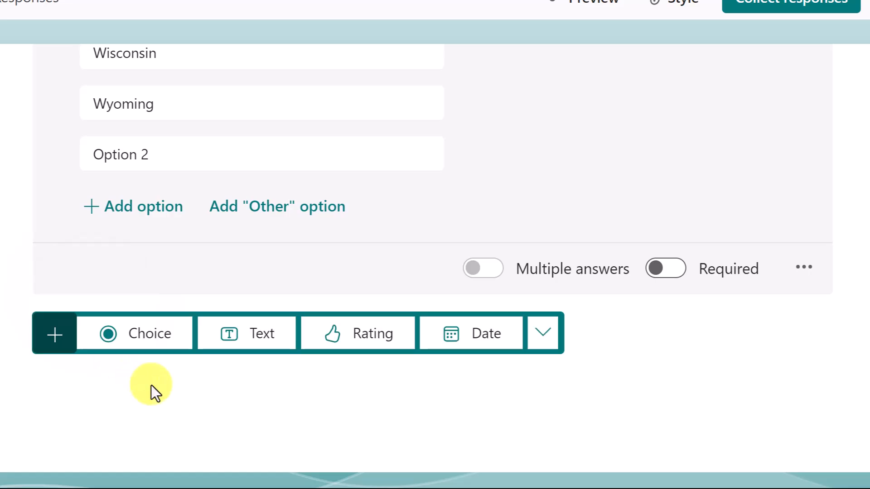
click(485, 334)
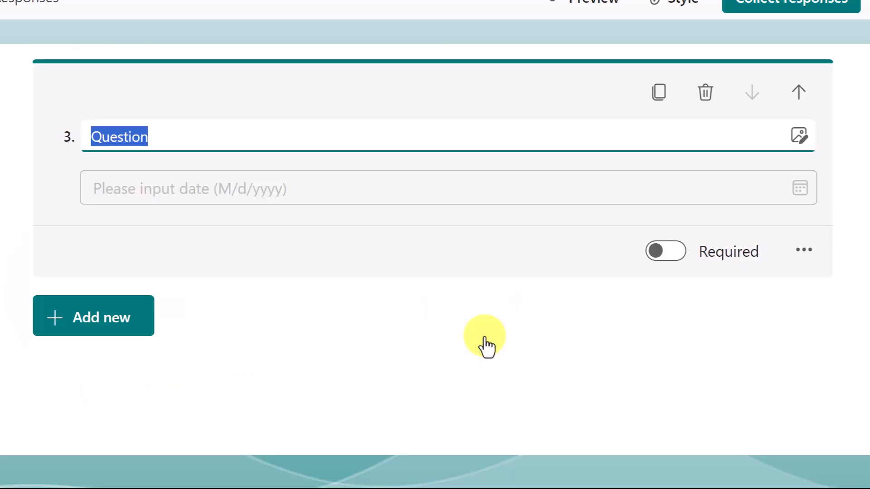
text(When did you take this training course?)
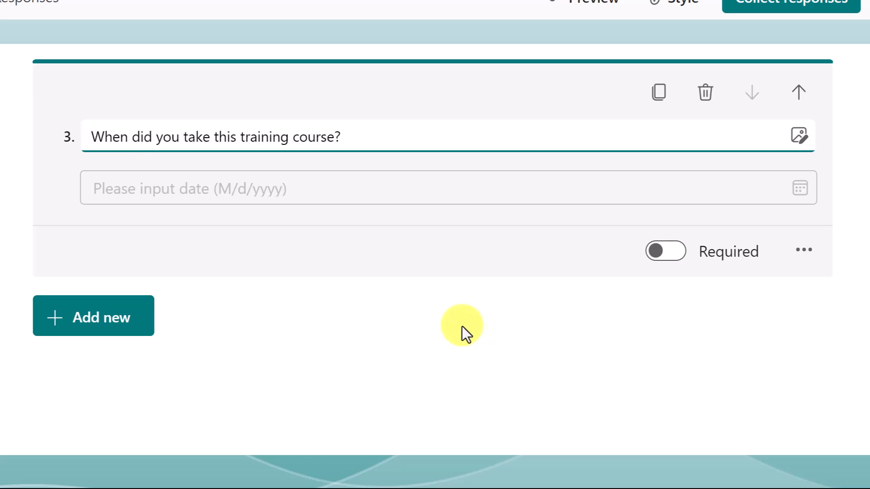
mouse_move(78, 318)
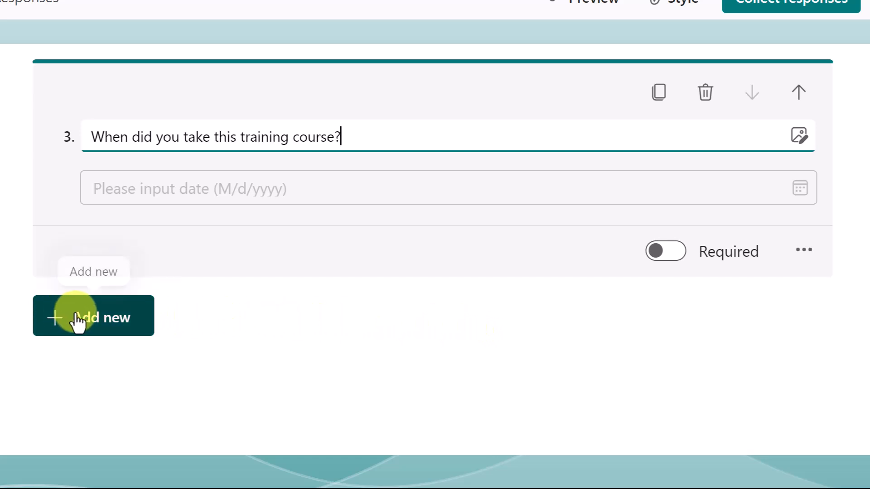
Add a Likert grid rating Excel, Outlook, Word, PowerPoint, OneNote and Teams usage, Daily to Never.
click(93, 316)
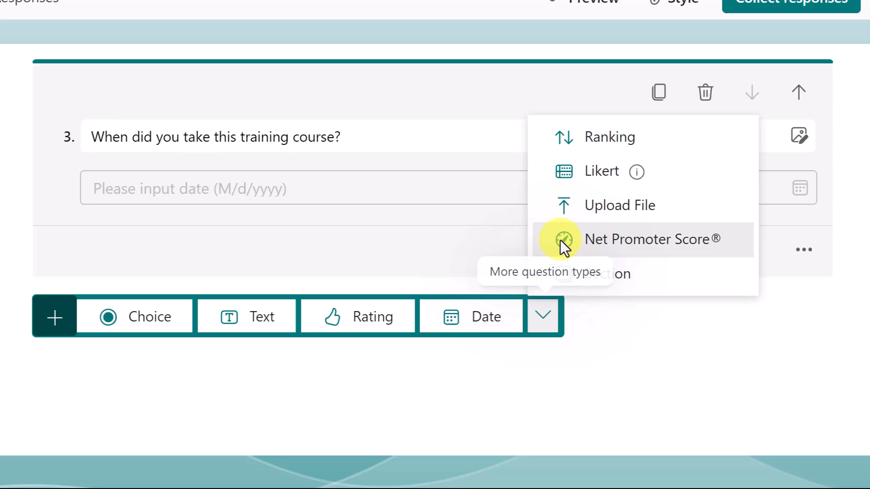
click(600, 171)
text(How often do you use the following Microsoft applications?)
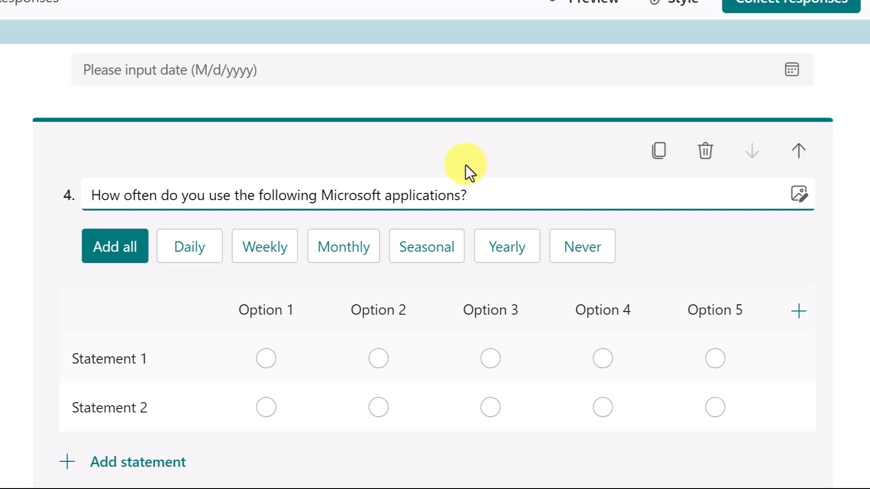
mouse_move(461, 153)
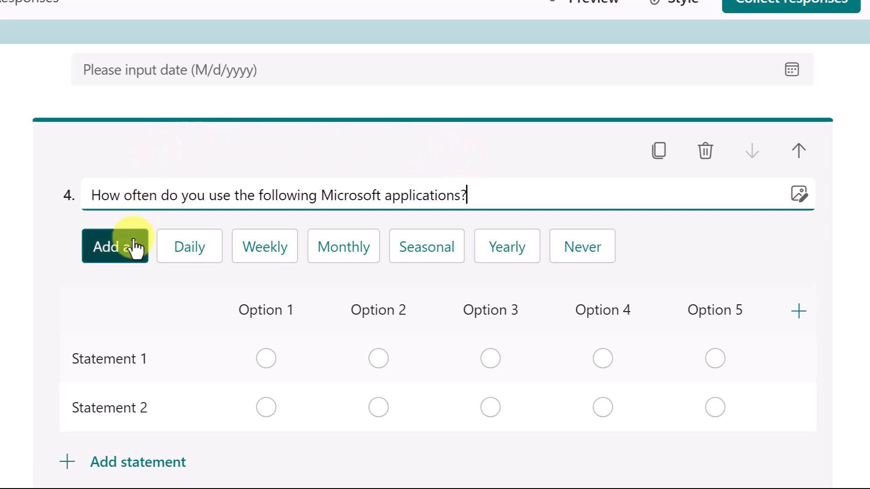
mouse_move(114, 260)
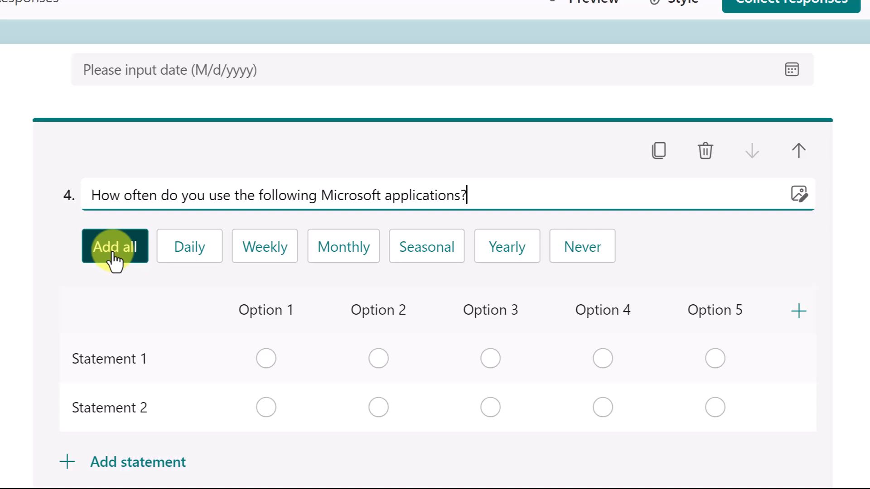
click(115, 246)
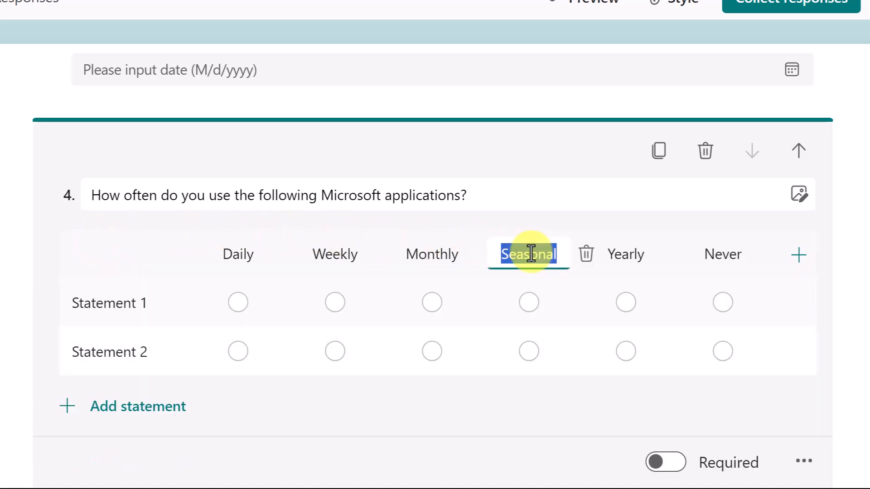
mouse_move(586, 254)
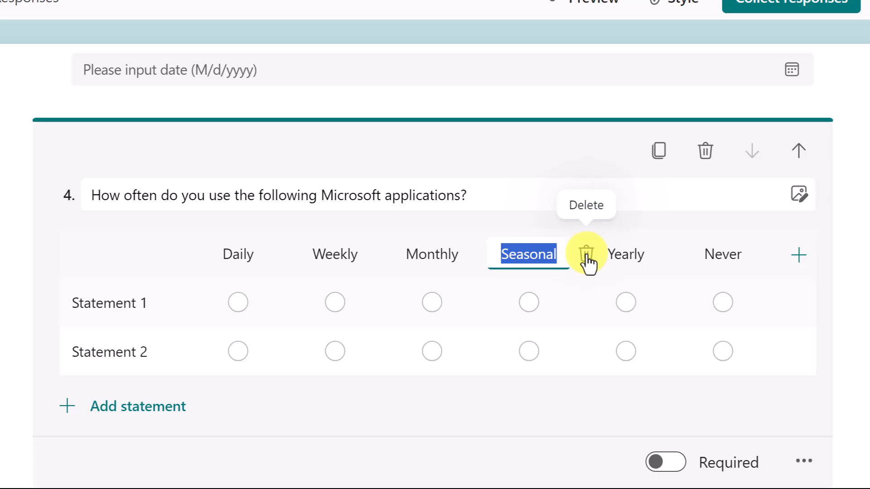
click(586, 254)
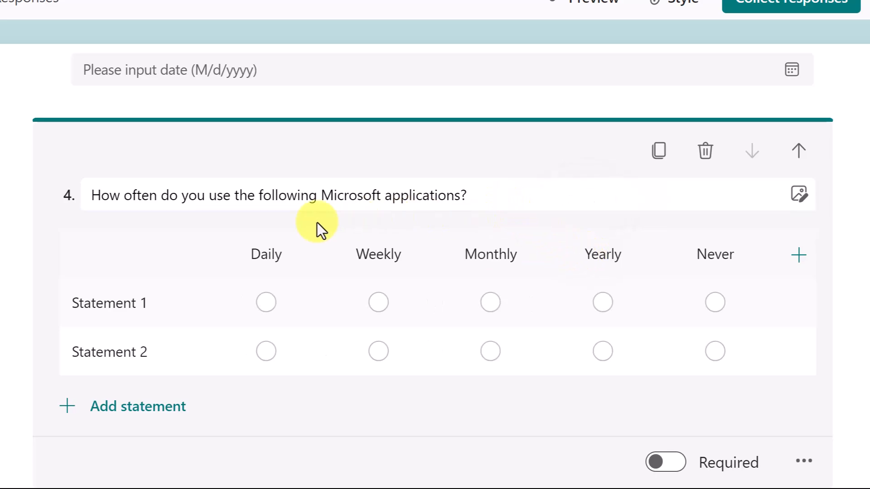
mouse_move(30, 230)
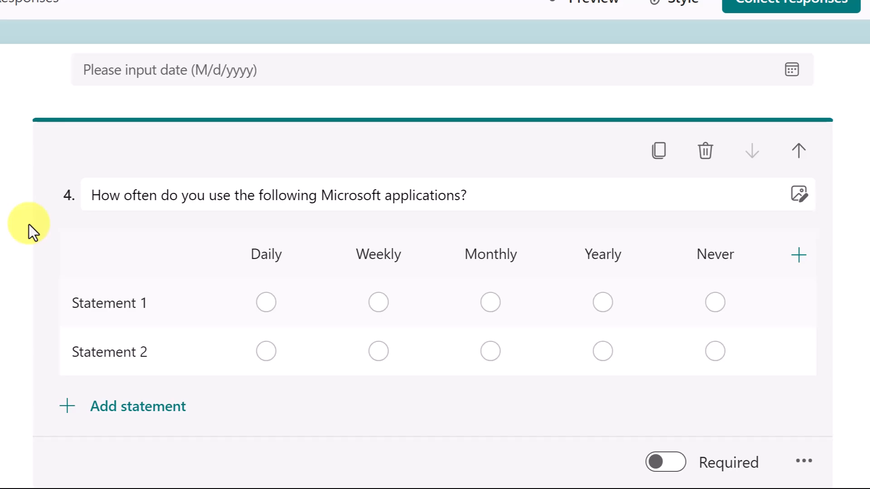
mouse_move(97, 413)
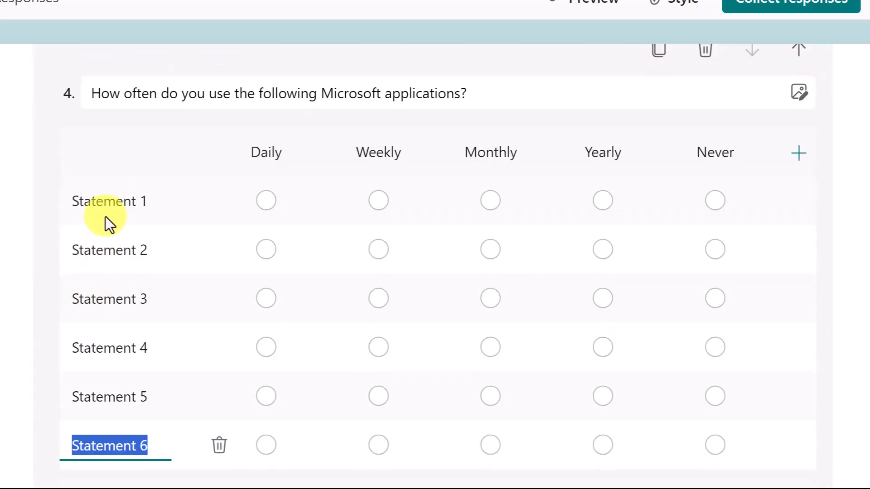
scroll(down, 3)
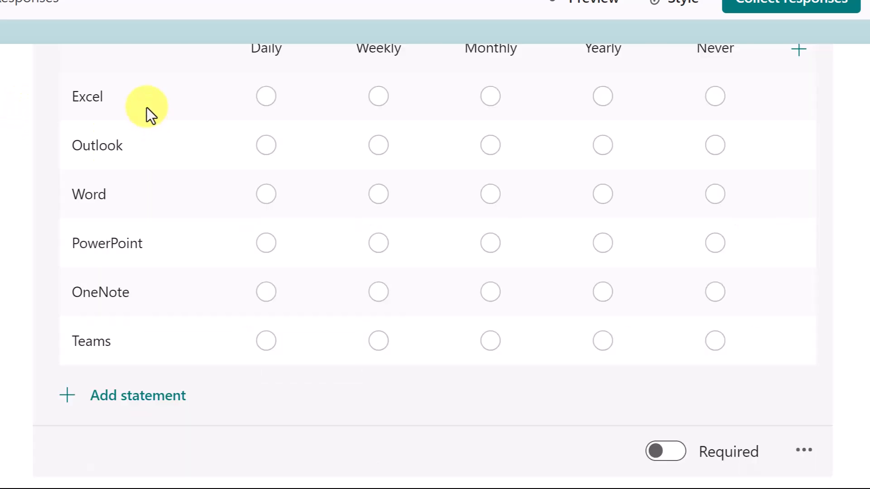
mouse_move(148, 103)
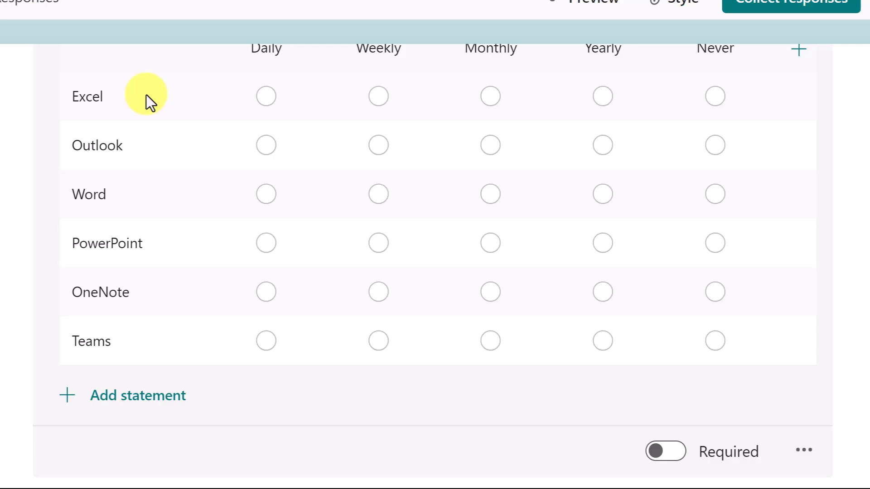
mouse_move(97, 397)
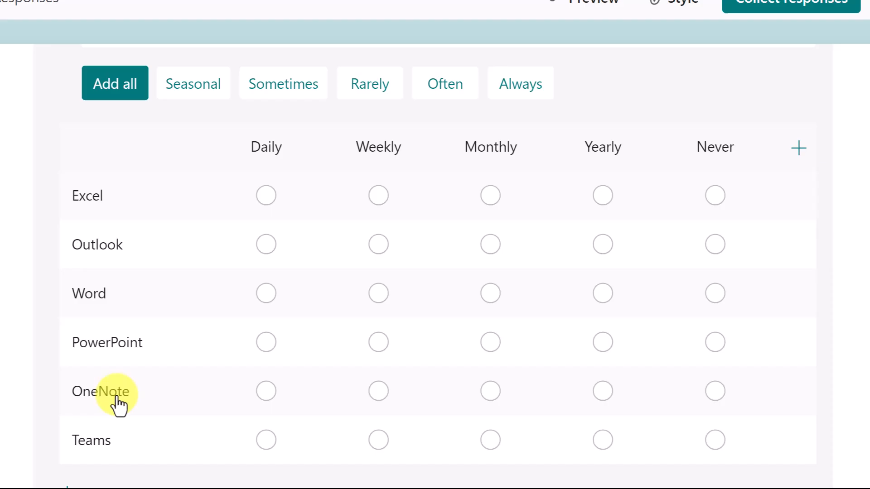
scroll(down, 3)
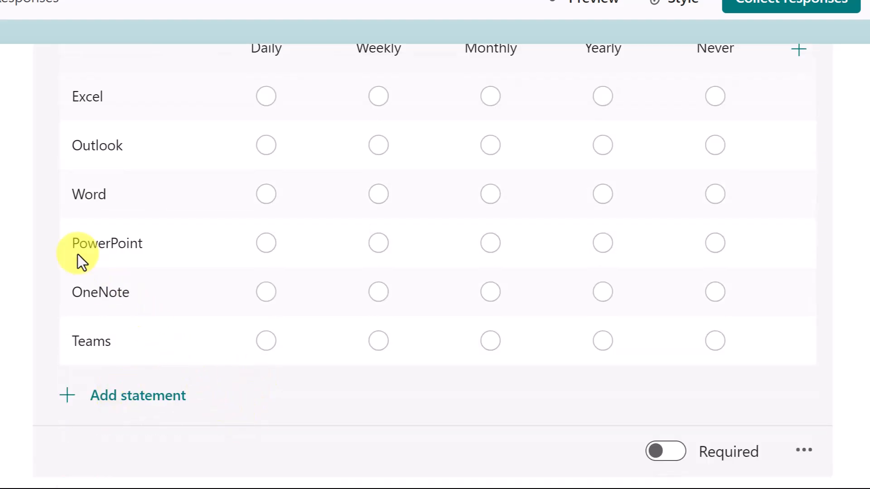
scroll(up, 3)
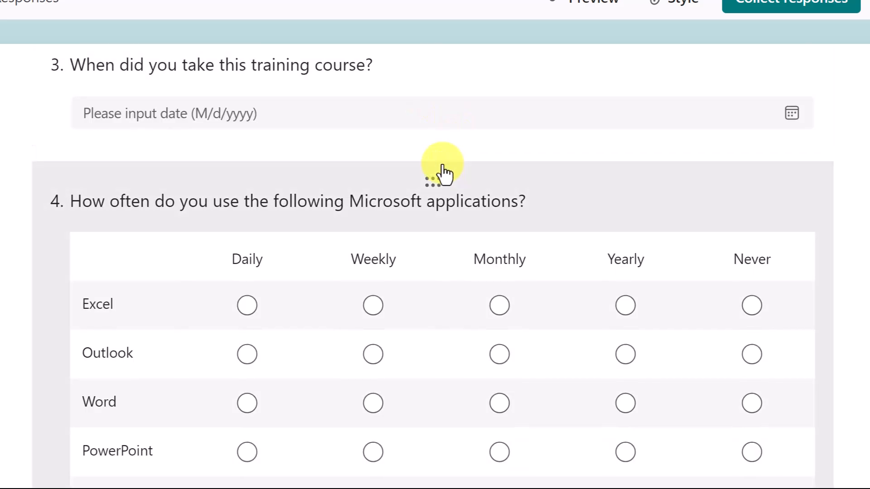
Move the usage-frequency grid up to question 2, right after the Excel skills rating.
scroll(up, 3)
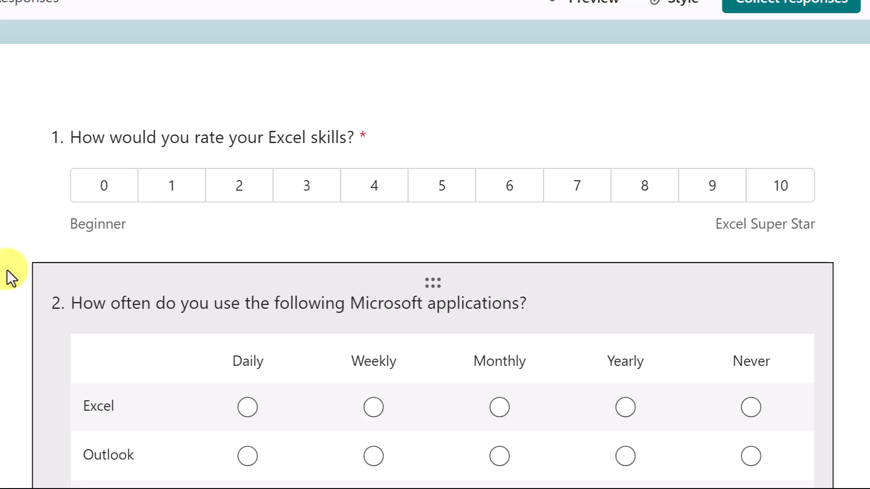
scroll(down, 3)
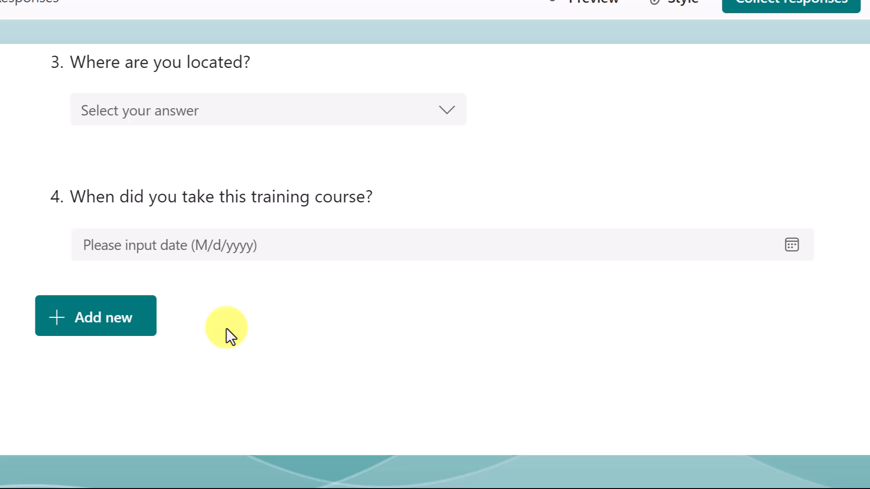
mouse_move(216, 327)
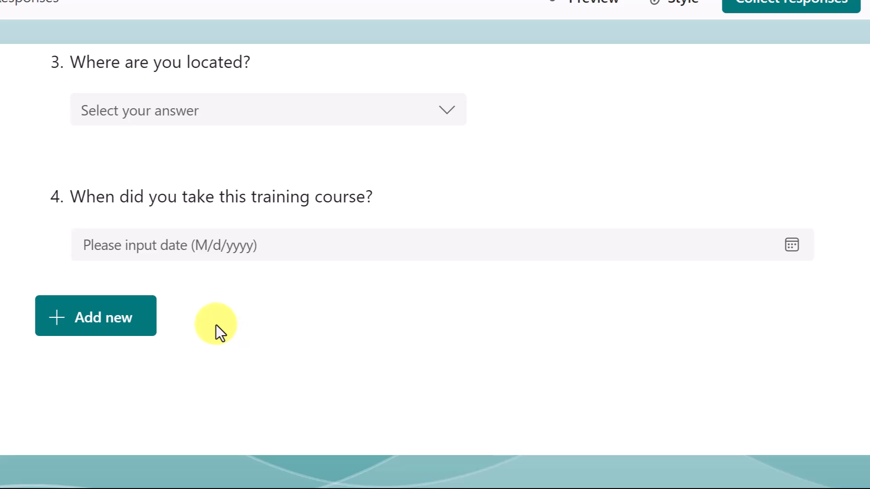
click(96, 316)
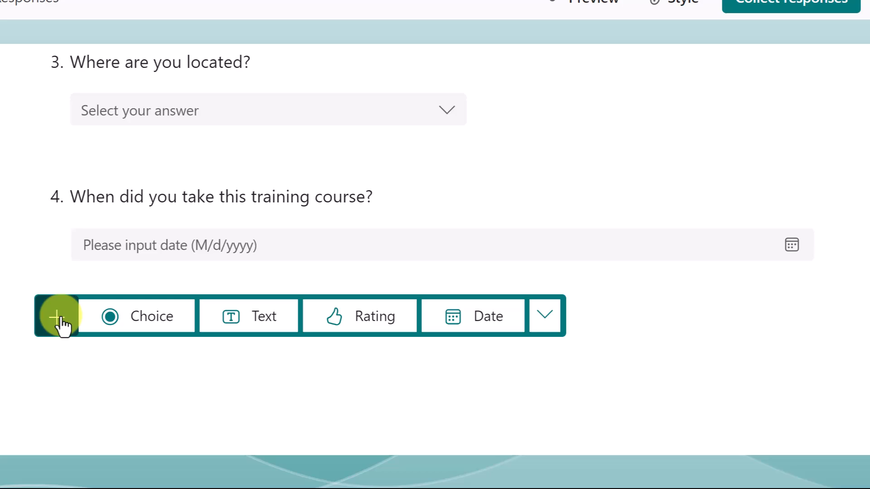
Add Section 2 titled 'Tell Us About Your Training Experience' with a training-experience subtitle.
click(544, 316)
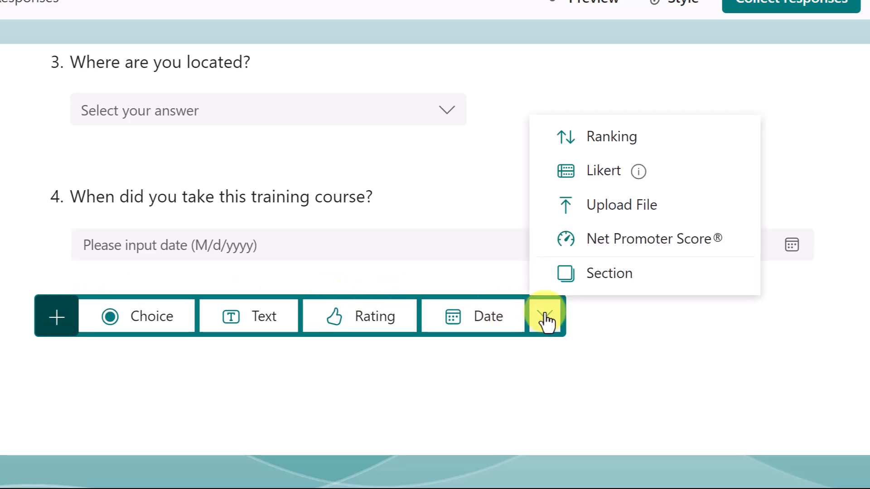
click(609, 273)
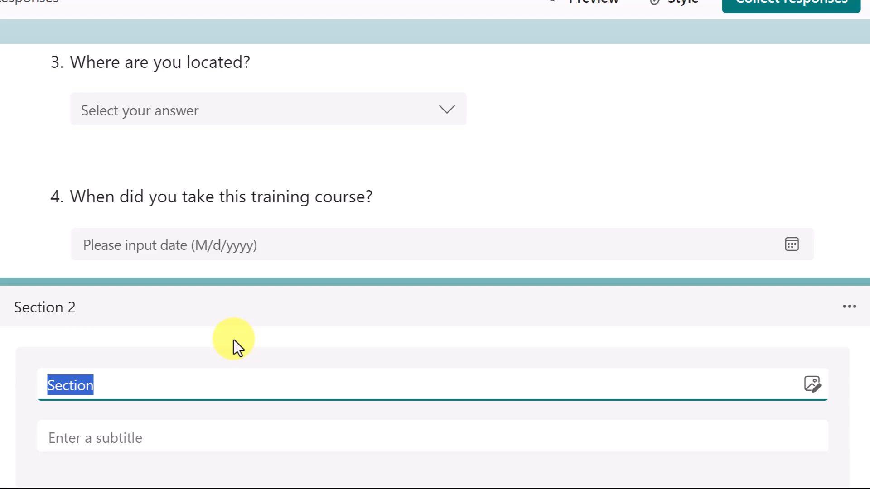
text(Tell Us About Your Training Experience)
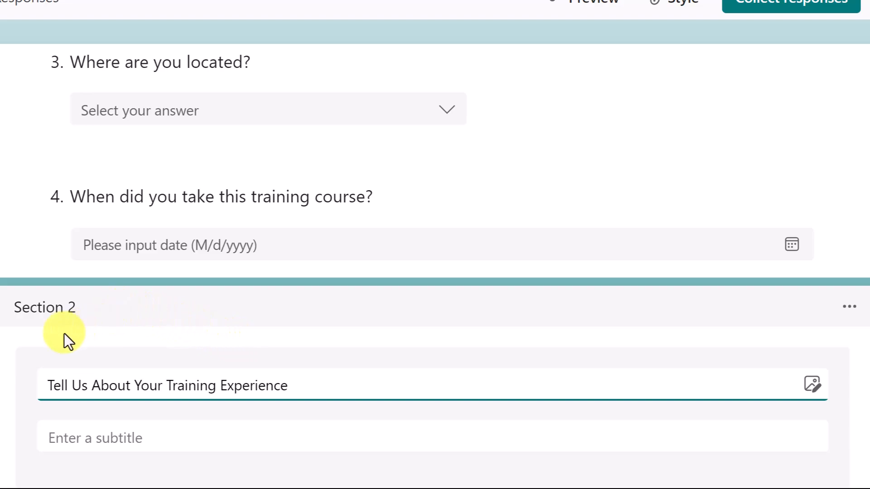
scroll(down, 3)
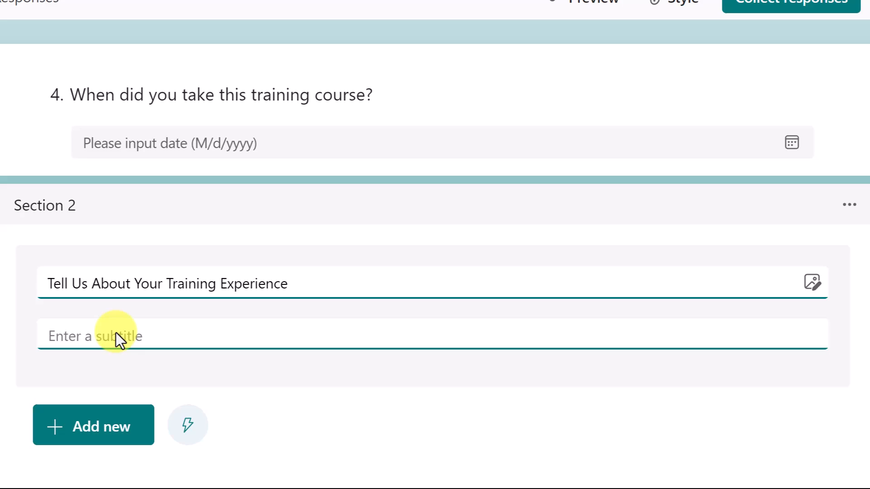
text(Wh)
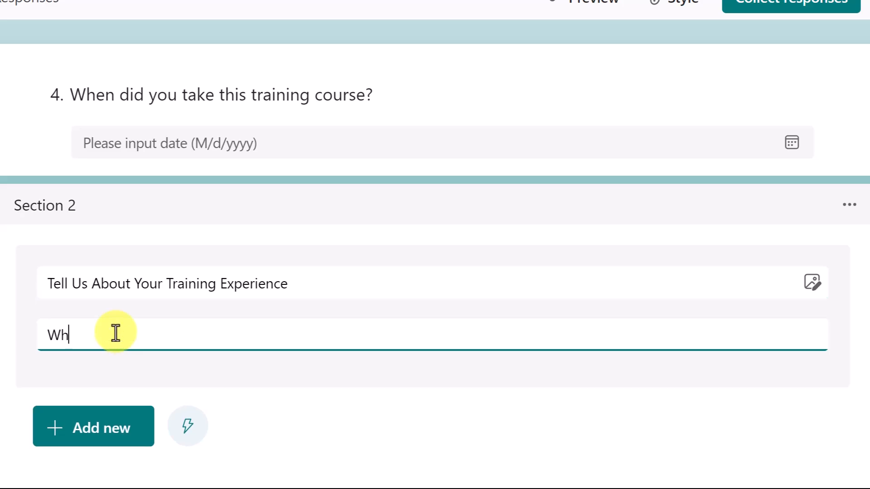
Dismiss the Recommended questions panel shown below the new section.
click(188, 425)
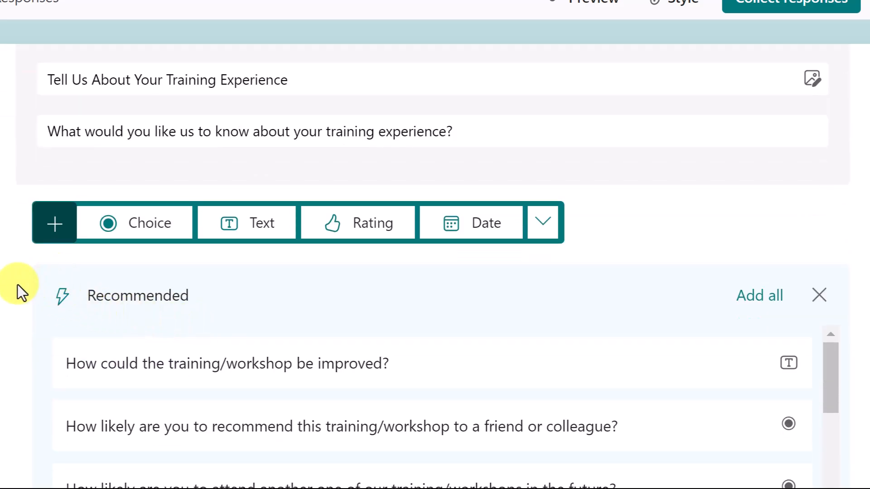
scroll(down, 3)
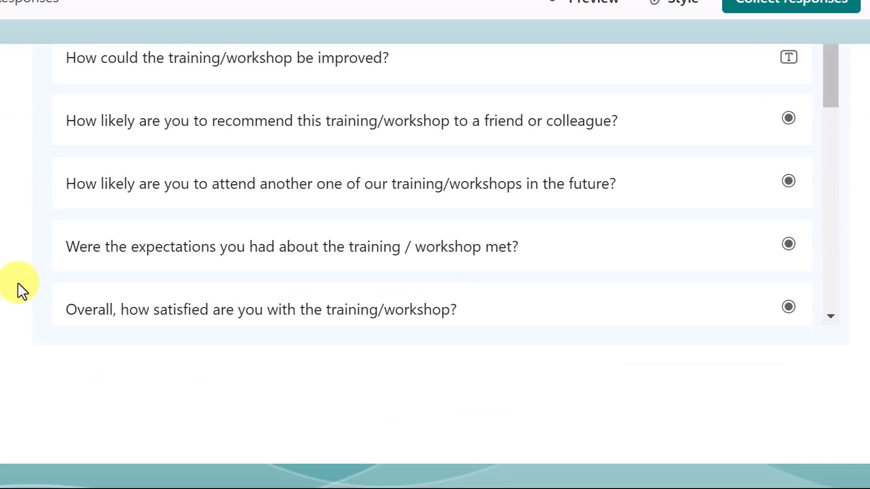
scroll(up, 3)
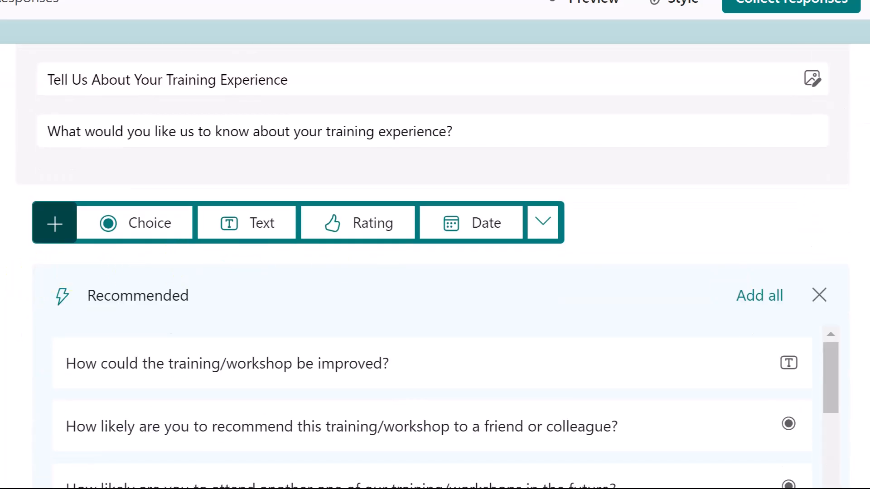
click(818, 294)
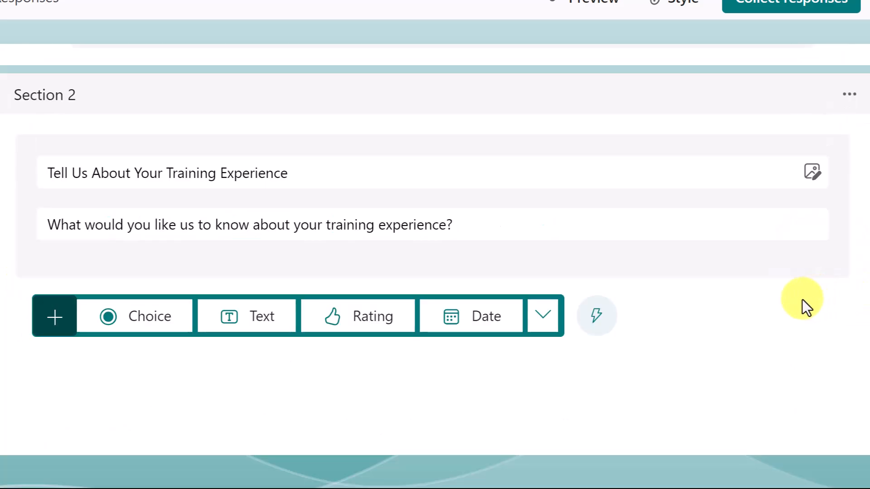
scroll(up, 3)
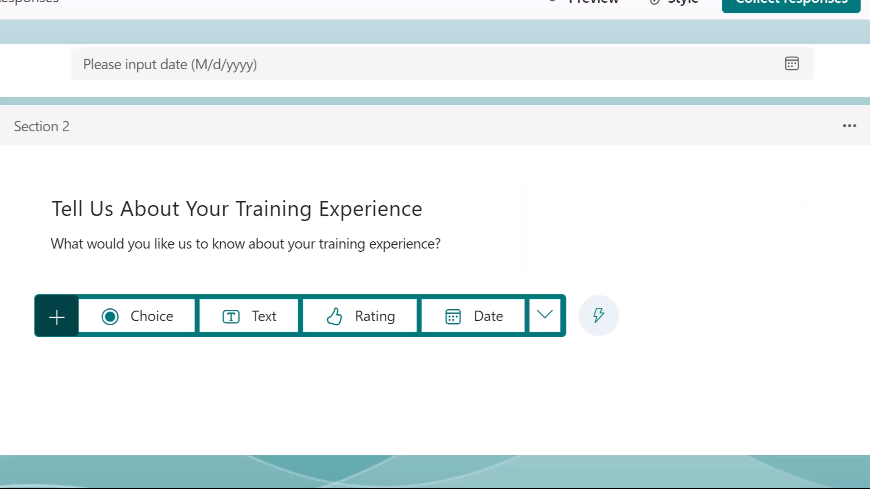
scroll(up, 3)
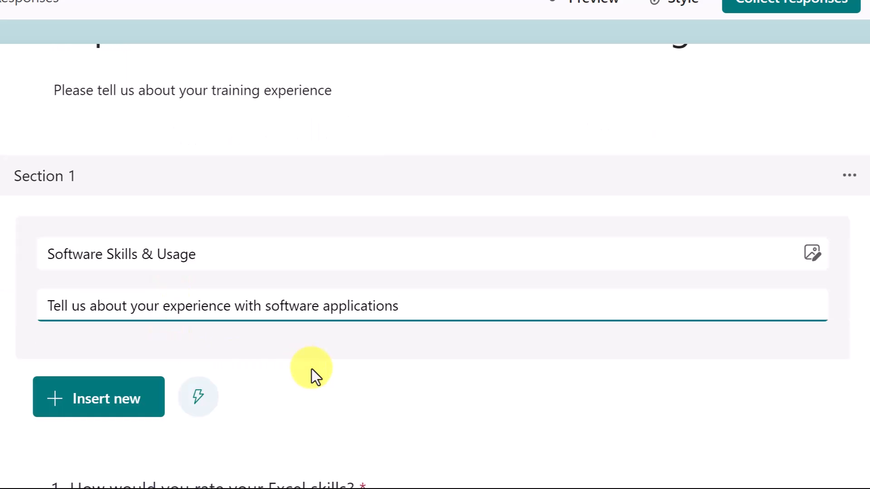
click(222, 306)
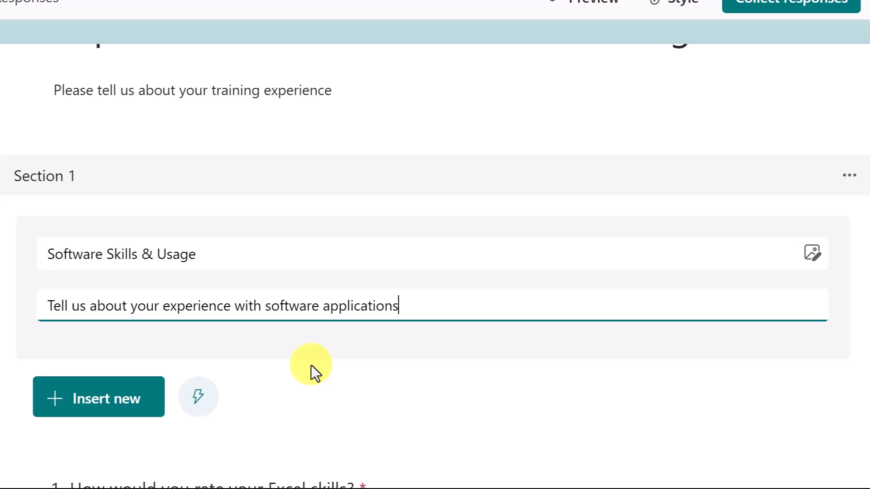
mouse_move(313, 371)
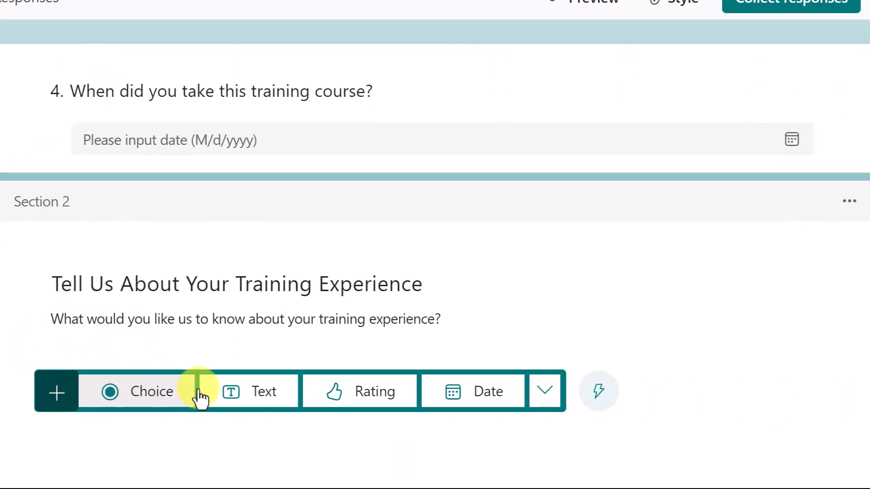
mouse_move(362, 391)
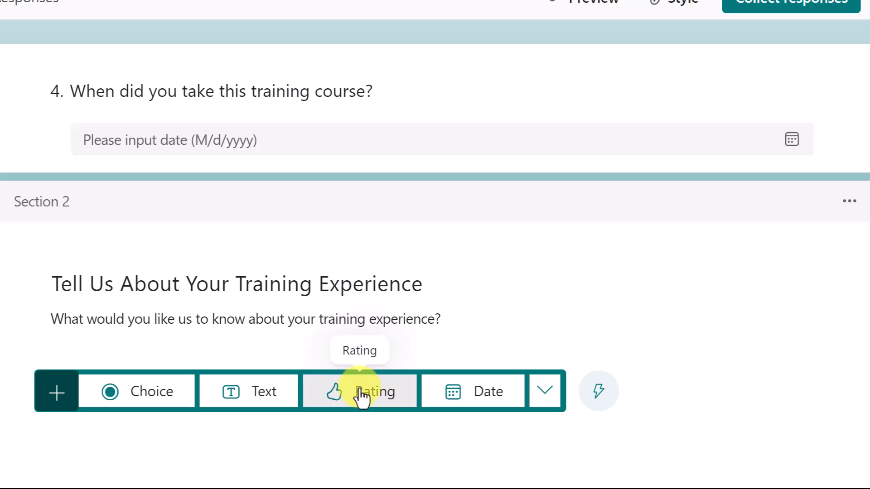
Add rating question 'Overall, how satisfied are you with the training?' with 5 star levels.
click(360, 391)
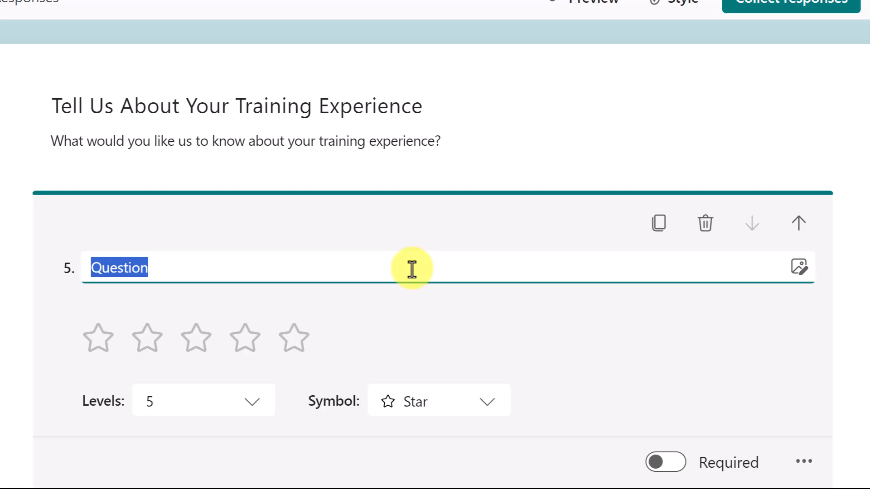
text(Overall, how satisfied are you with the training?)
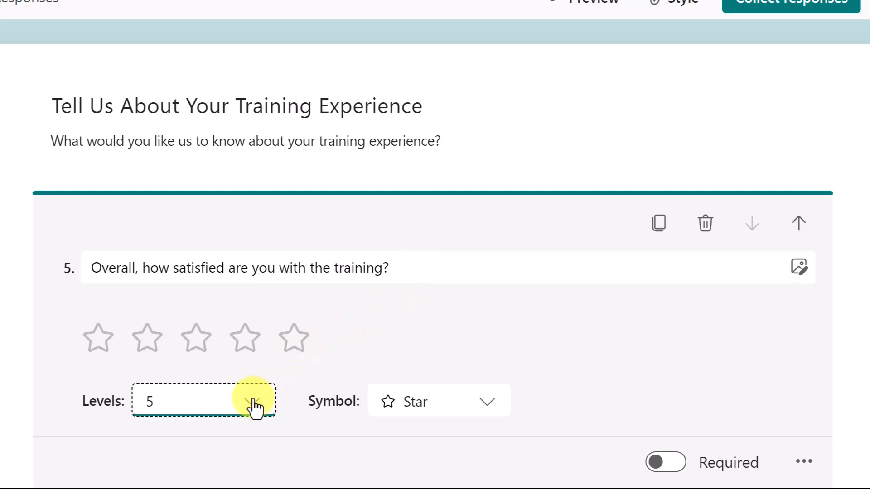
click(254, 401)
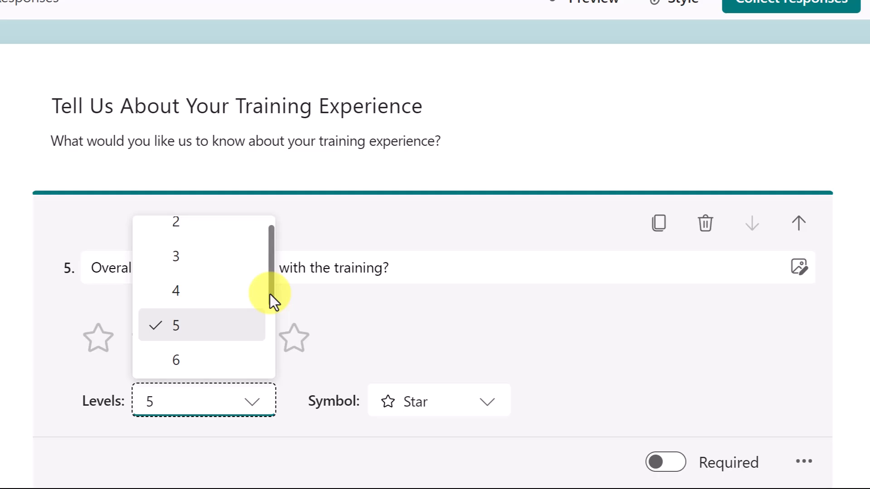
mouse_move(289, 300)
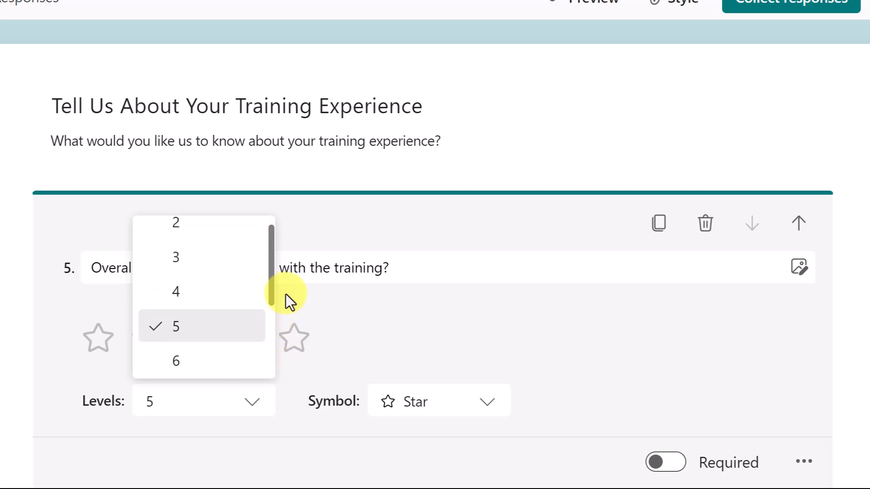
click(487, 400)
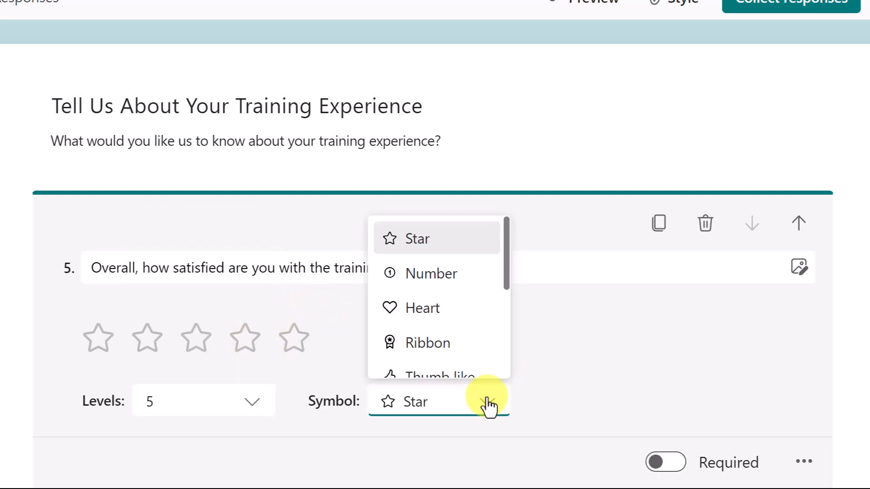
scroll(down, 3)
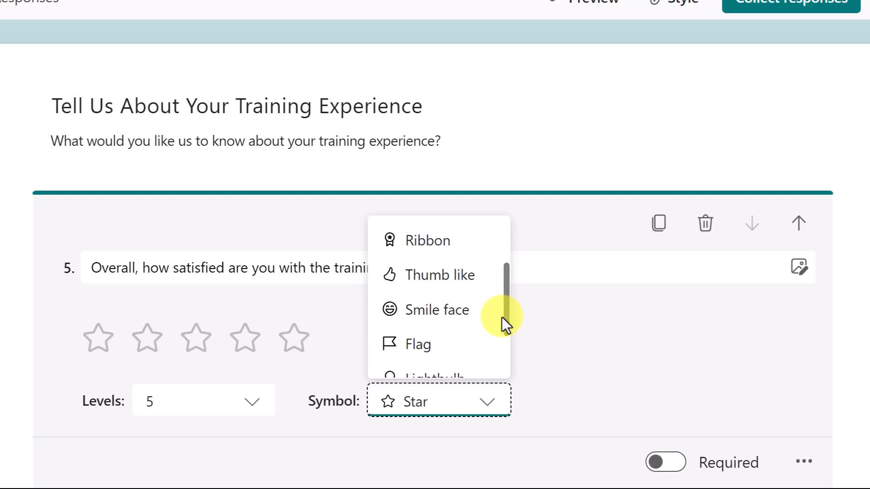
click(538, 326)
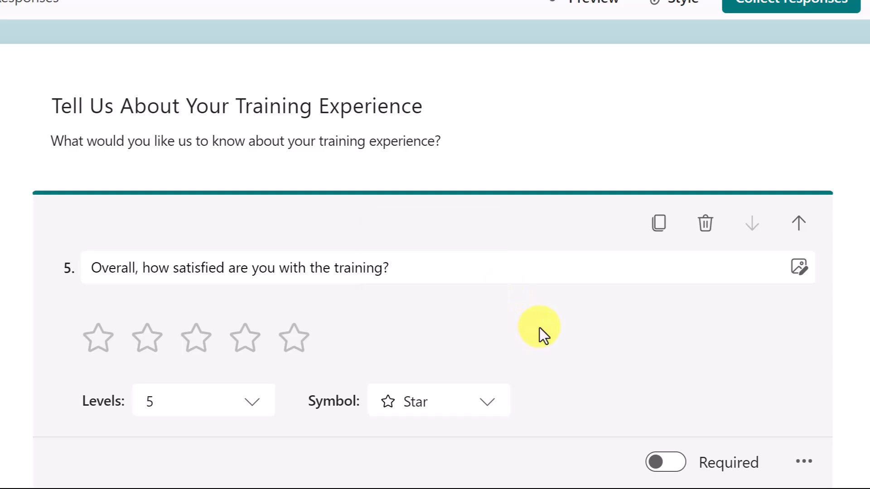
mouse_move(513, 324)
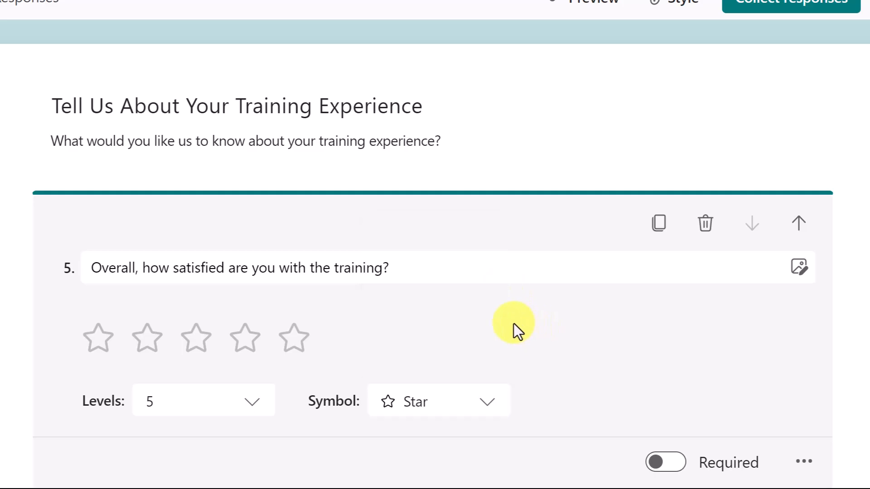
scroll(down, 3)
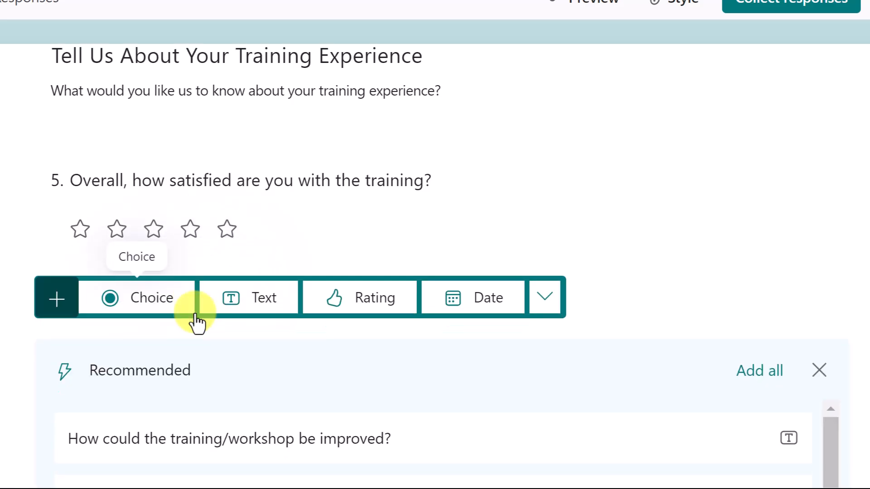
Add the recommended 'How likely are you to recommend' question with Very likely–Very unlikely choices.
scroll(down, 3)
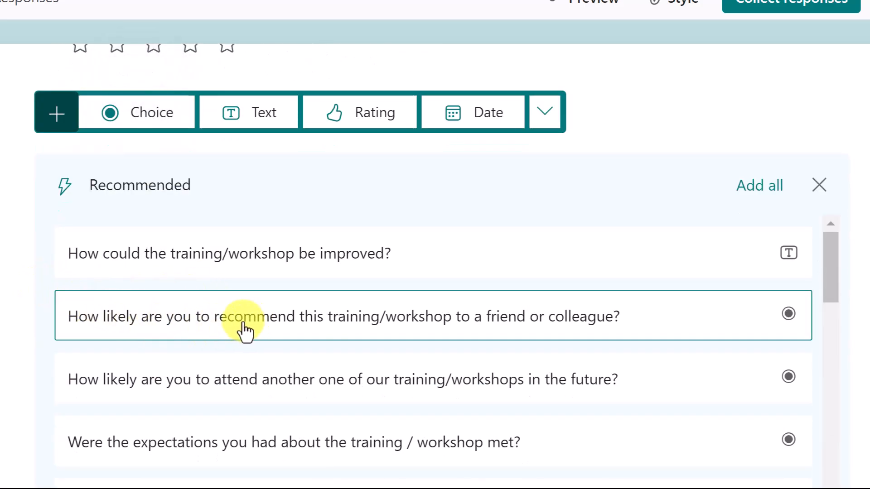
mouse_move(491, 324)
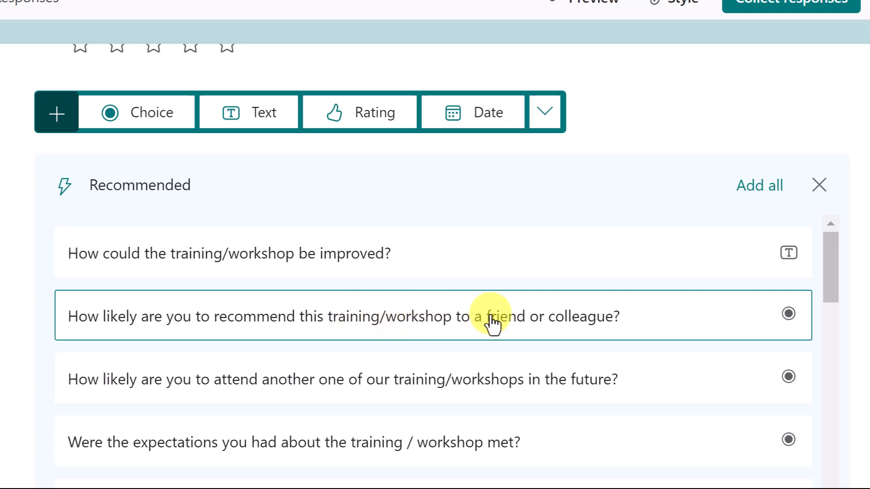
mouse_move(502, 324)
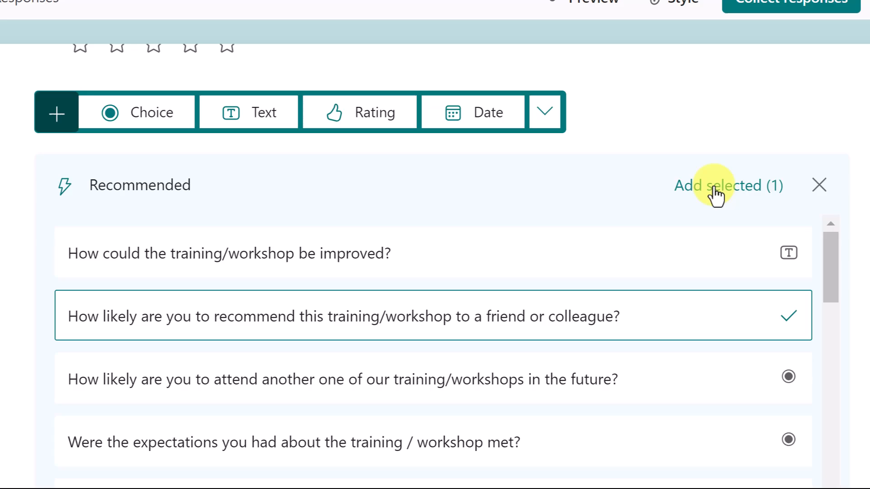
click(720, 185)
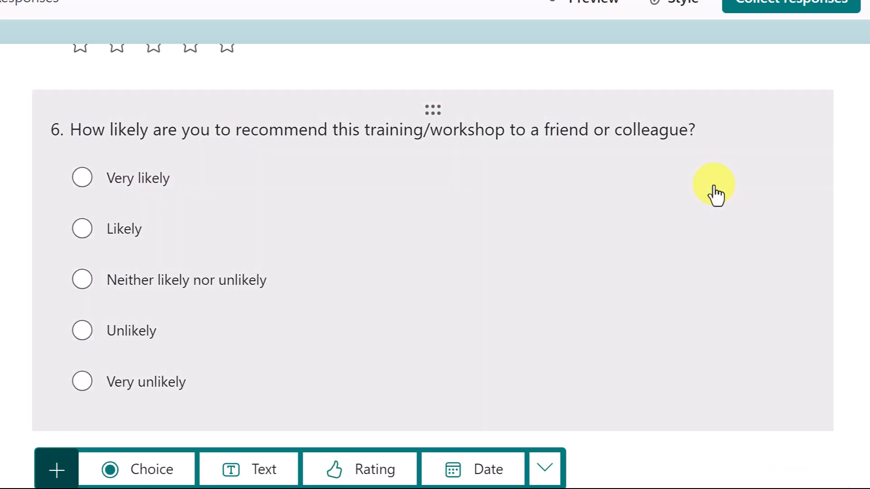
mouse_move(460, 233)
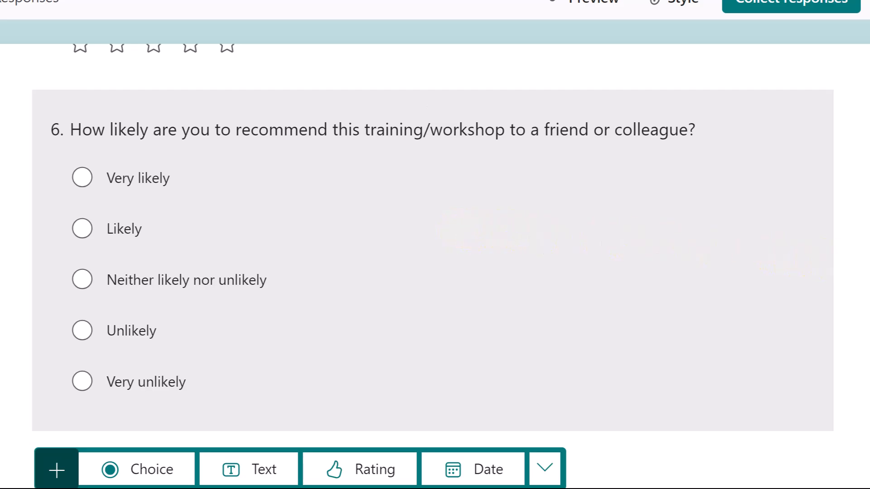
scroll(up, 3)
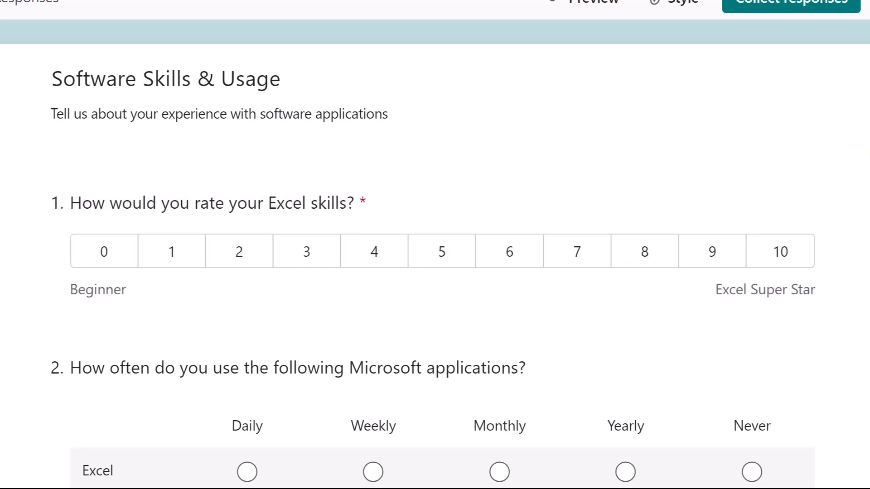
scroll(down, 3)
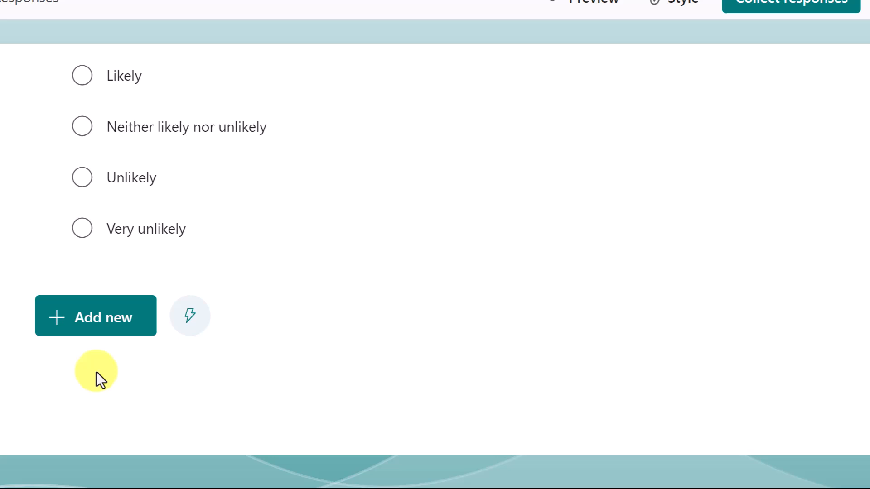
mouse_move(96, 317)
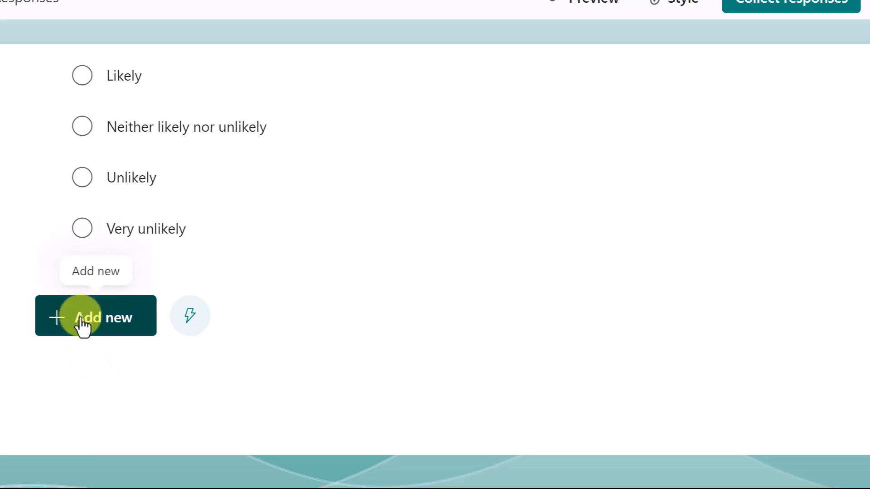
Add long-answer text question 'What Microsoft training classes would you like to see offered in the future?'.
click(95, 316)
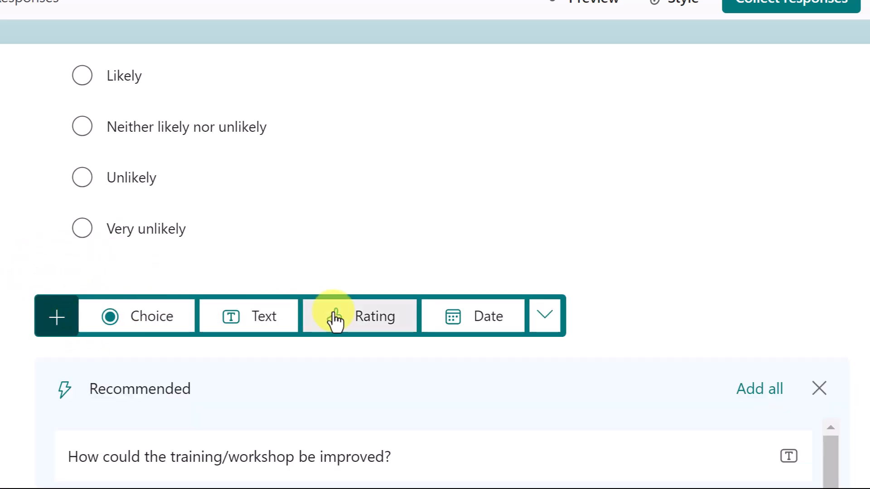
click(248, 315)
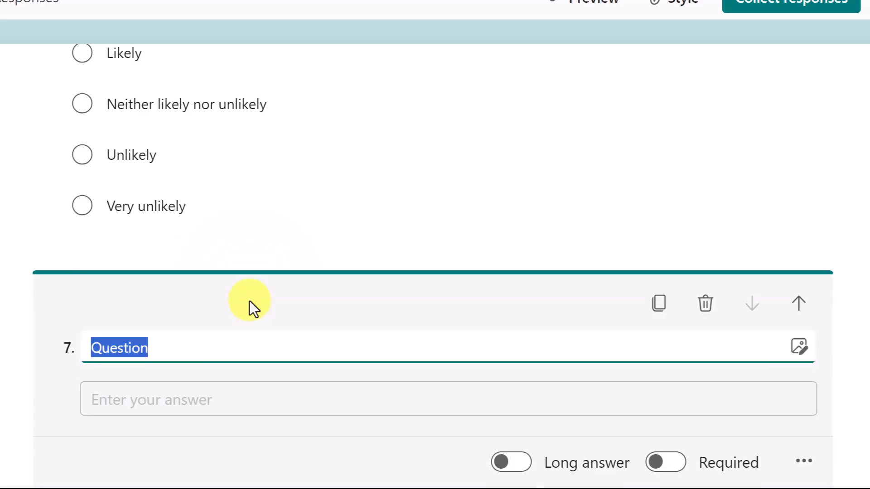
text(What Microsoft training classes would you like to see offered in the future?)
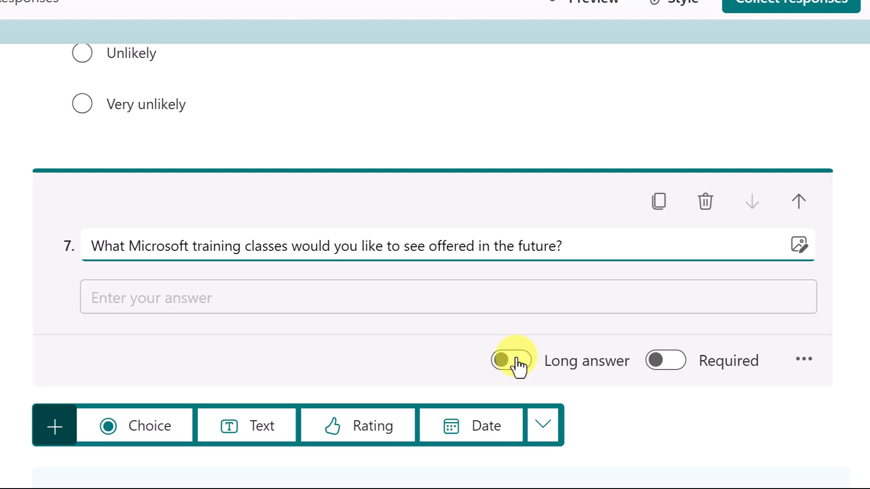
click(510, 361)
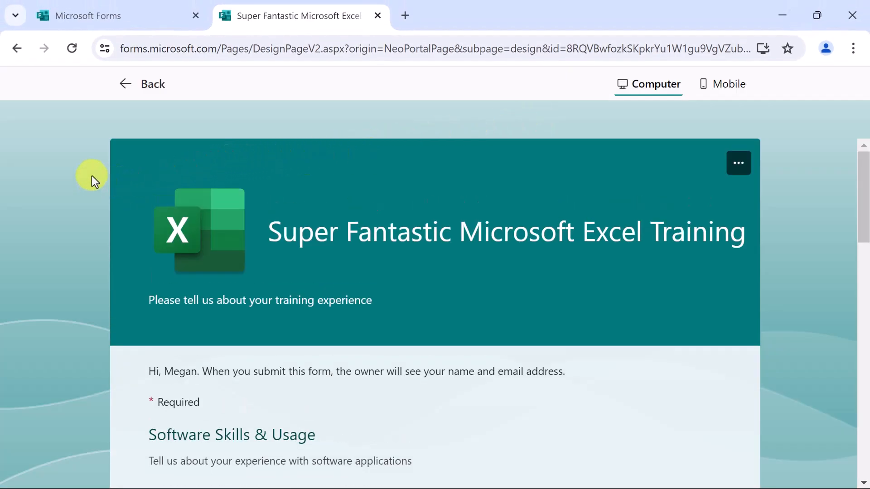
In preview, rate Excel skills 8 on the required question and advance to Section 2.
scroll(down, 3)
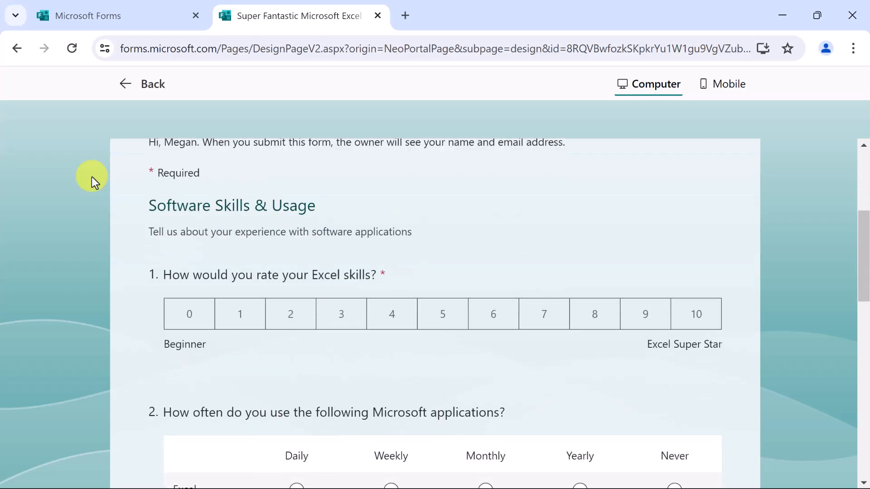
mouse_move(102, 180)
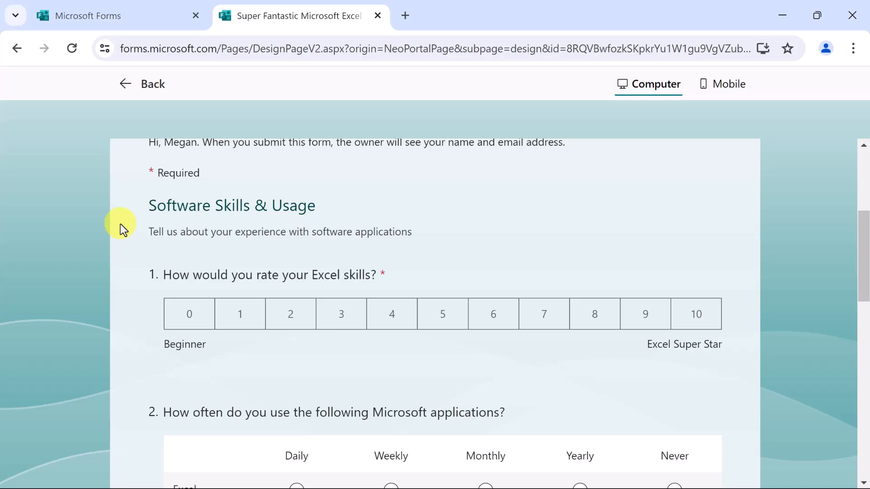
mouse_move(302, 203)
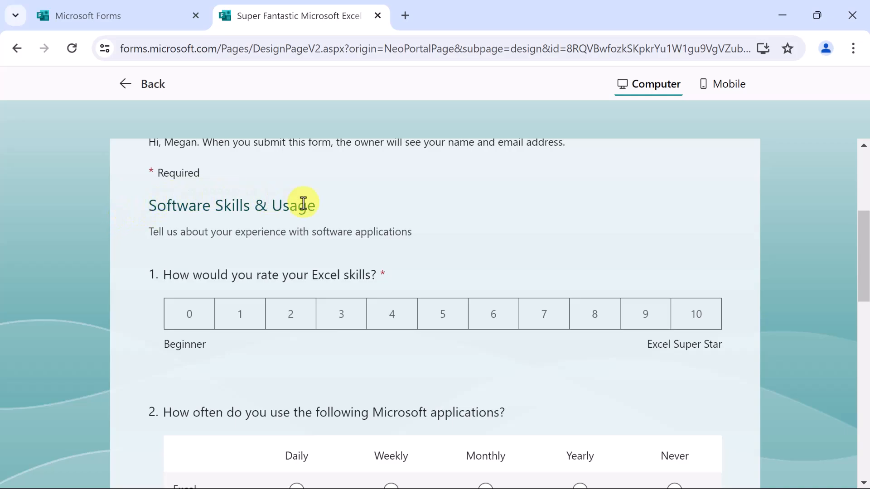
mouse_move(122, 230)
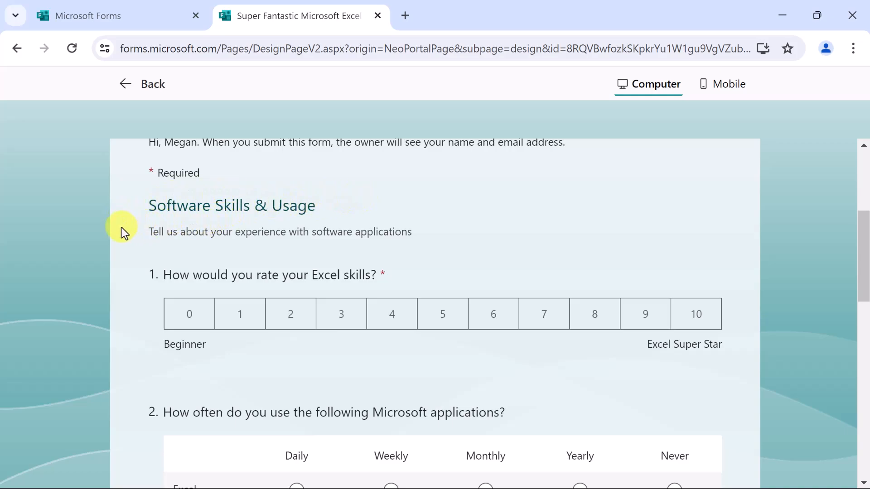
mouse_move(97, 233)
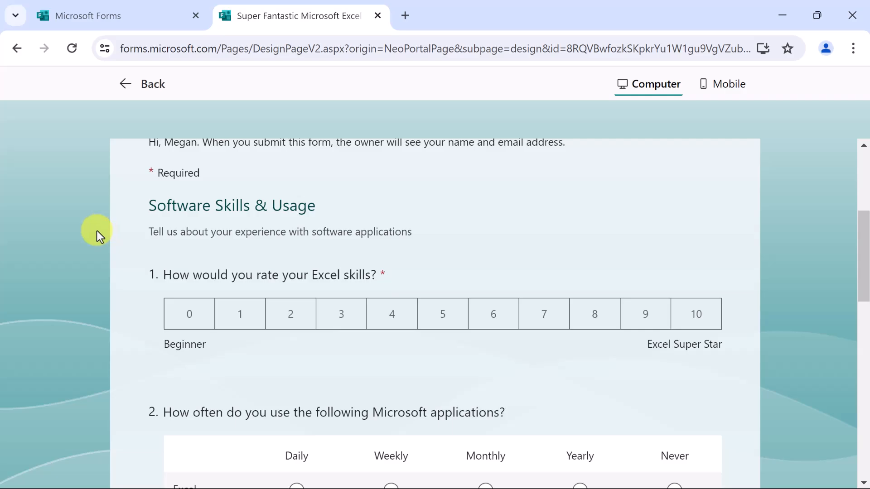
scroll(down, 3)
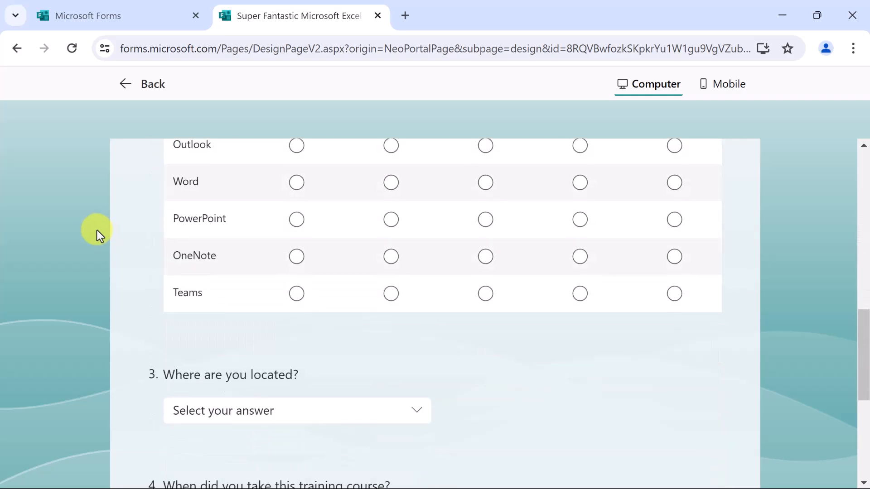
scroll(down, 3)
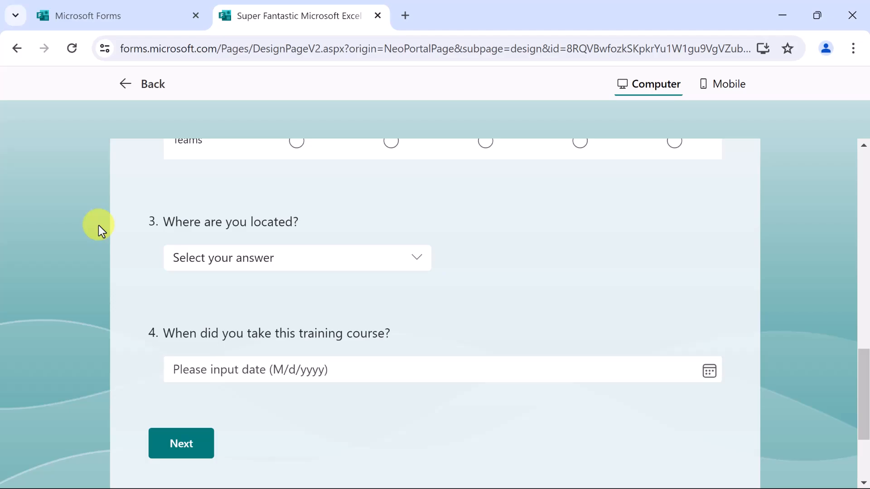
mouse_move(427, 259)
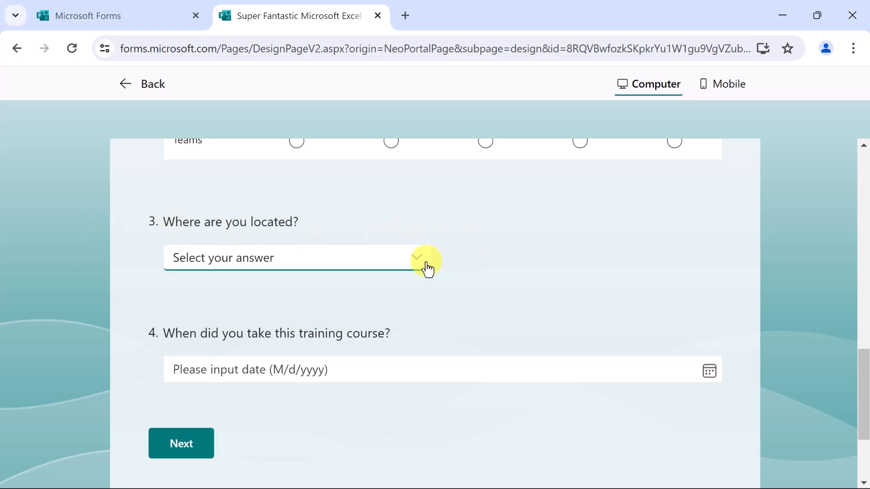
mouse_move(423, 263)
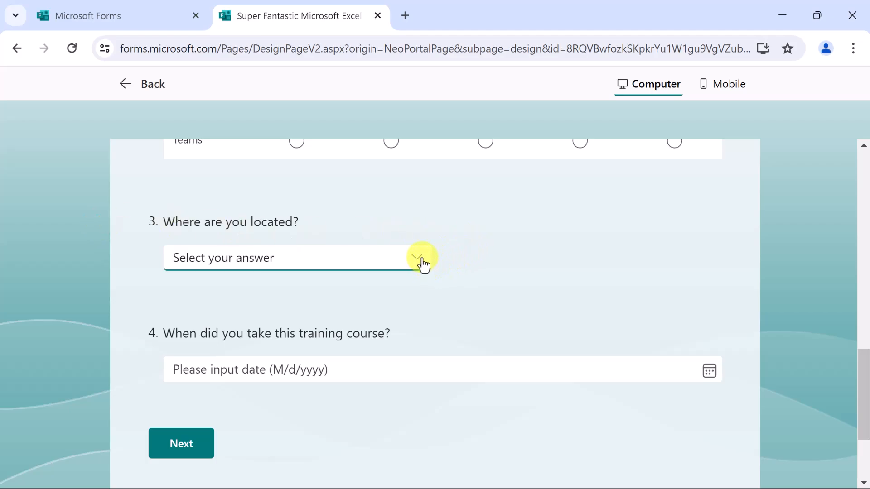
click(180, 443)
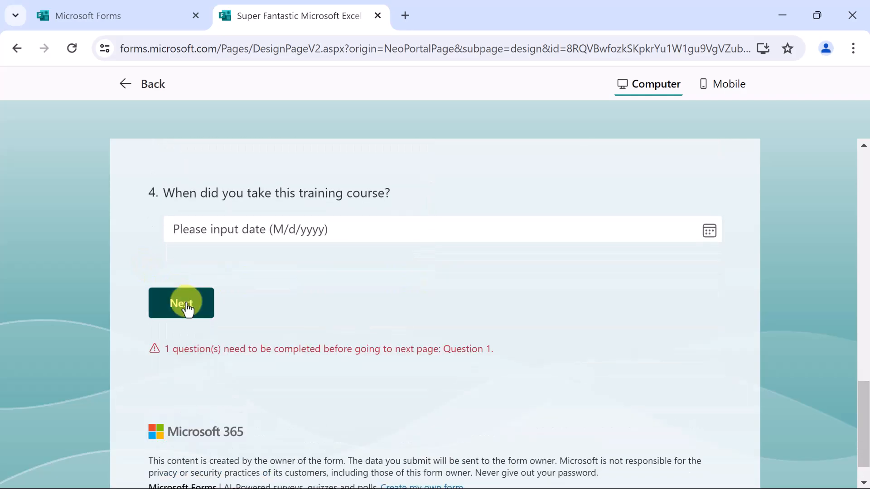
mouse_move(311, 292)
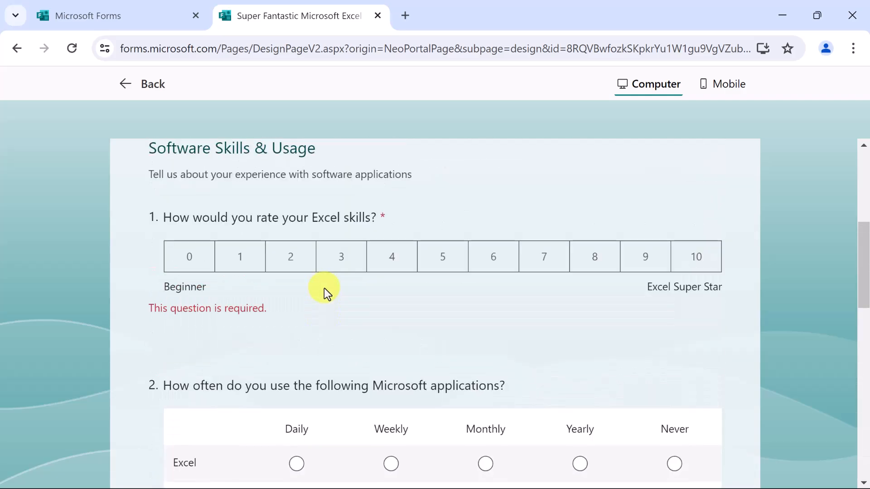
scroll(up, 3)
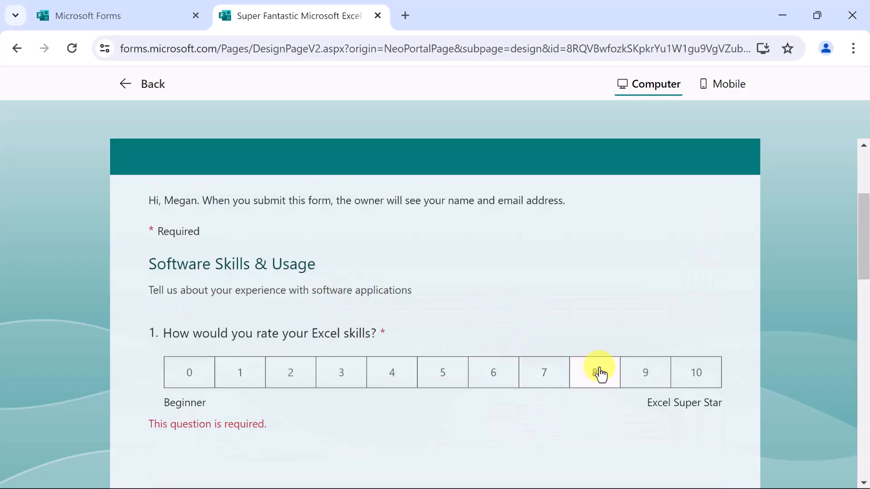
click(593, 372)
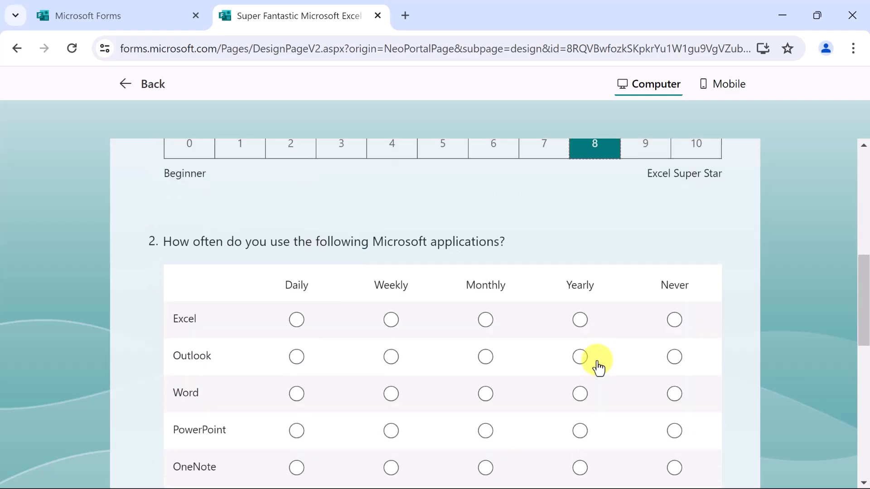
scroll(down, 3)
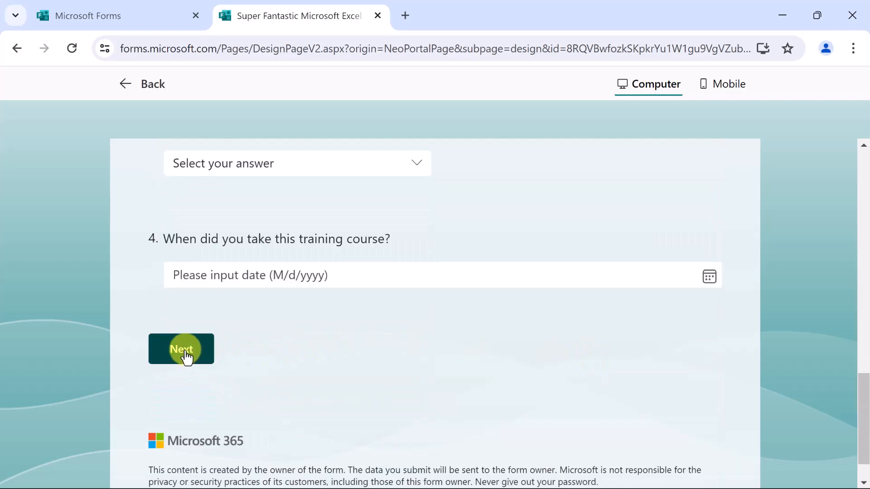
click(181, 349)
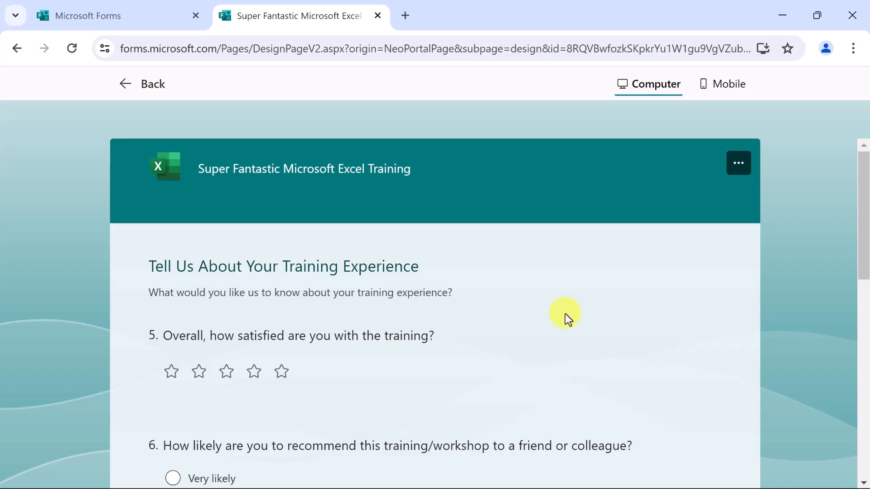
mouse_move(557, 310)
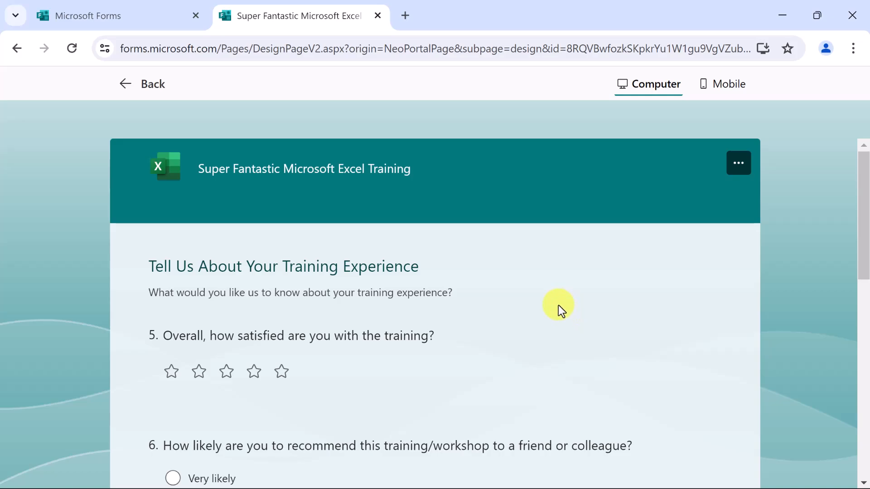
mouse_move(555, 293)
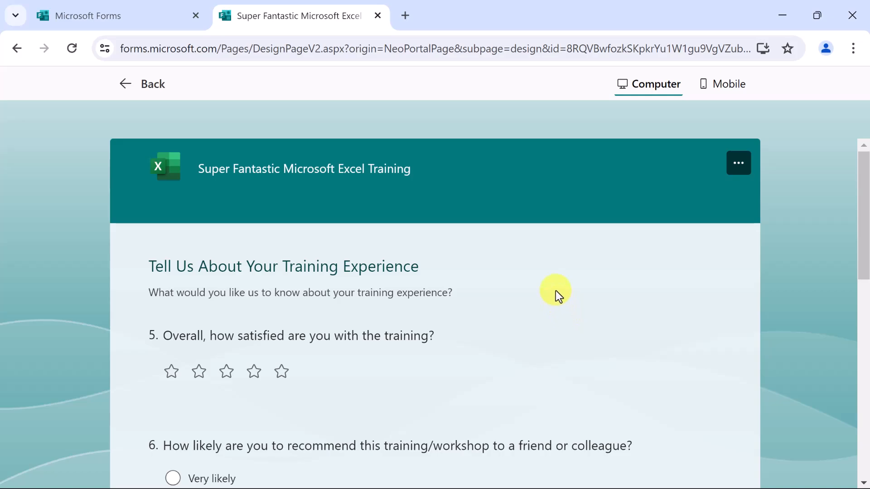
mouse_move(552, 286)
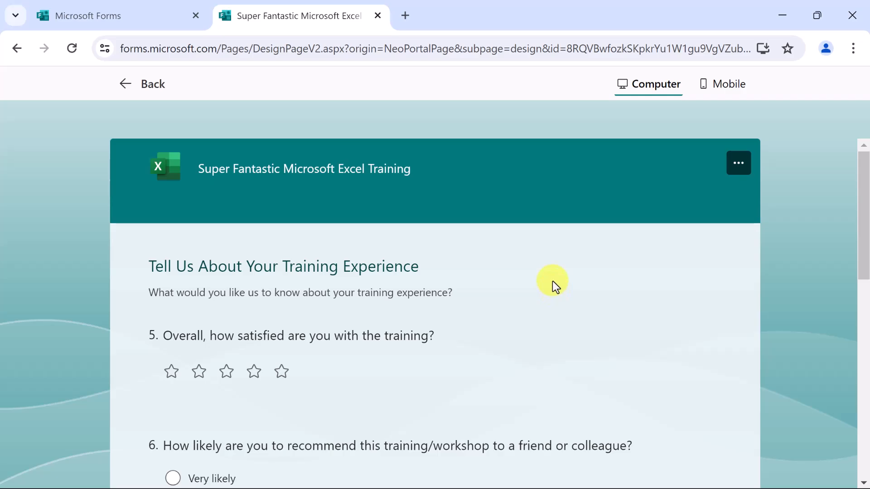
Review questions 5–7 in preview, check the mobile layout, then return to desktop.
scroll(down, 3)
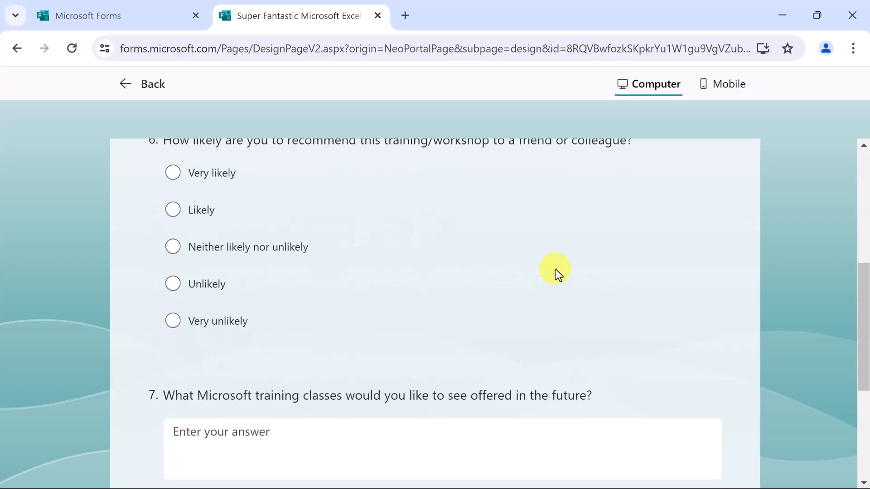
scroll(down, 3)
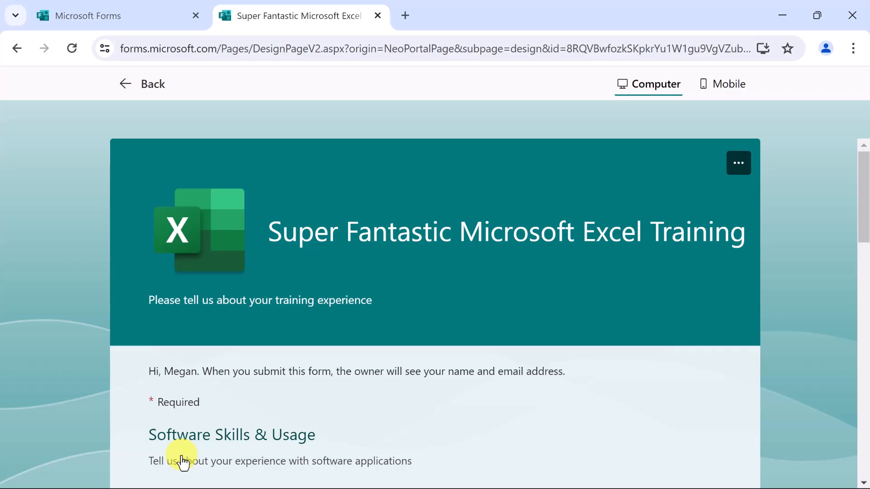
mouse_move(733, 75)
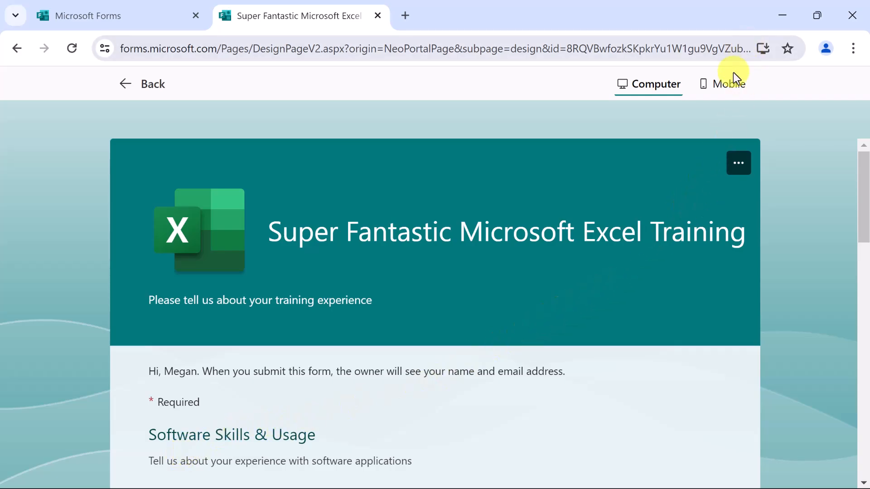
click(720, 83)
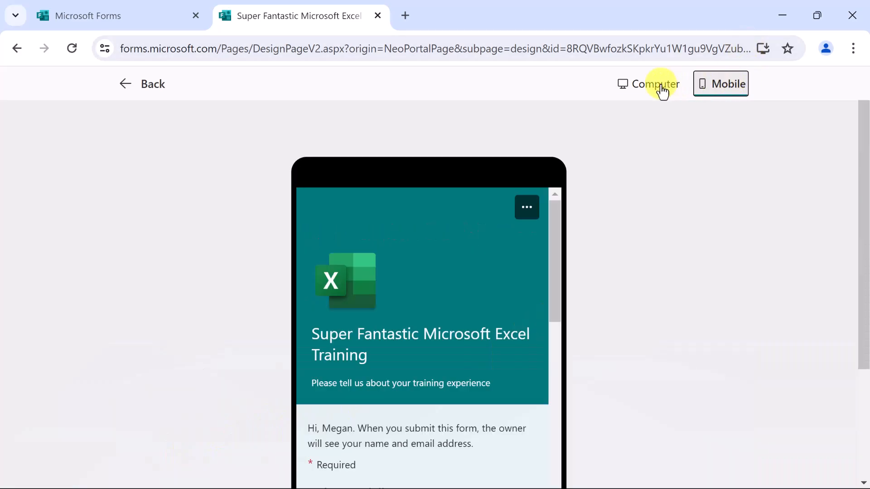
click(648, 83)
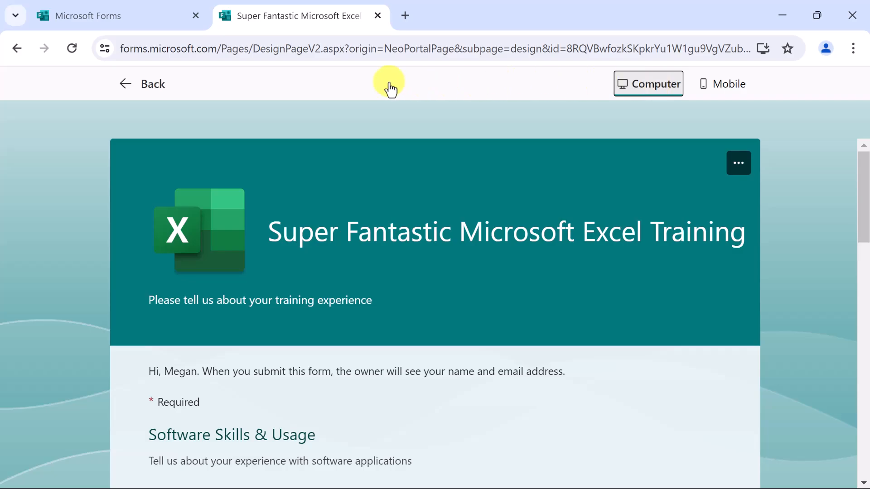
Exit the preview and dismiss the Enable edit response tip.
click(141, 84)
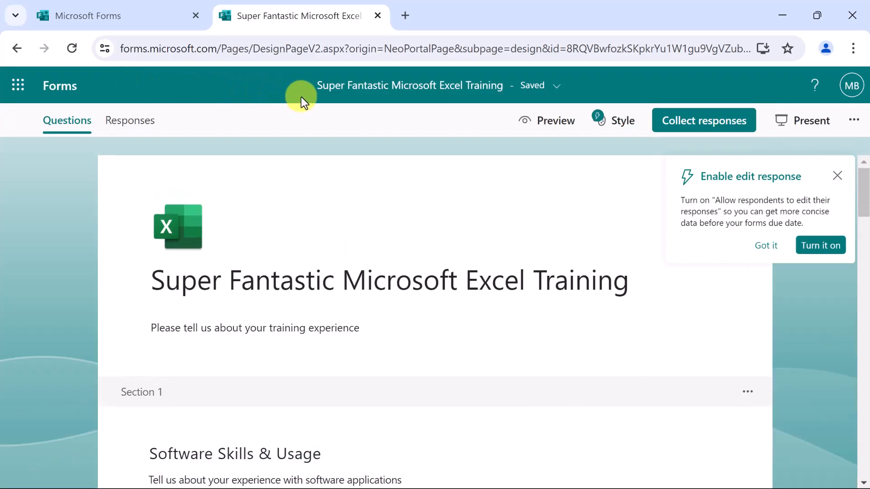
mouse_move(744, 189)
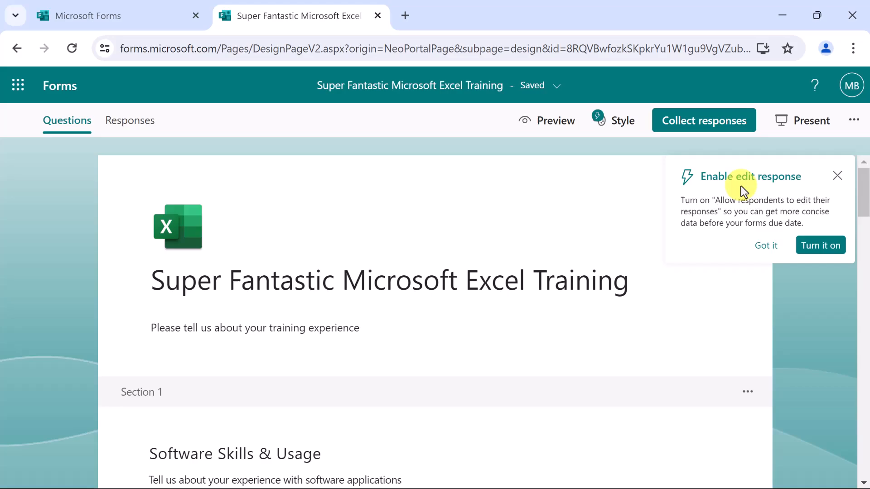
mouse_move(767, 184)
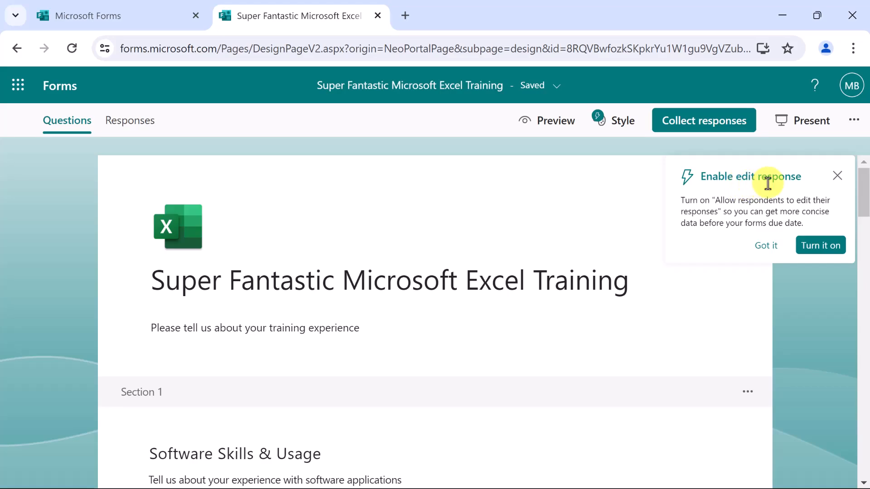
mouse_move(782, 182)
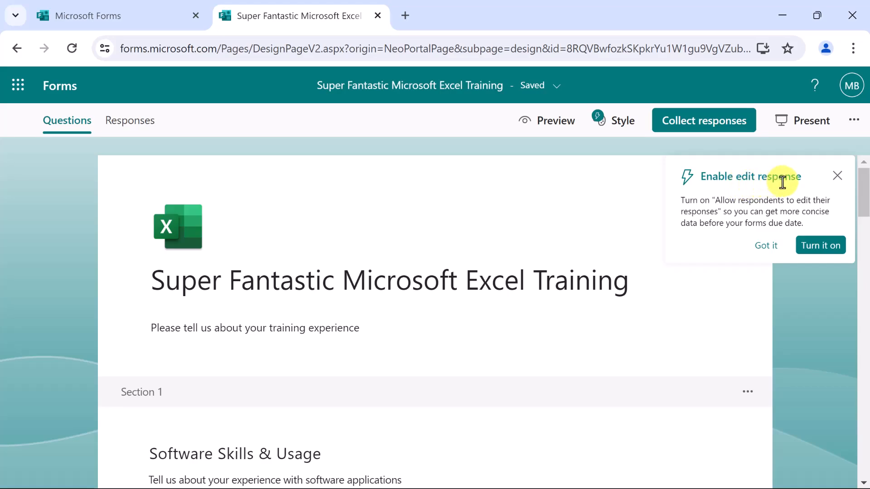
mouse_move(837, 176)
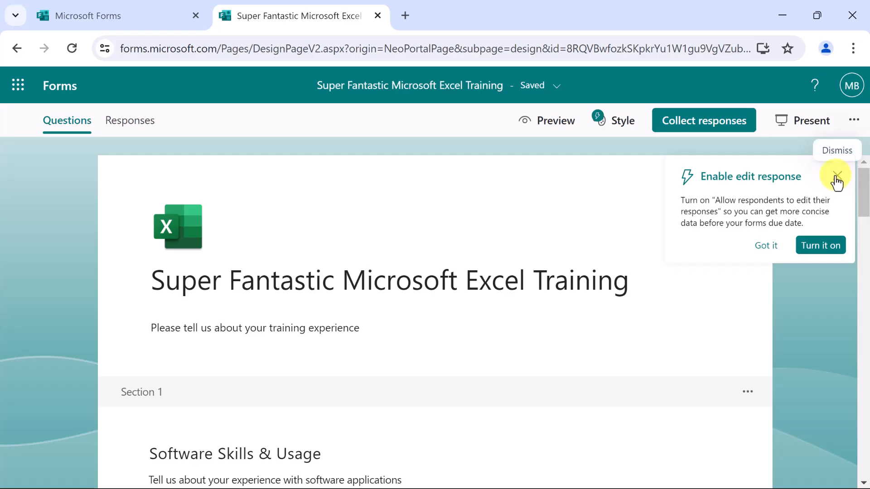
click(837, 177)
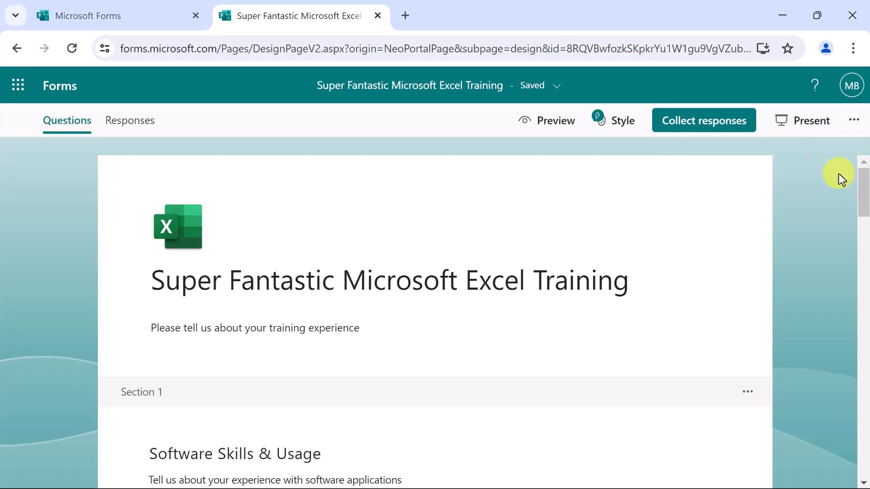
mouse_move(831, 173)
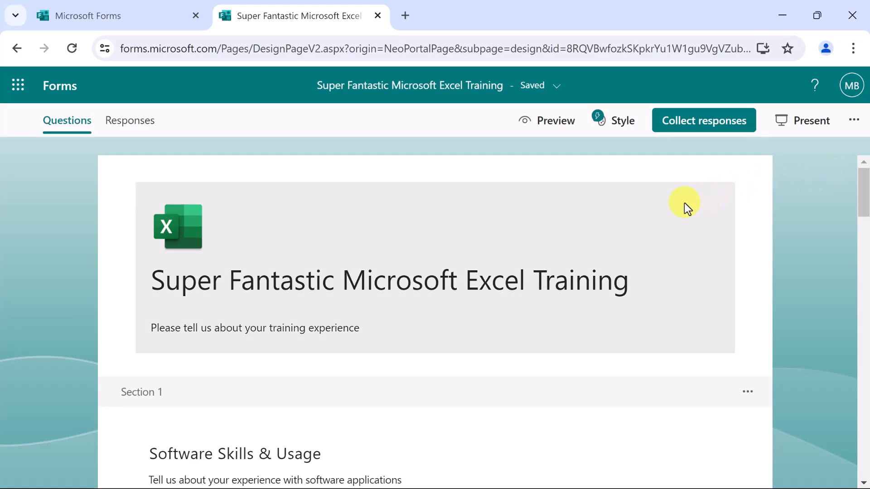
mouse_move(613, 121)
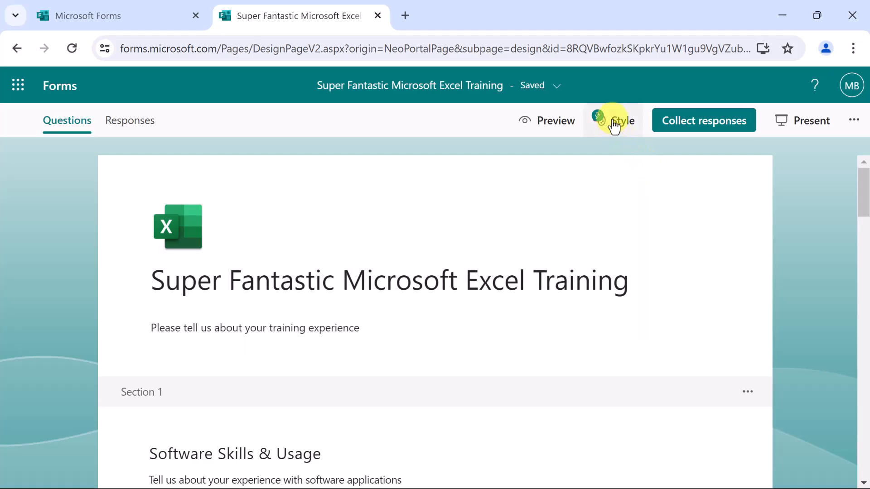
Browse the Style pane's AI-generated theme images down to the colour swatches.
click(622, 120)
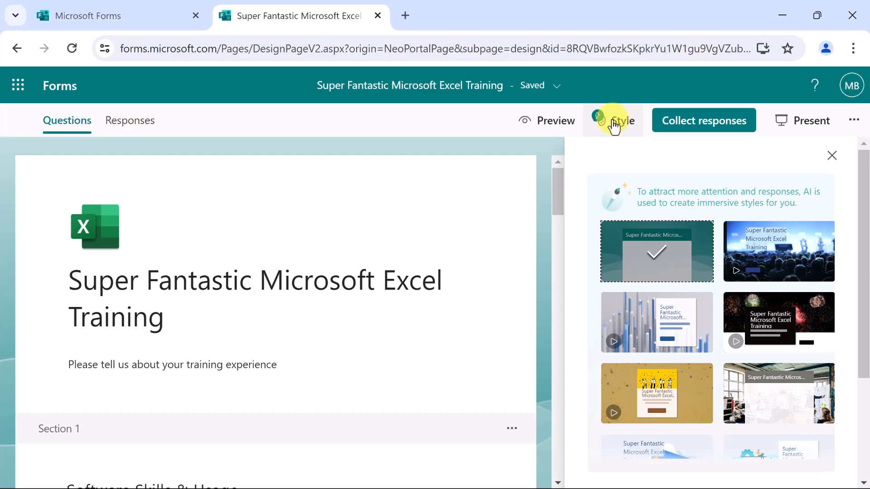
mouse_move(122, 240)
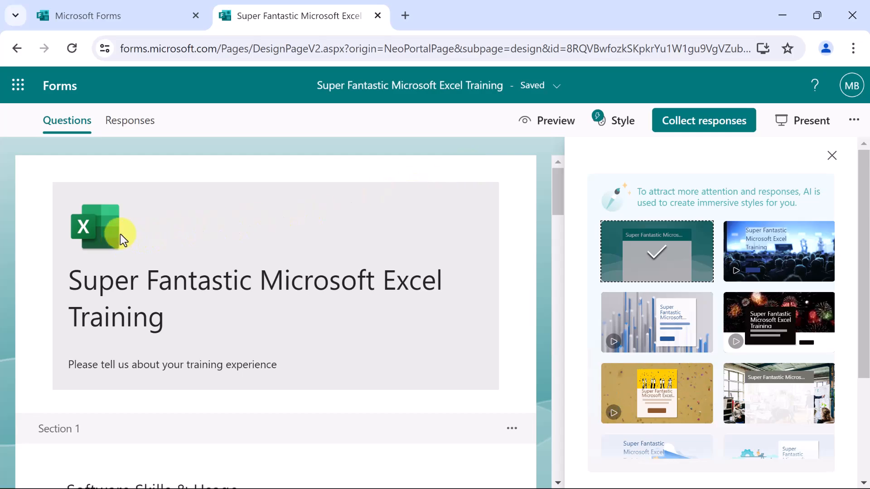
scroll(down, 3)
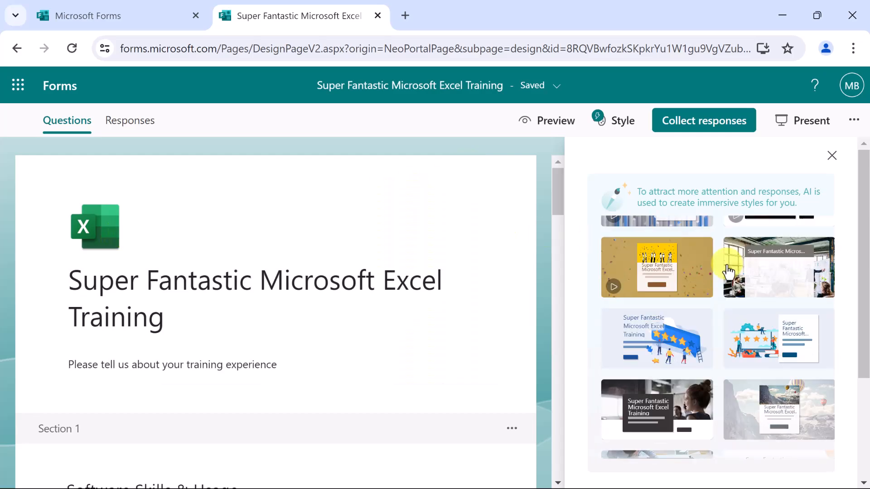
scroll(down, 3)
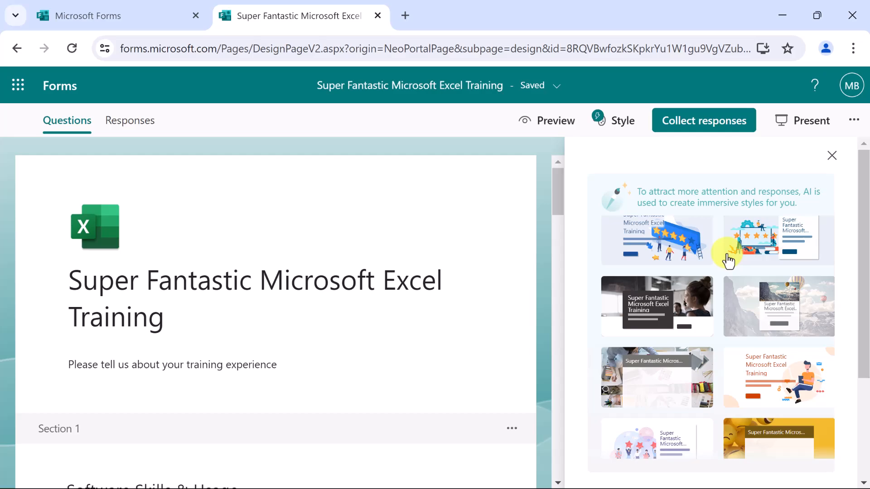
scroll(down, 3)
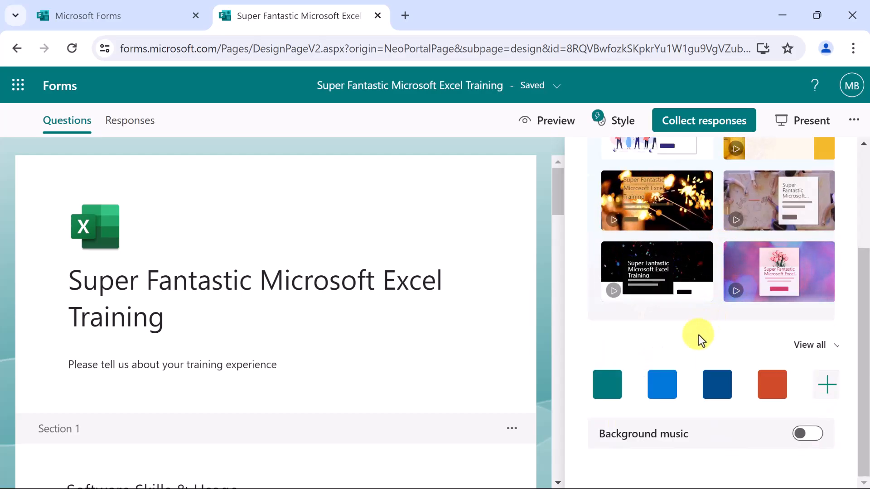
mouse_move(699, 330)
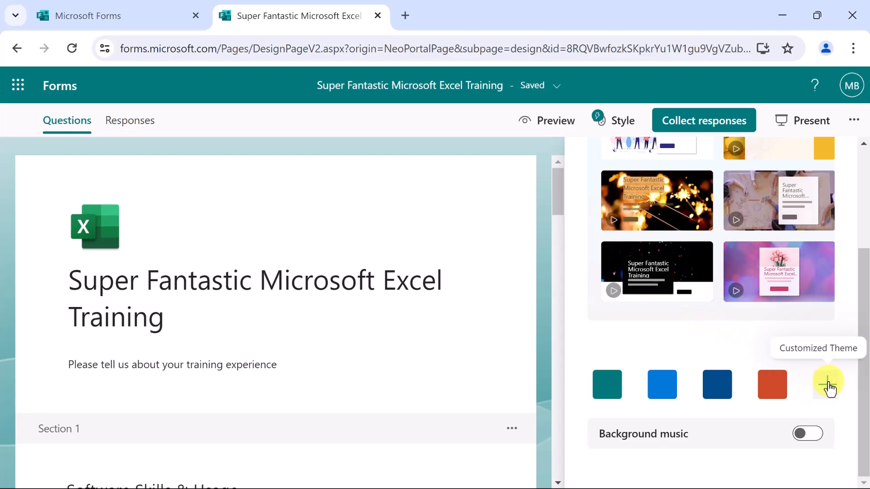
Create a custom theme using the Excel green hex colour #107c41.
click(828, 385)
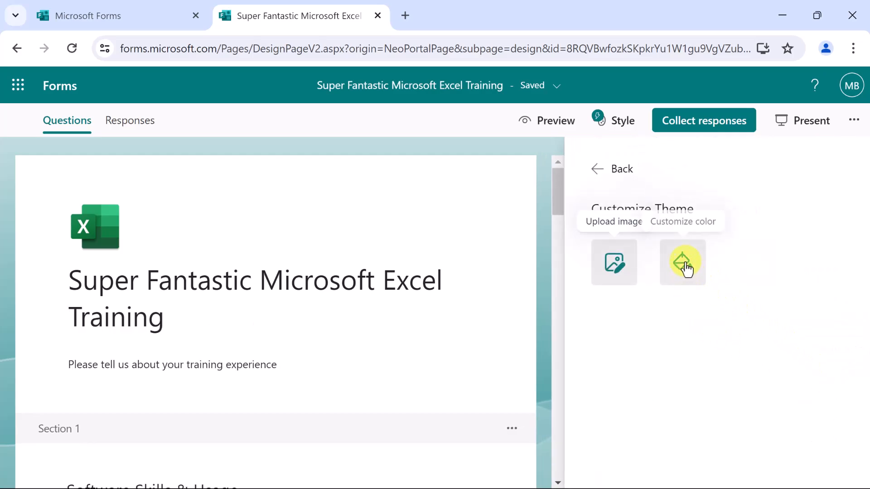
click(683, 262)
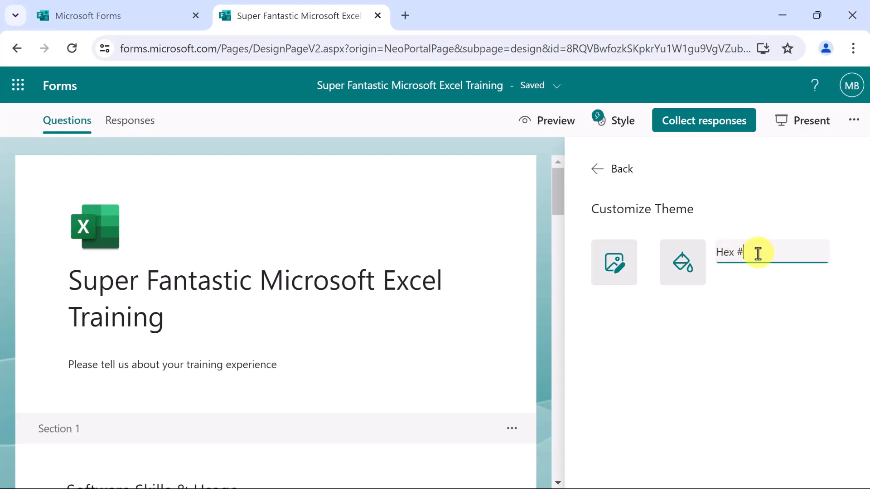
text(10)
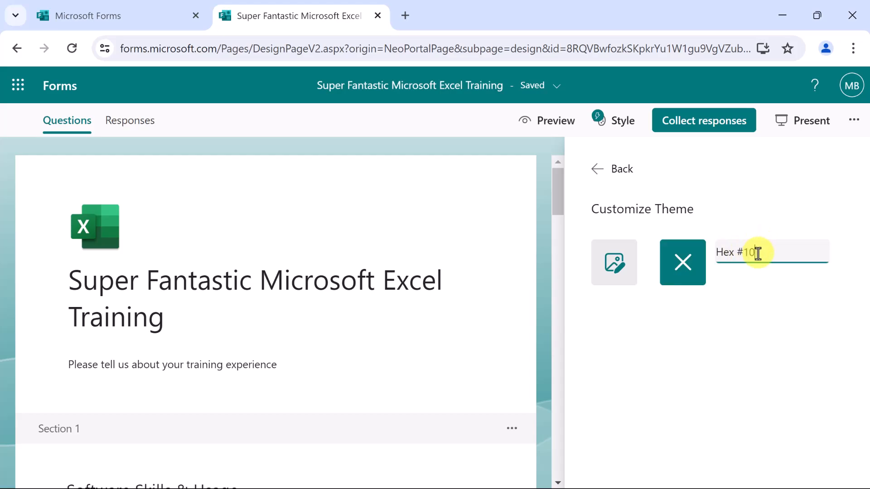
text(c41)
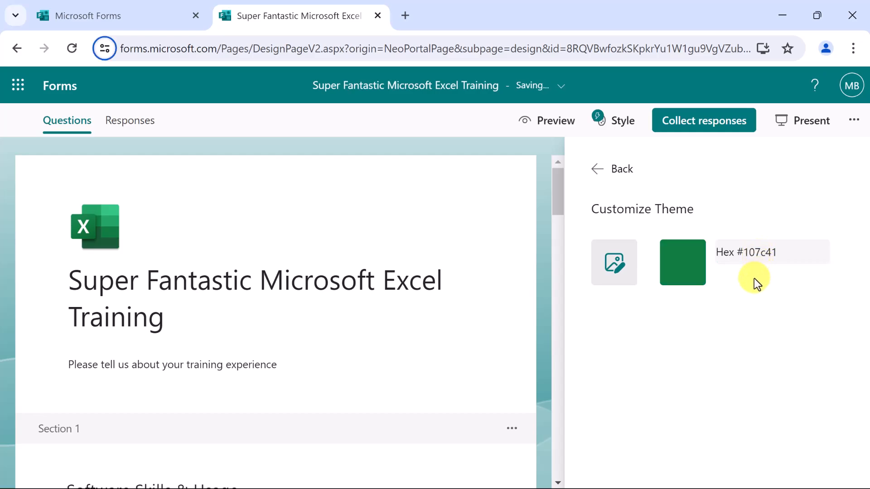
click(771, 252)
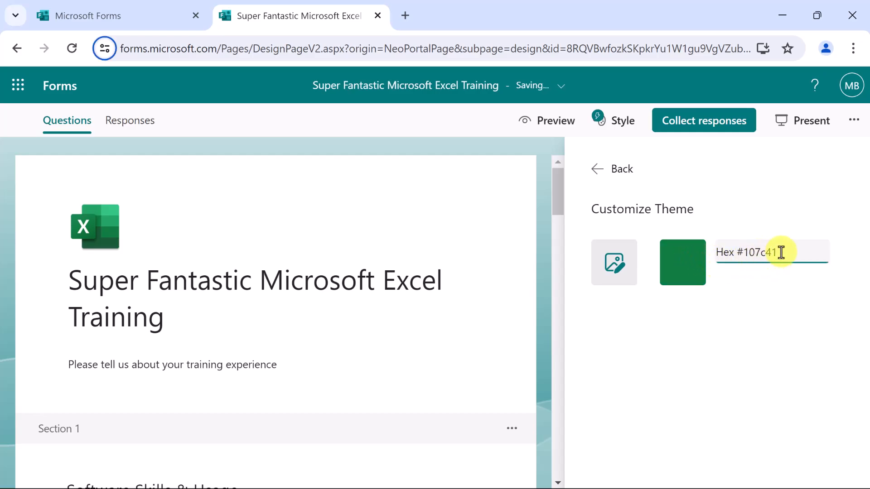
click(611, 169)
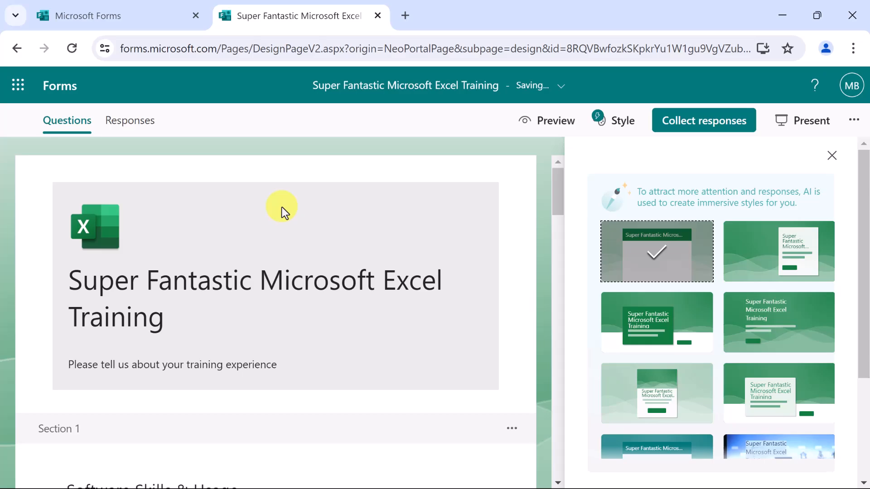
mouse_move(799, 207)
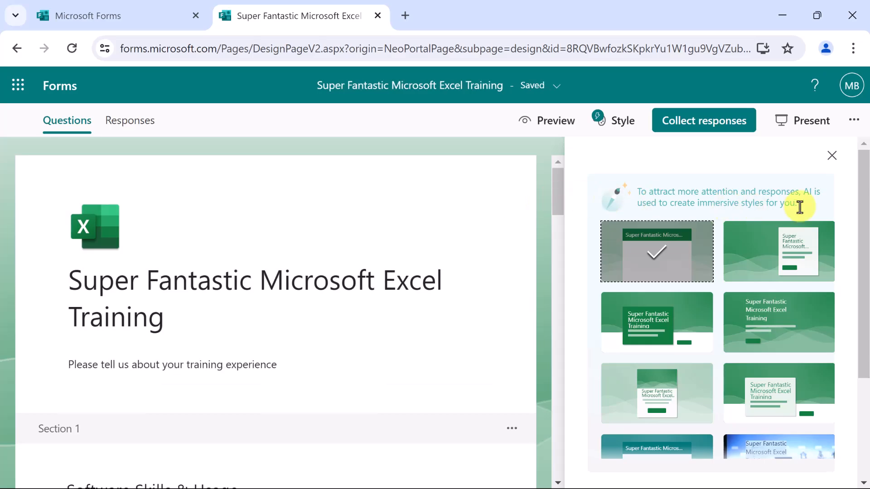
mouse_move(707, 387)
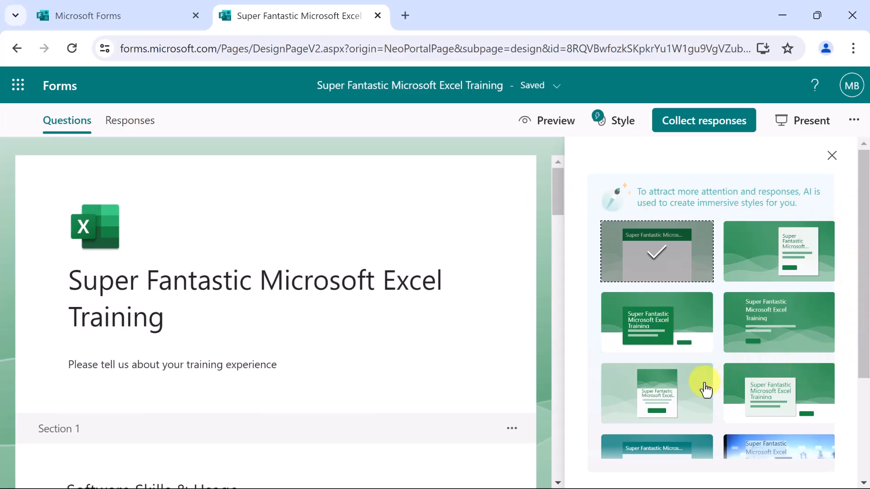
mouse_move(708, 366)
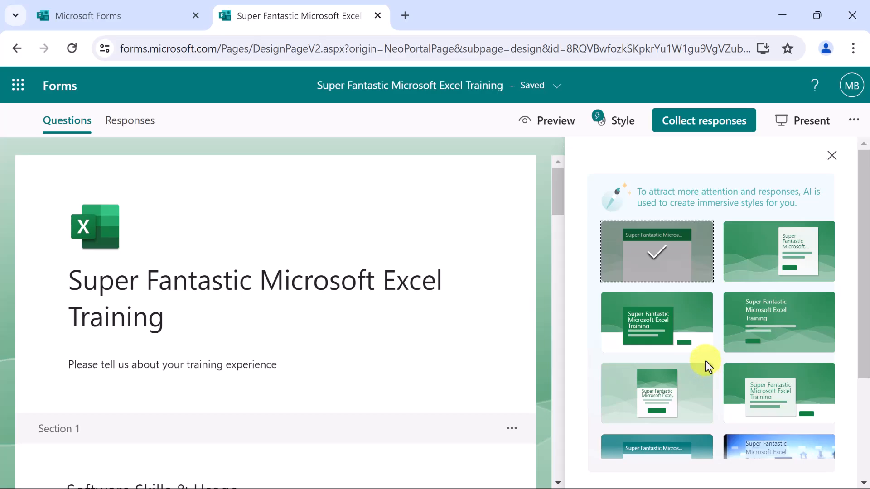
mouse_move(810, 309)
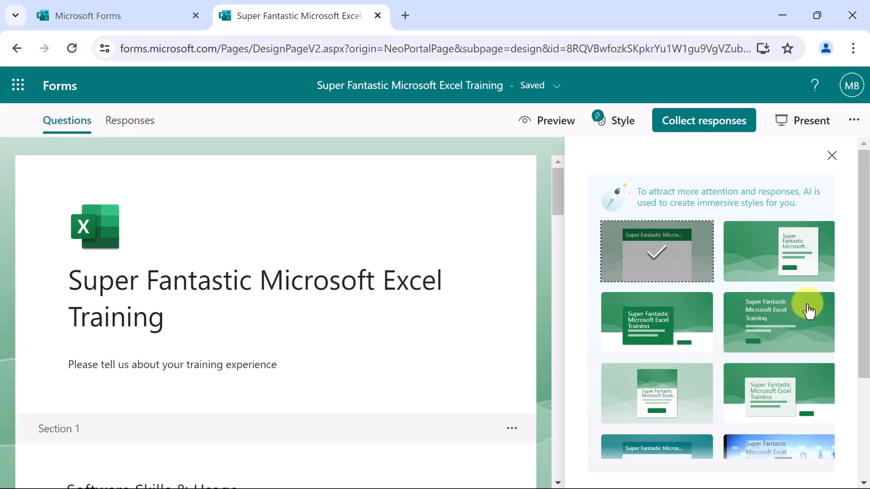
Browse the green AI style thumbnails, then close the Style pane.
scroll(down, 3)
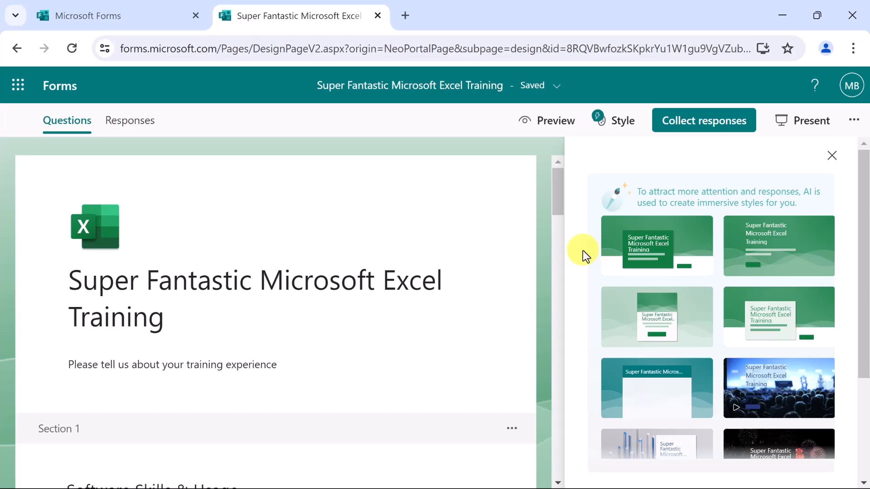
click(831, 155)
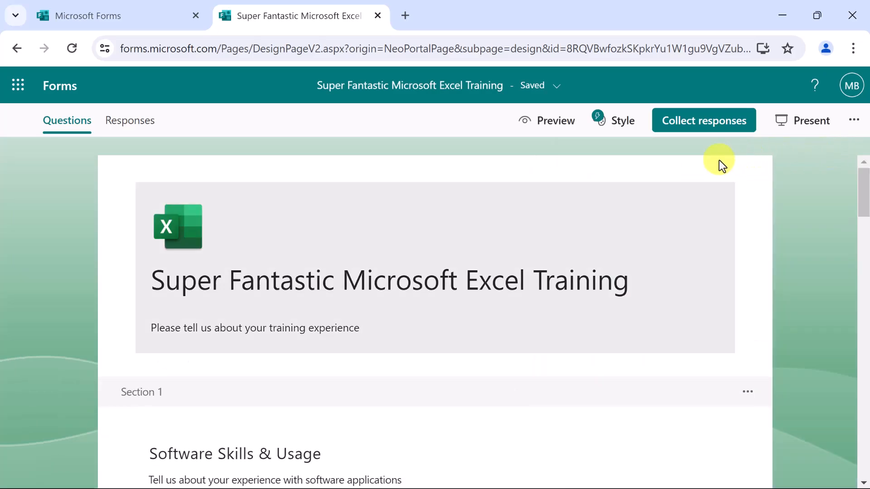
scroll(down, 3)
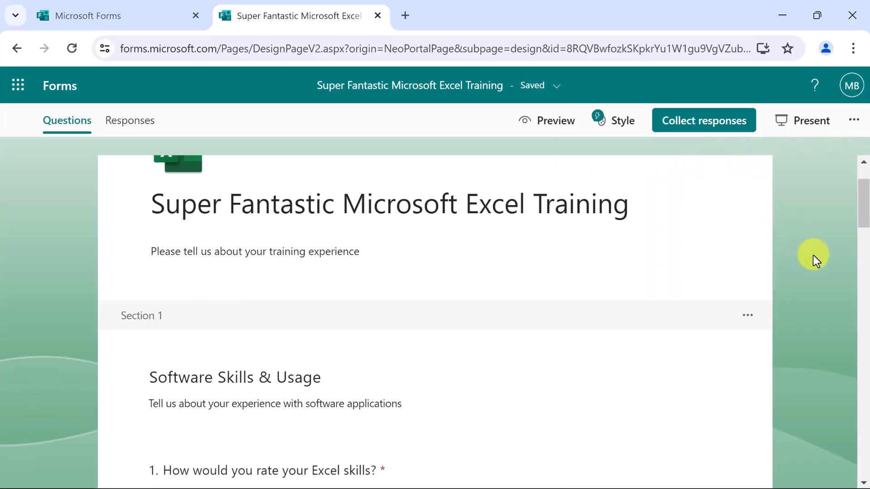
scroll(down, 3)
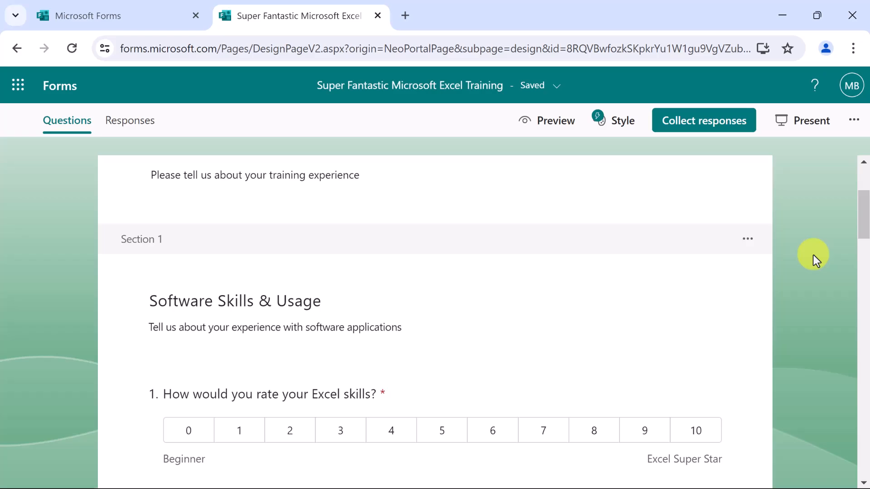
scroll(down, 3)
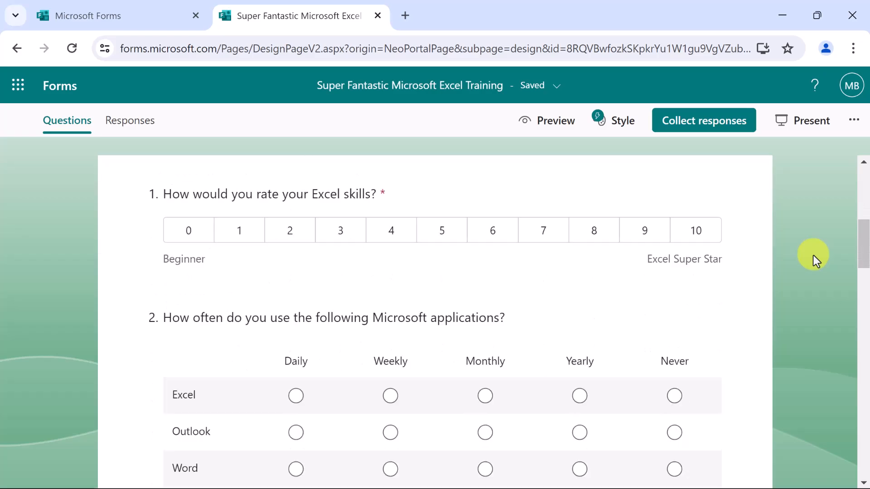
scroll(down, 3)
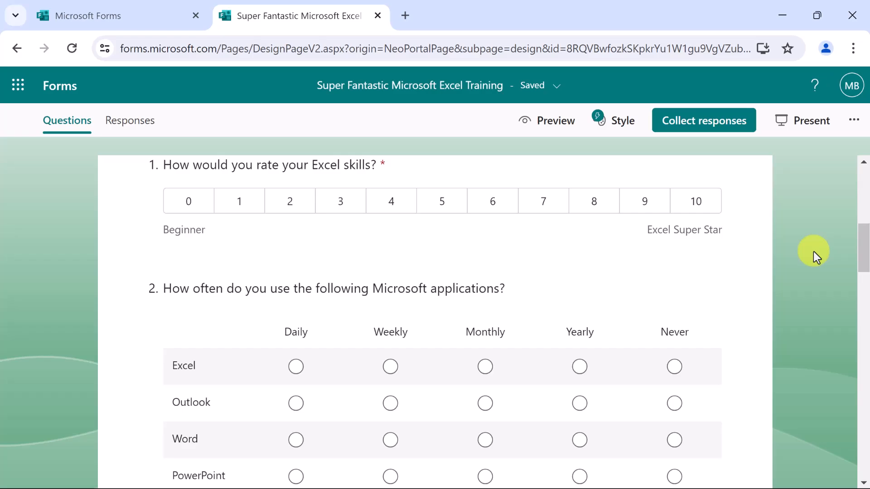
mouse_move(853, 121)
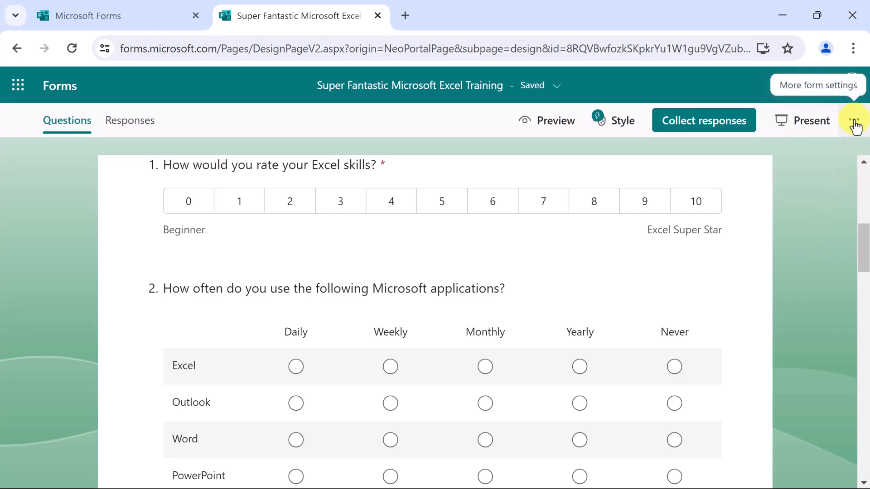
Open form Settings and switch responses to Anyone can respond, no sign-in required.
click(853, 120)
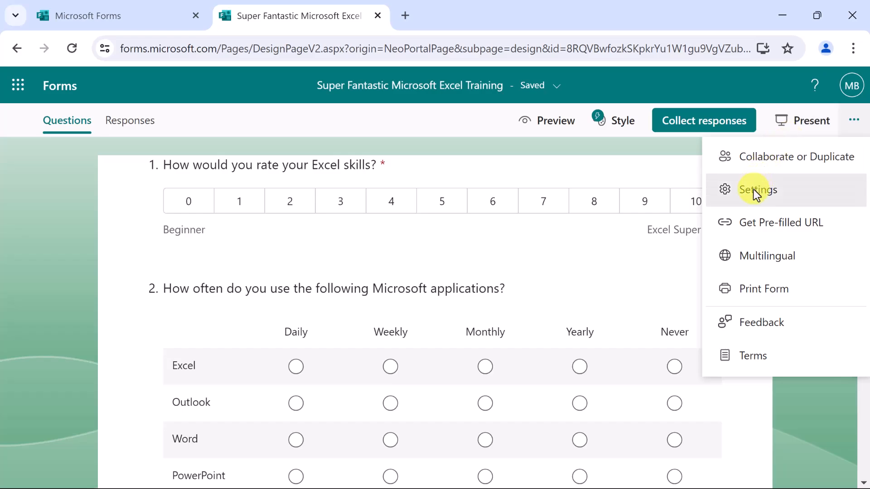
click(758, 189)
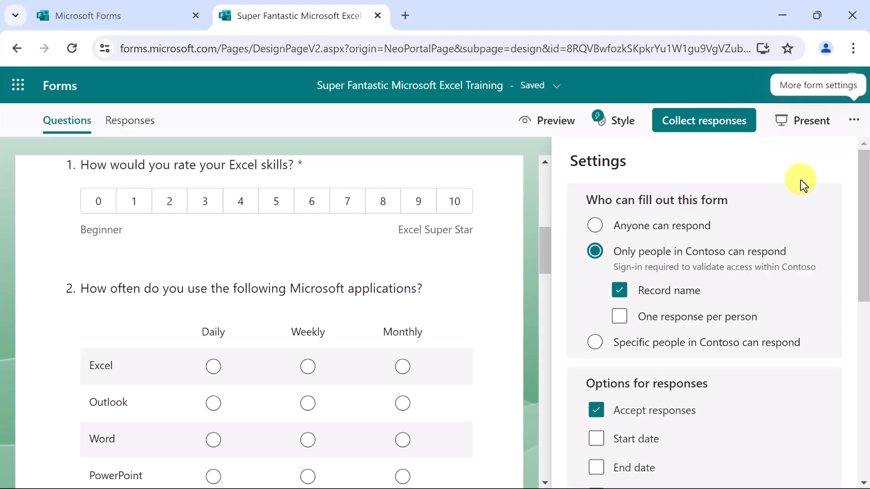
click(594, 225)
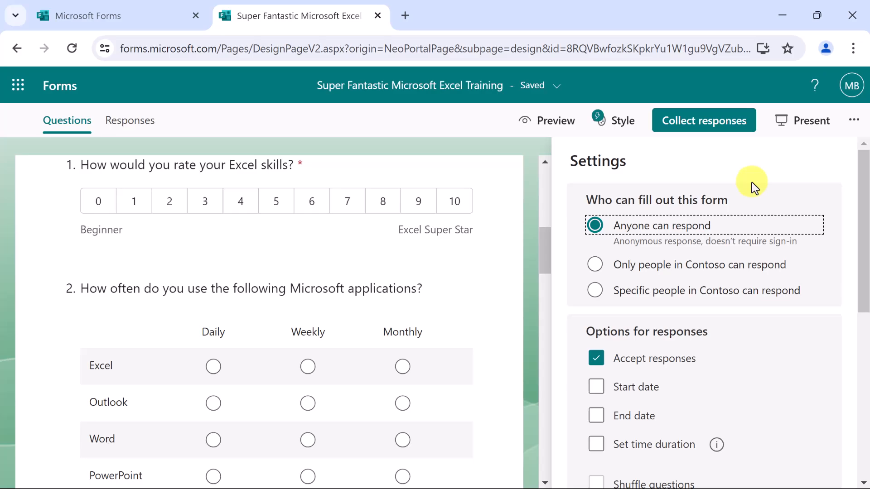
scroll(down, 3)
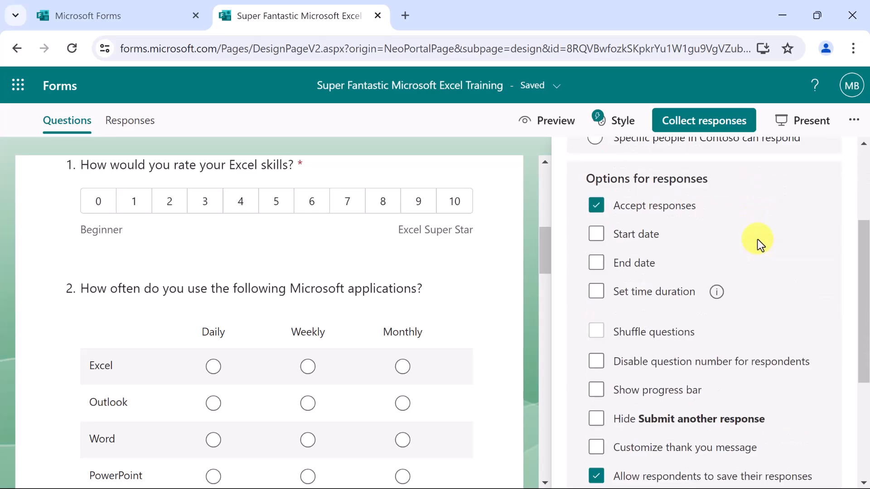
mouse_move(756, 238)
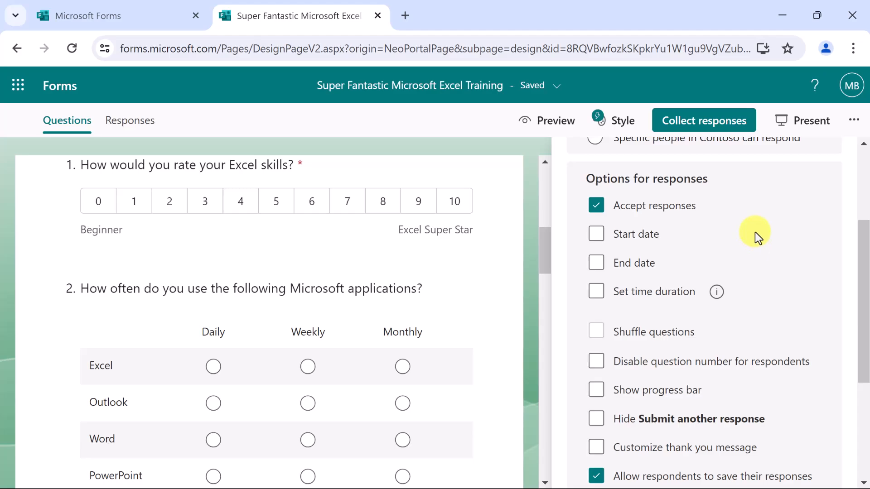
Set an end date of 6/1/2024 at 11:00 PM and show a progress bar.
click(596, 263)
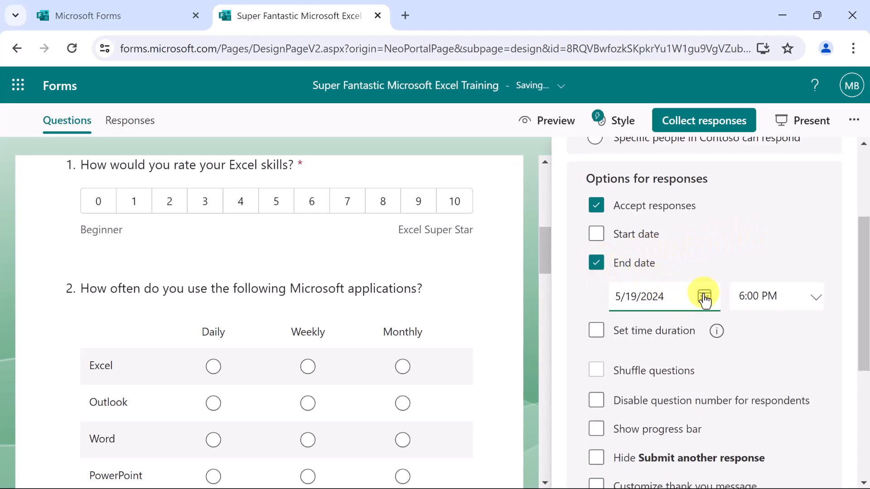
click(704, 296)
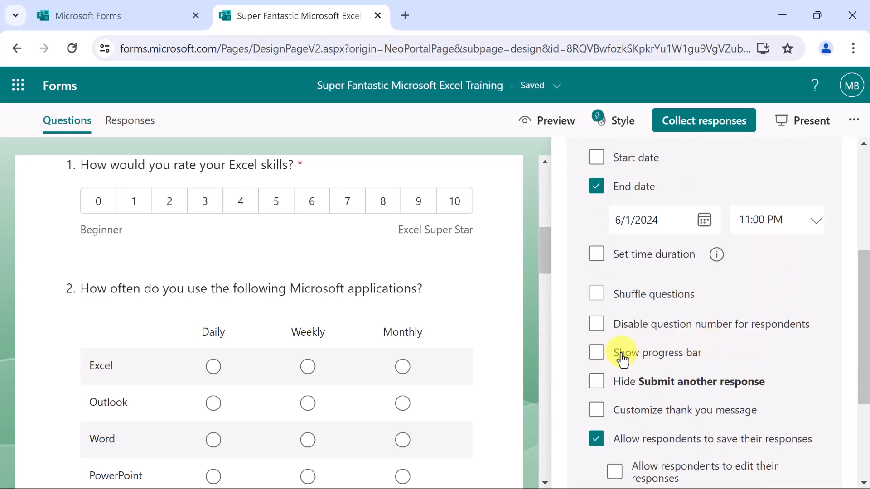
click(596, 353)
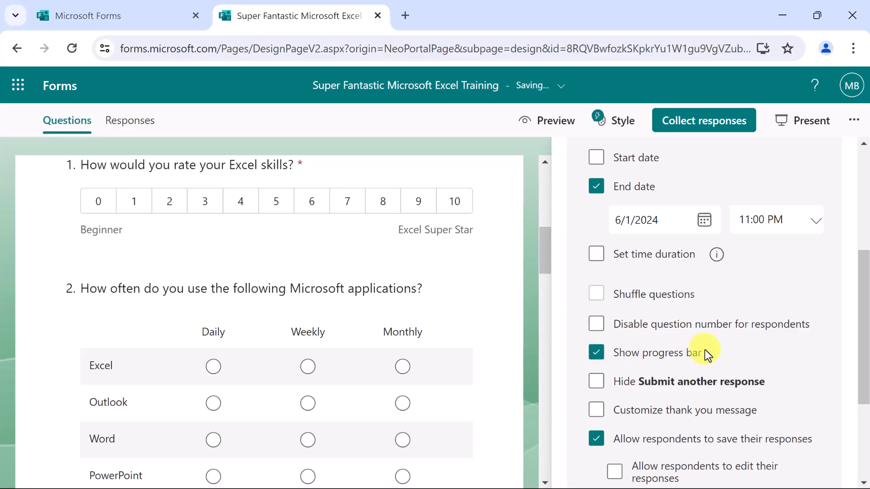
mouse_move(731, 348)
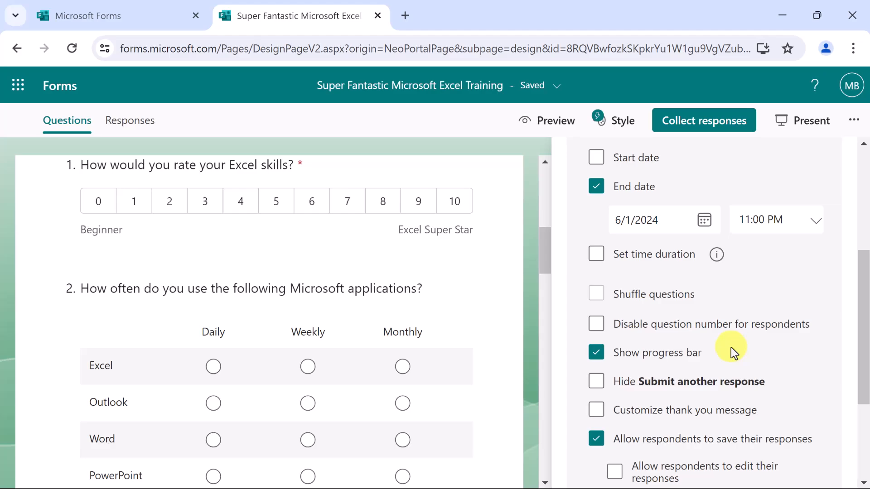
mouse_move(615, 405)
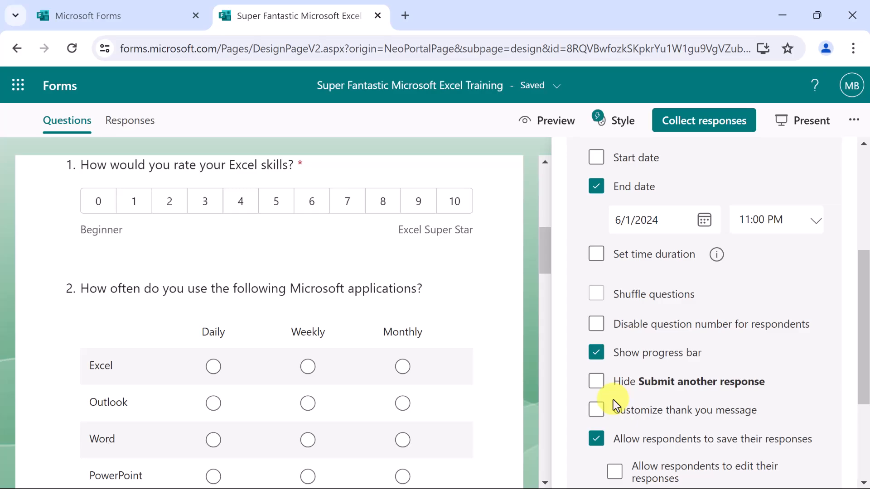
Set the thank-you message to 'We appreciate your feedback!' and let respondents edit responses.
click(596, 410)
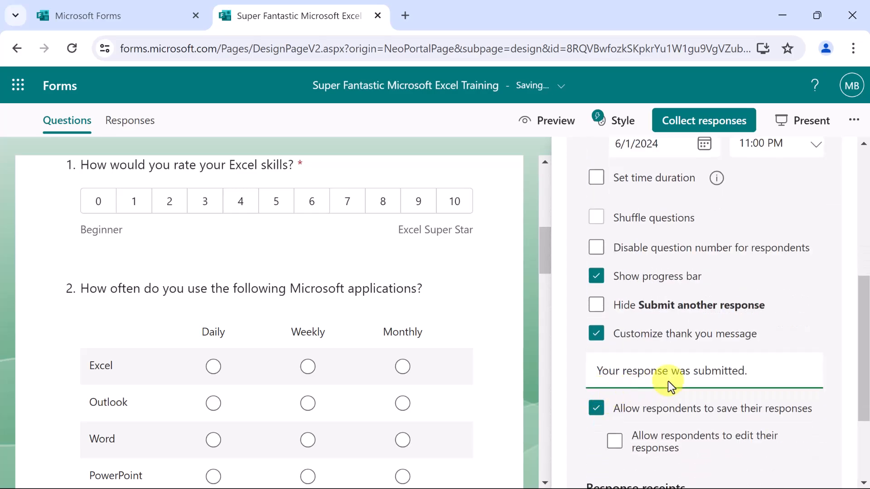
mouse_move(743, 370)
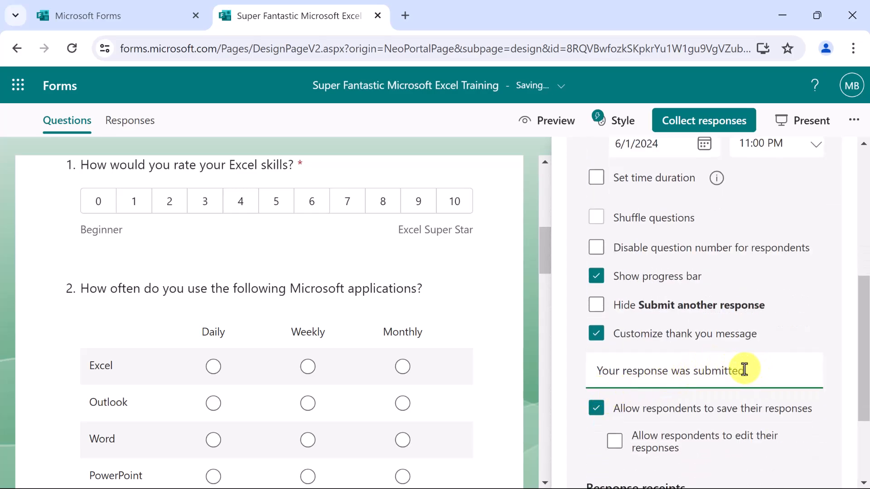
triple_click(674, 370)
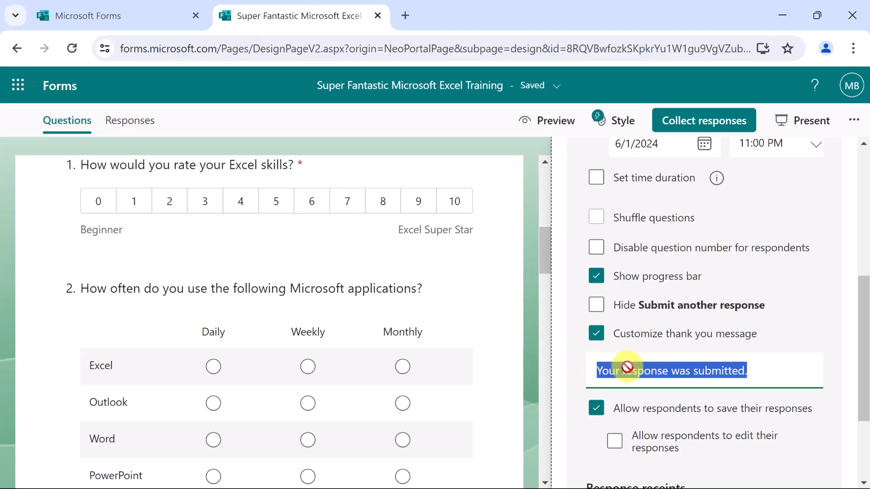
text(We appreciate your feedback!)
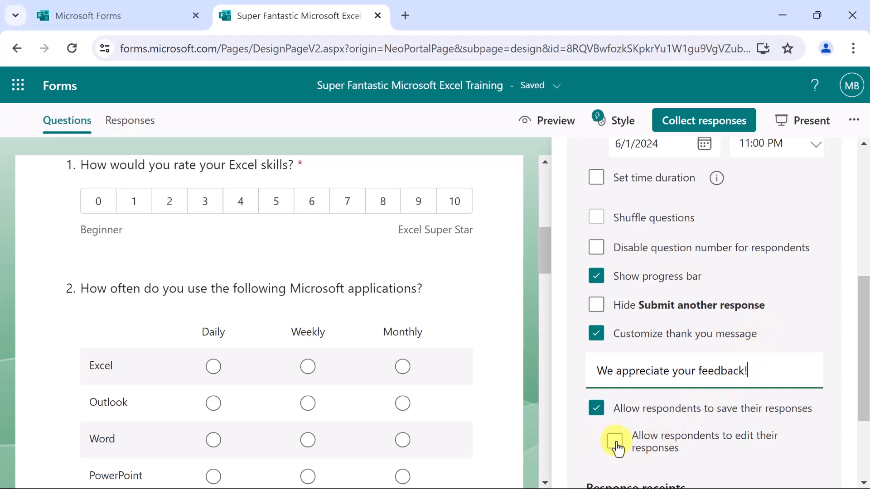
click(614, 441)
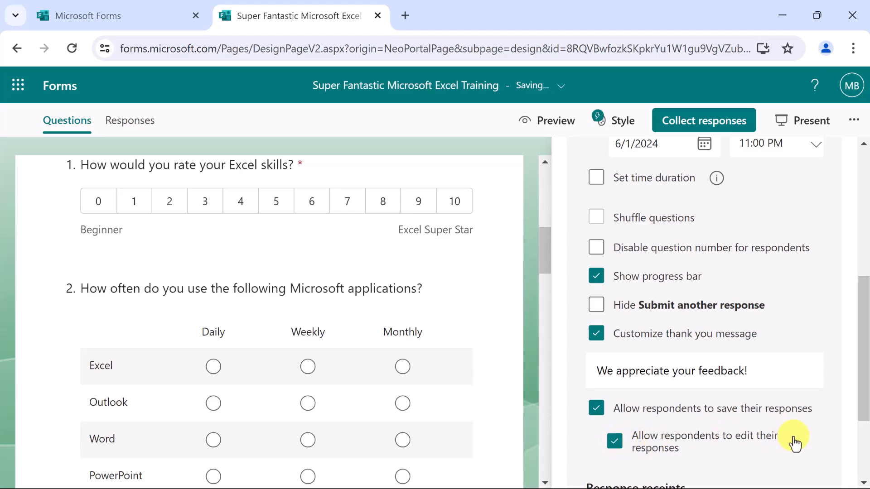
scroll(down, 3)
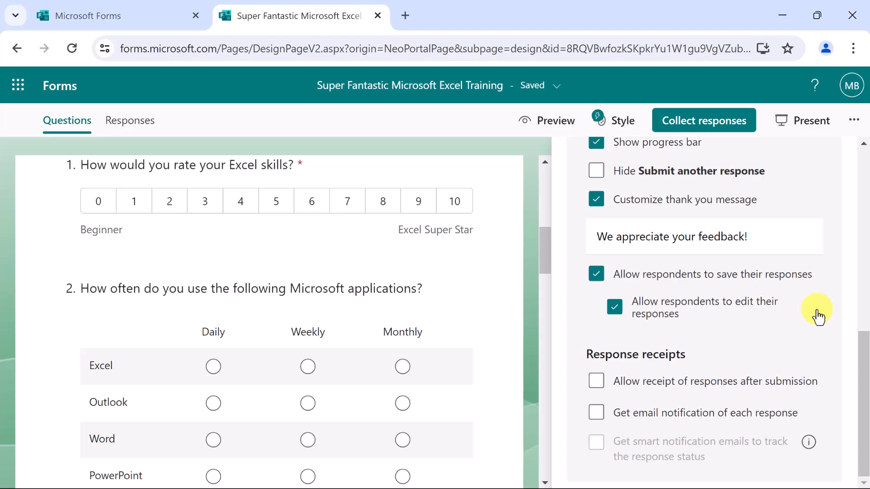
mouse_move(862, 136)
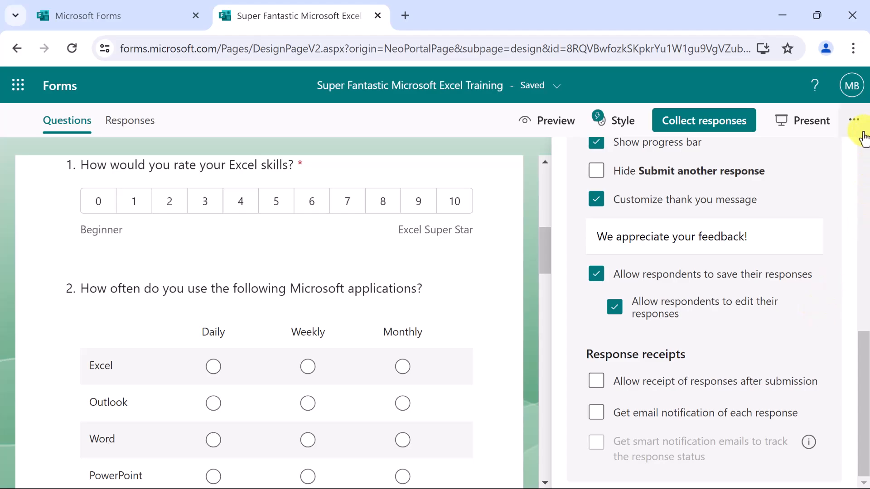
mouse_move(856, 121)
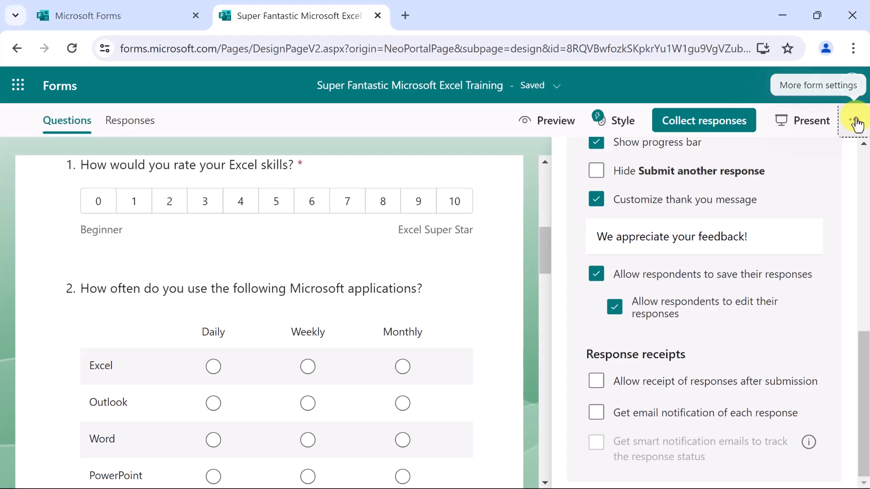
Close the Settings pane and open Collect responses sharing options.
click(857, 120)
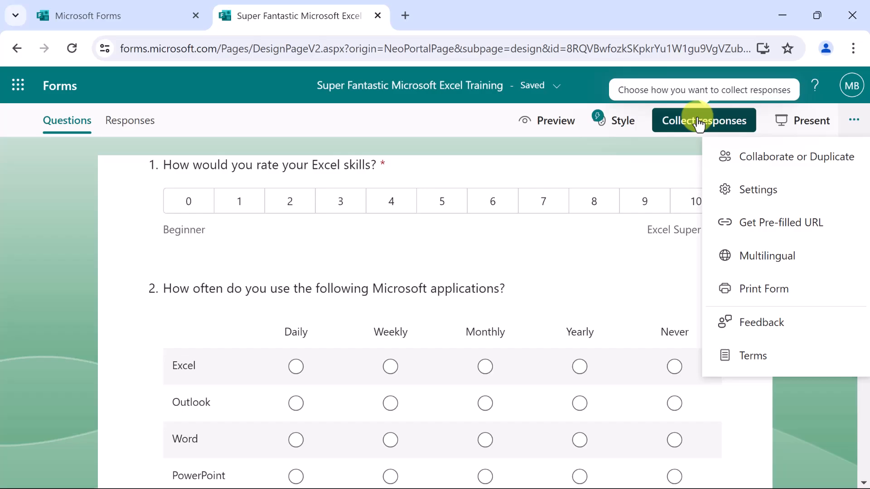
click(704, 120)
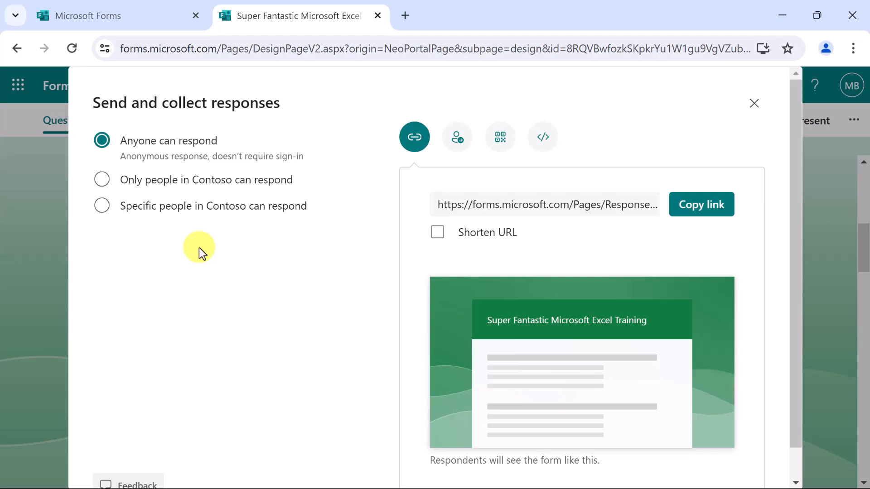
mouse_move(542, 136)
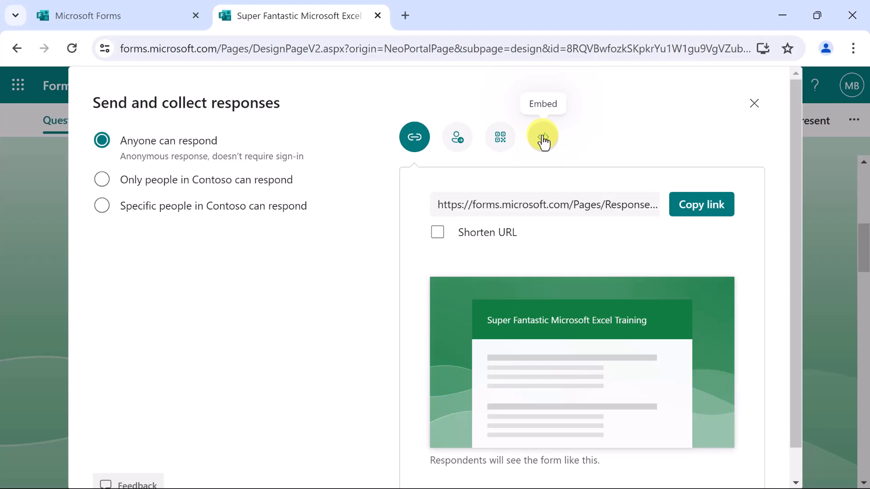
mouse_move(542, 137)
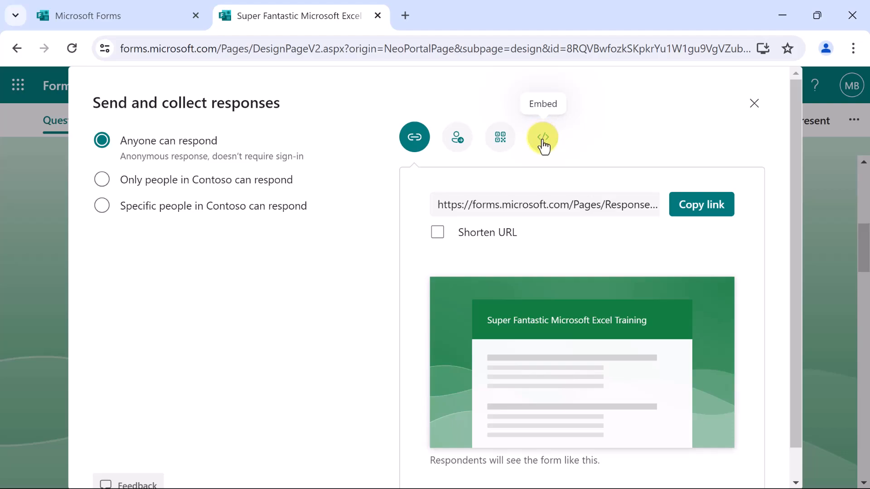
mouse_move(499, 137)
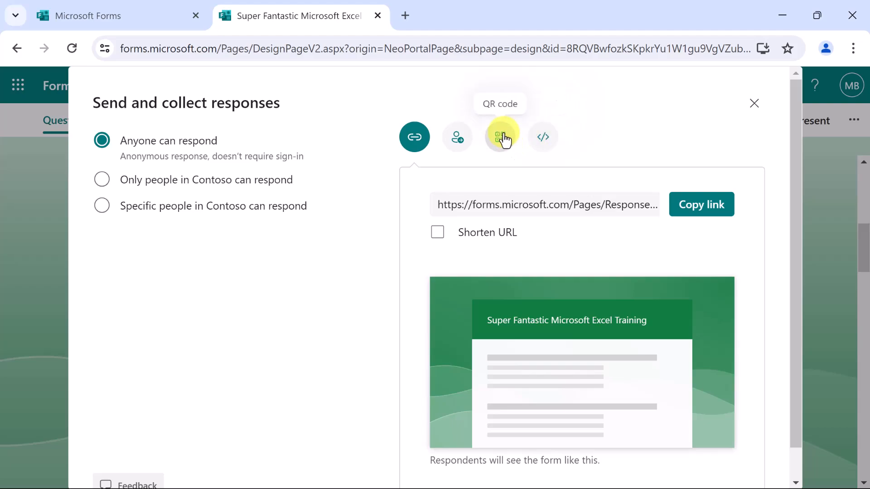
mouse_move(499, 137)
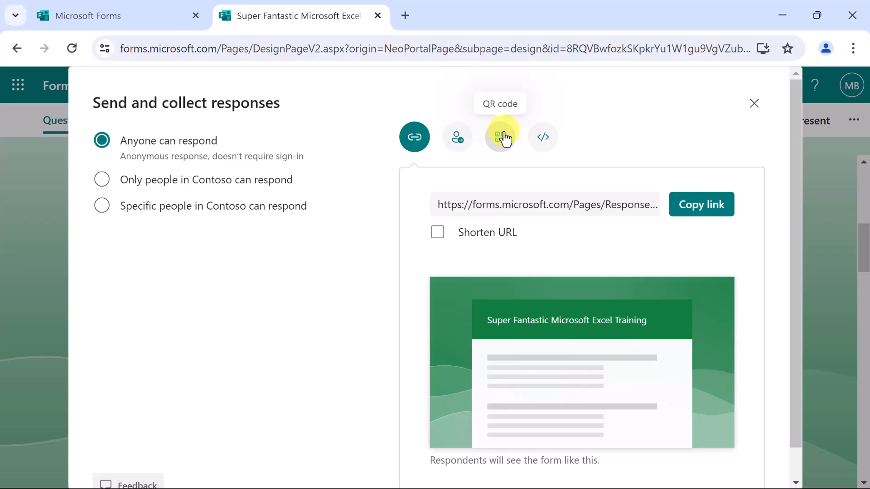
mouse_move(457, 137)
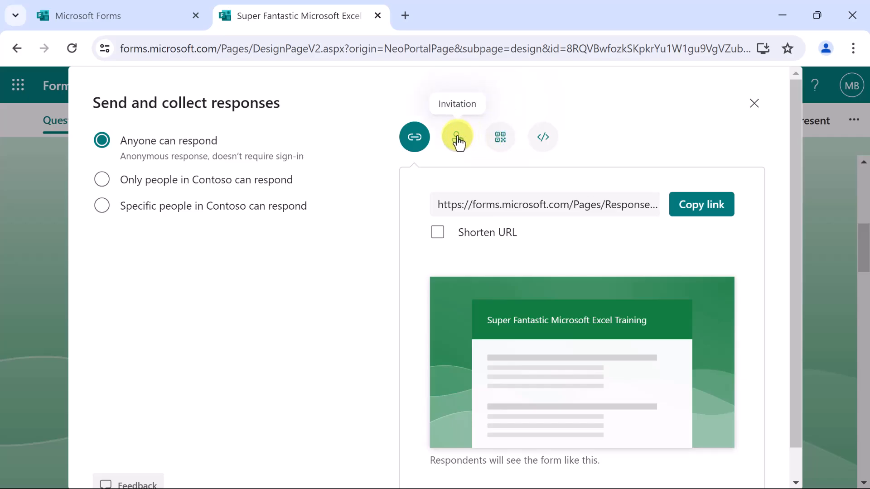
Preview the Outlook email invitation for the Excel training form.
click(457, 137)
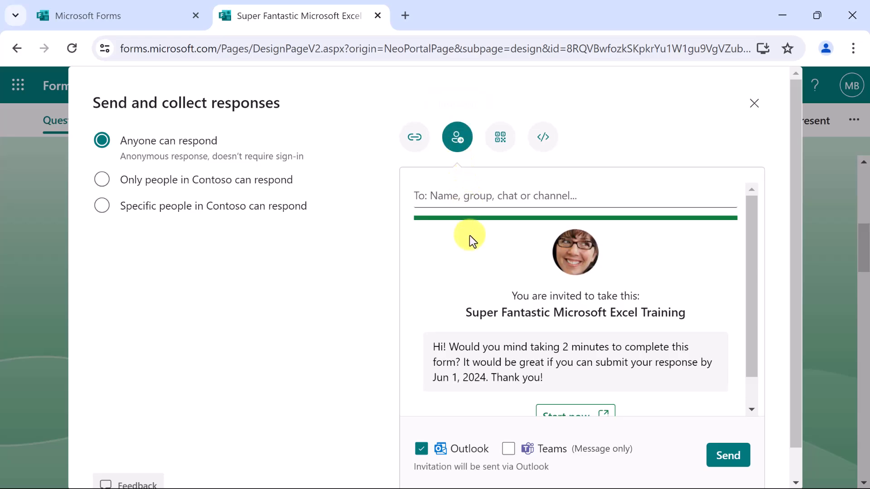
mouse_move(454, 252)
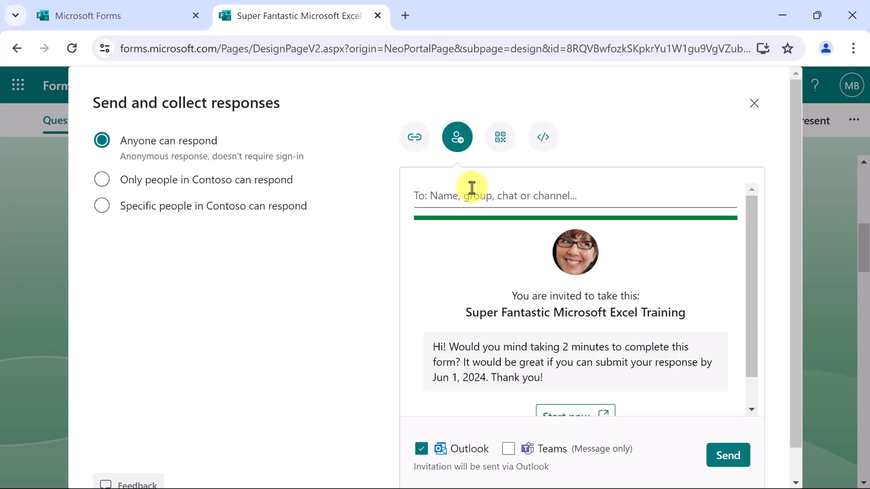
mouse_move(526, 188)
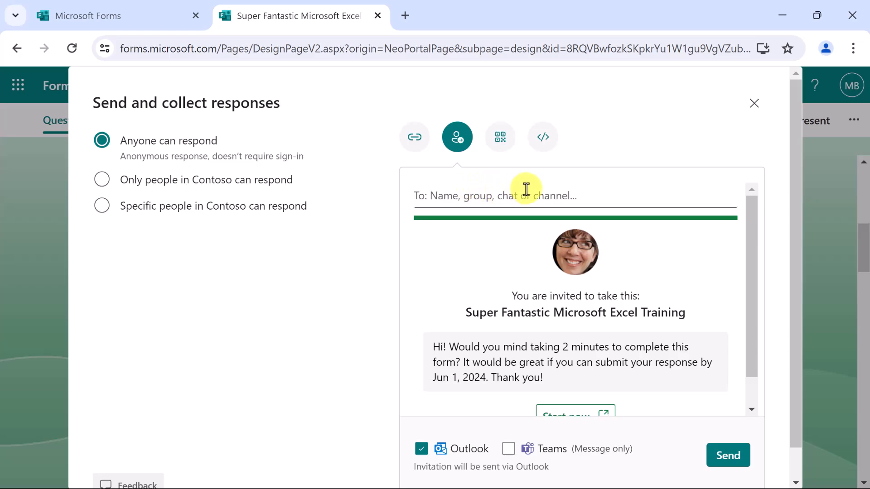
mouse_move(526, 185)
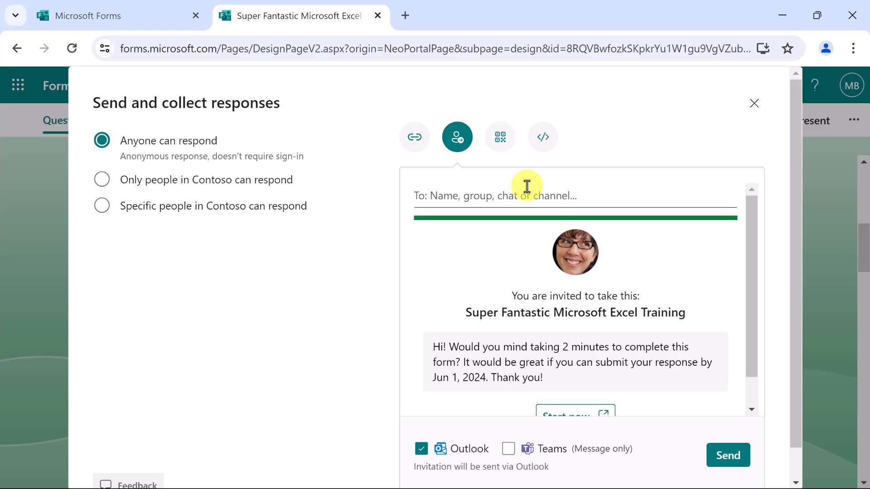
mouse_move(414, 136)
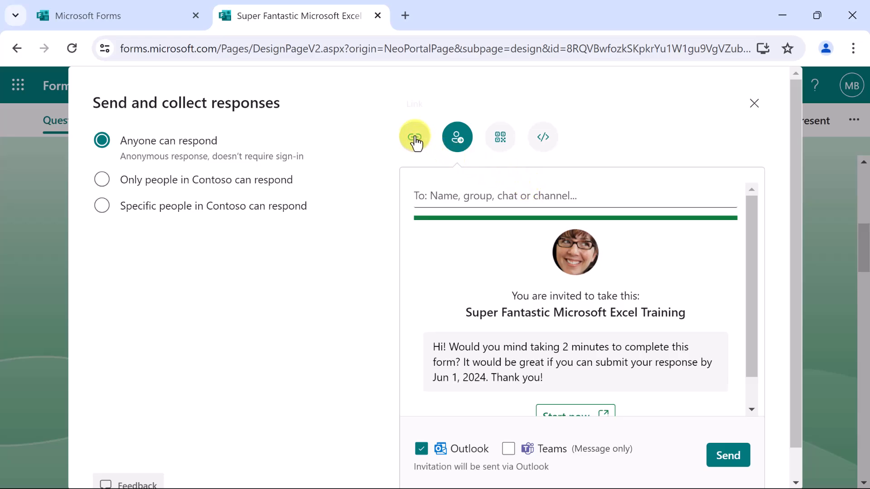
Return to the Link view and shorten the response URL.
click(414, 137)
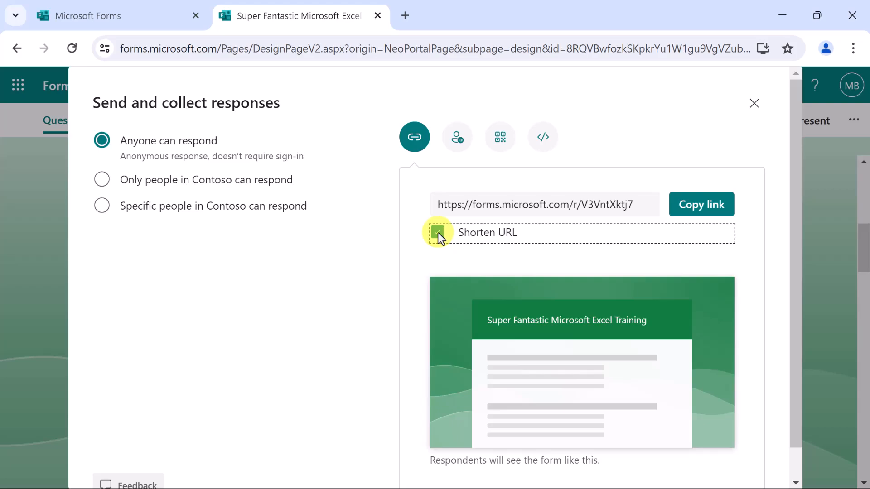
click(437, 232)
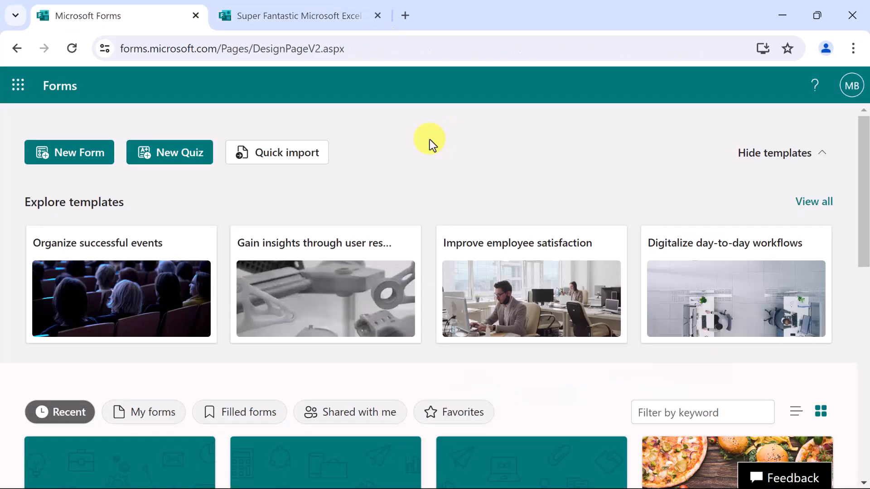
Scroll the recent forms and open the Super Fantastic Microsoft Excel Training form.
scroll(down, 3)
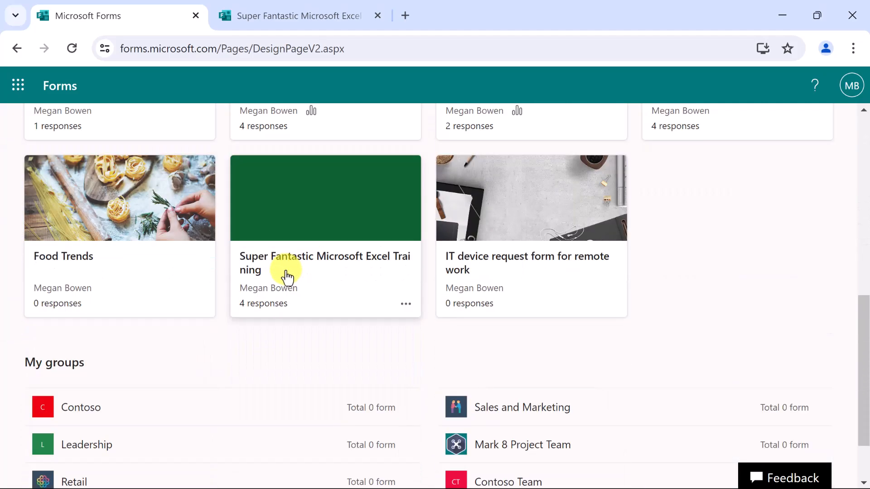
mouse_move(263, 304)
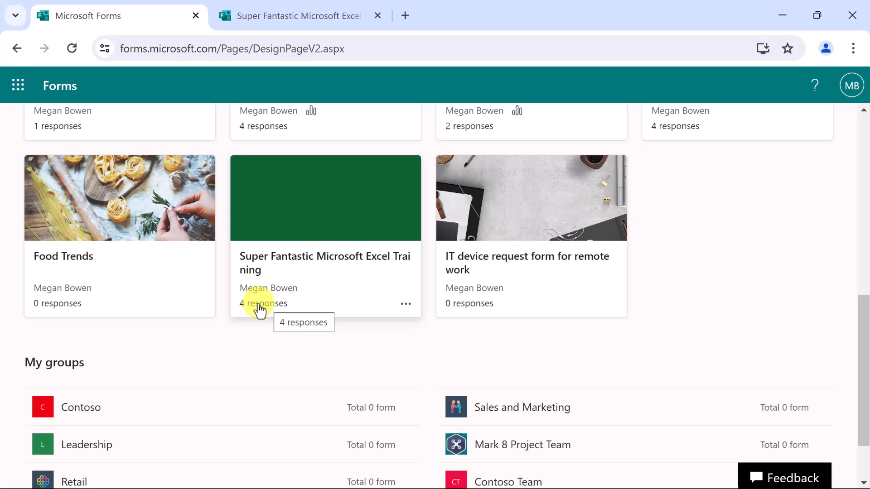
mouse_move(308, 188)
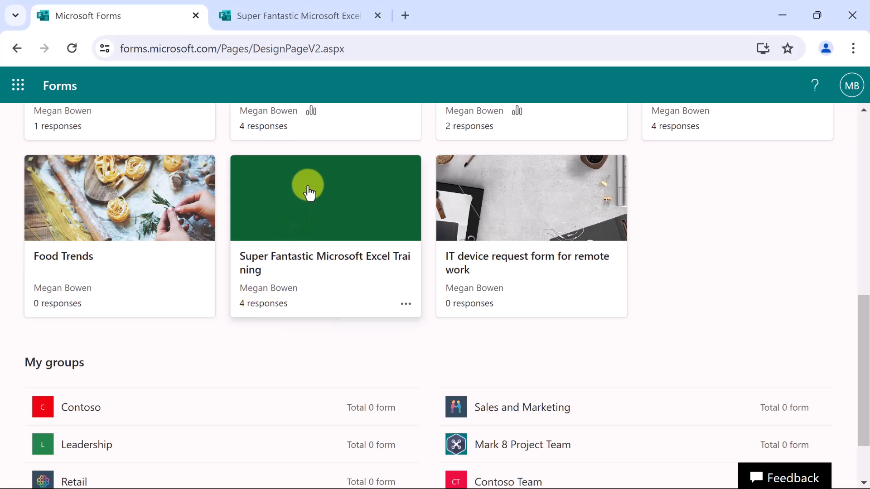
click(325, 198)
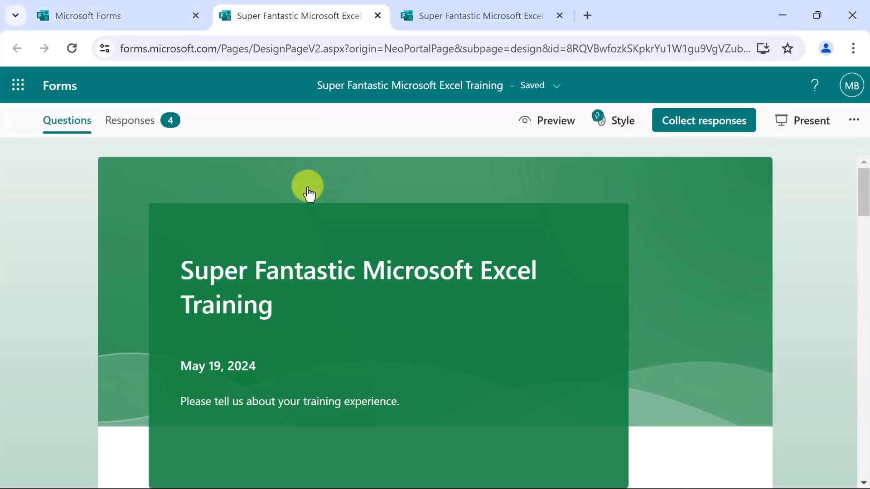
mouse_move(235, 160)
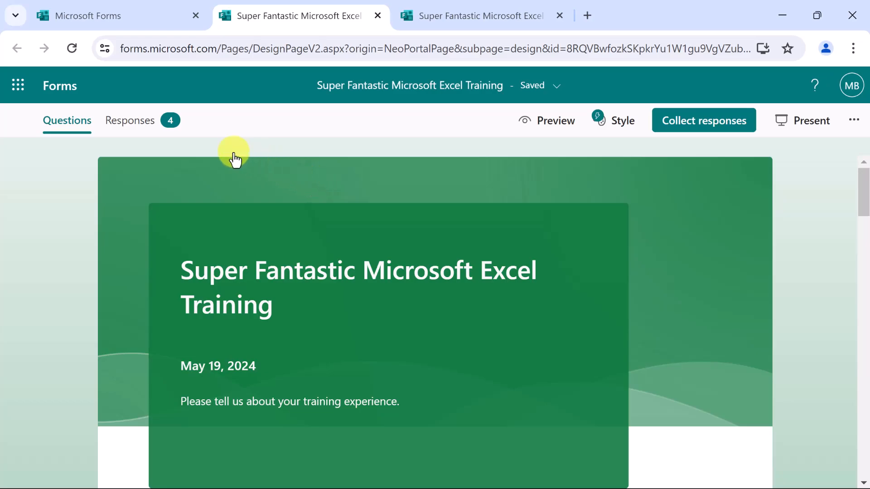
Review the Responses summary: 4 responses, 00:55 average time, NPS -75.
click(130, 121)
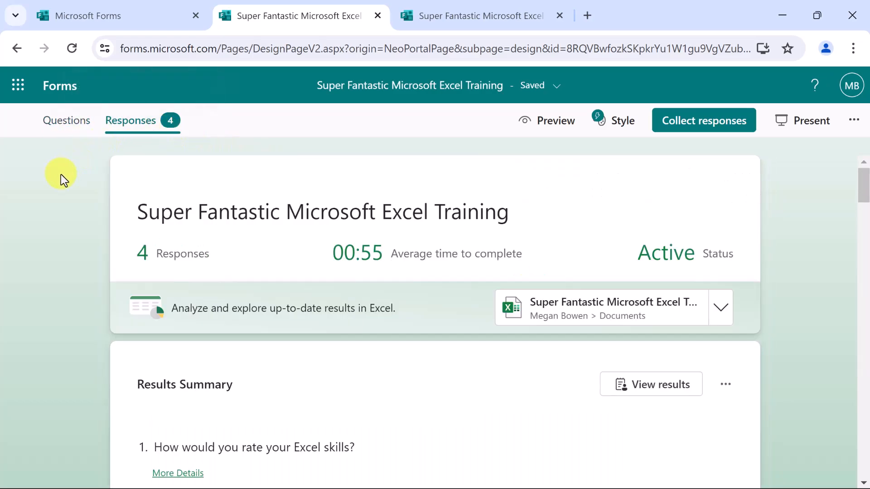
scroll(down, 3)
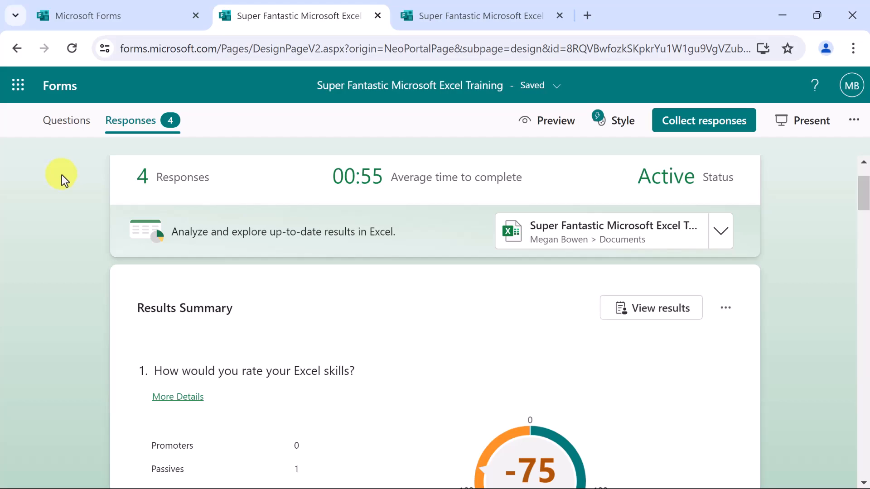
scroll(down, 3)
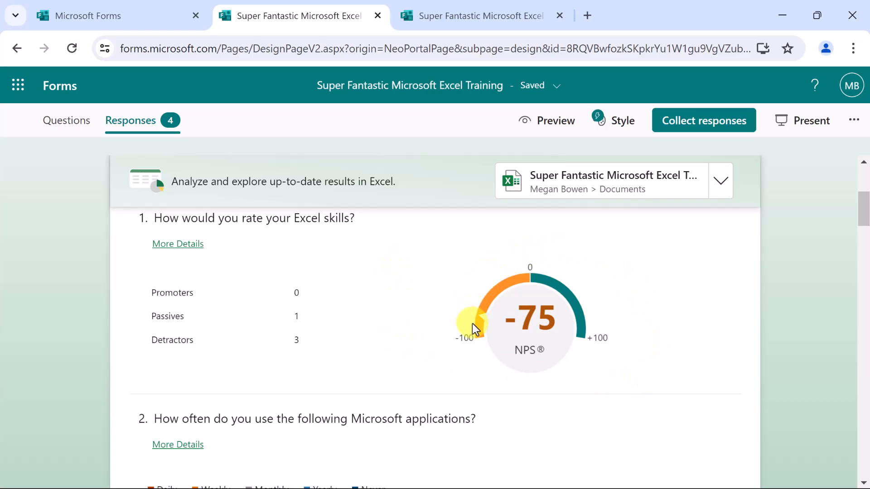
mouse_move(365, 294)
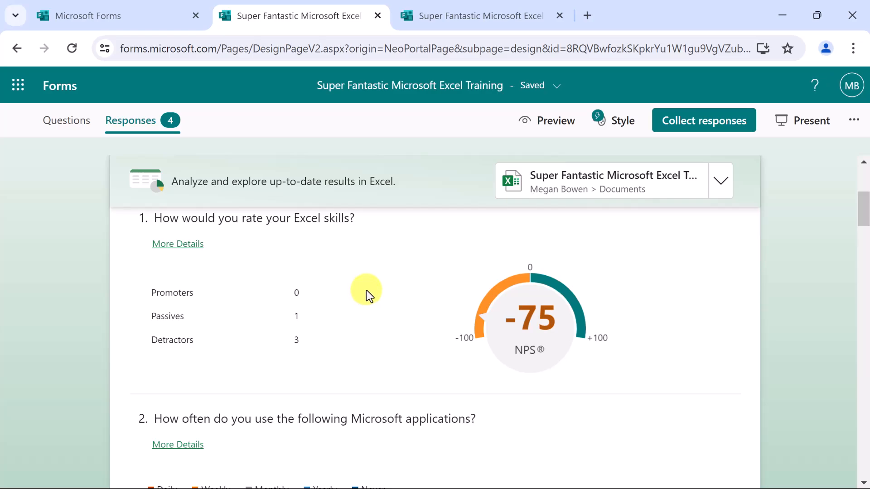
mouse_move(261, 218)
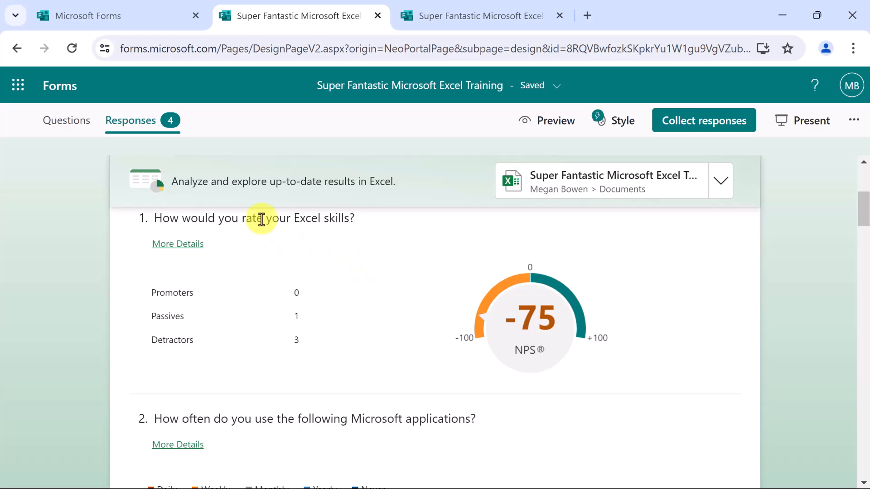
mouse_move(177, 244)
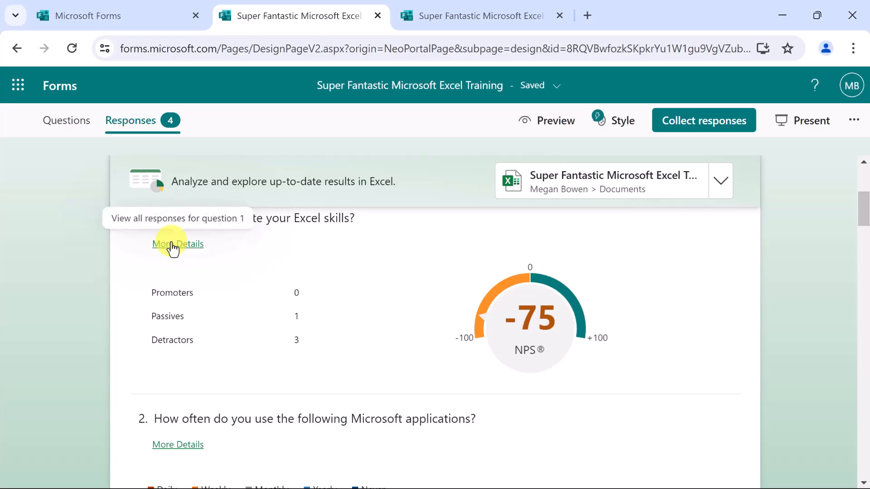
click(177, 243)
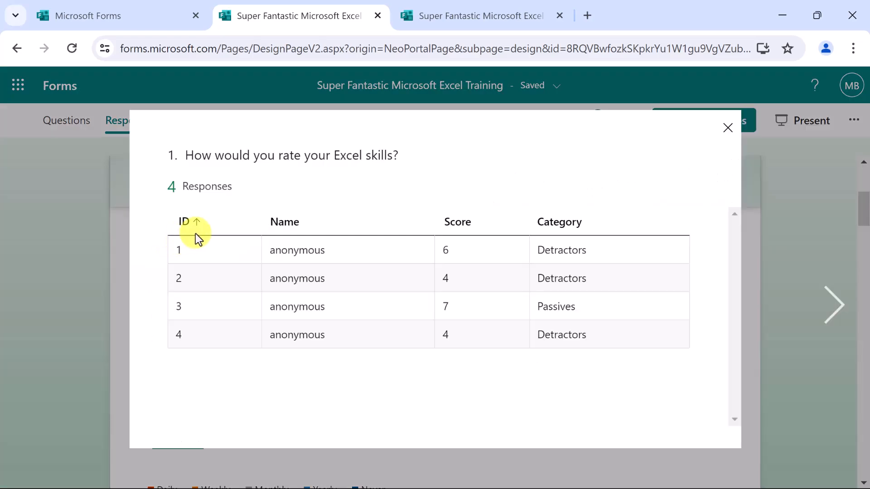
mouse_move(257, 342)
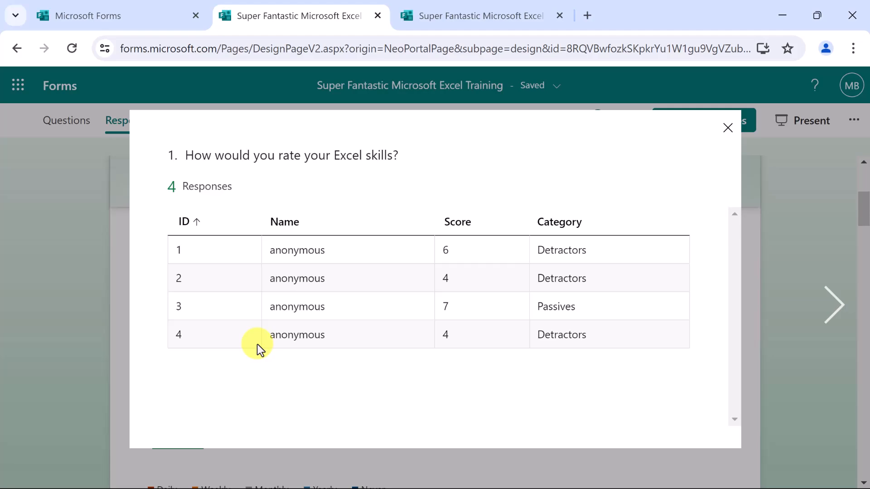
mouse_move(610, 339)
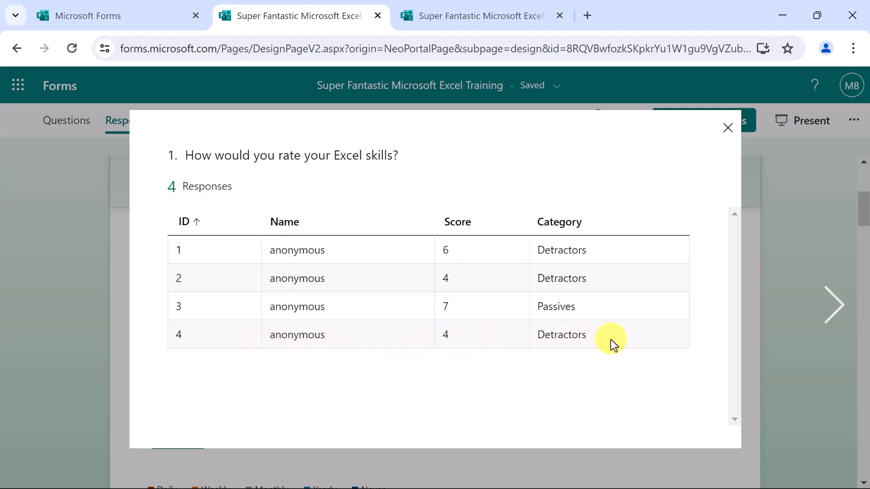
mouse_move(464, 351)
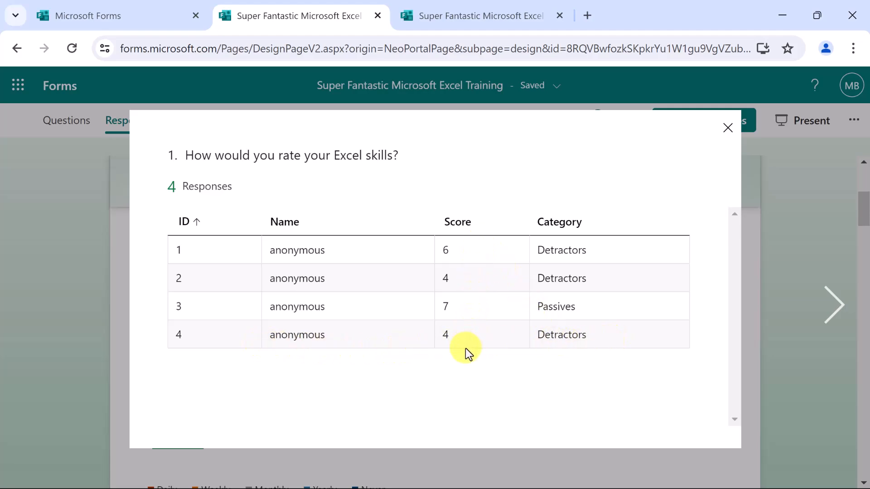
mouse_move(467, 341)
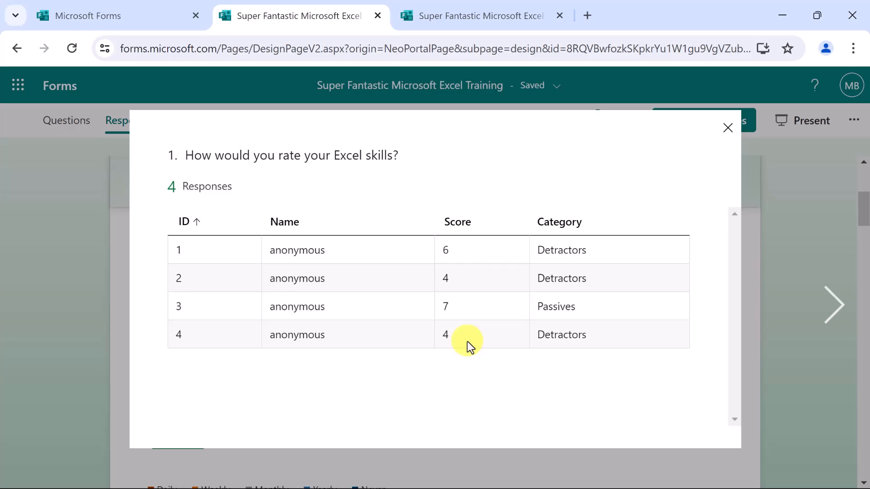
mouse_move(724, 95)
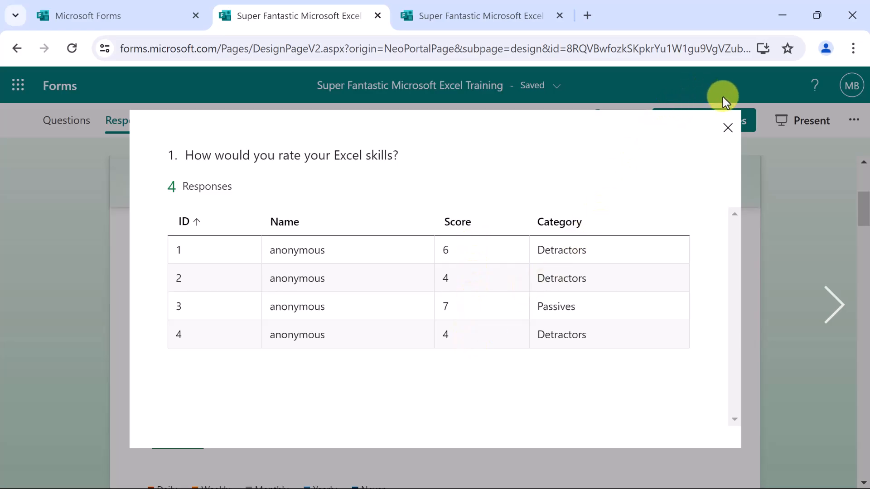
click(728, 127)
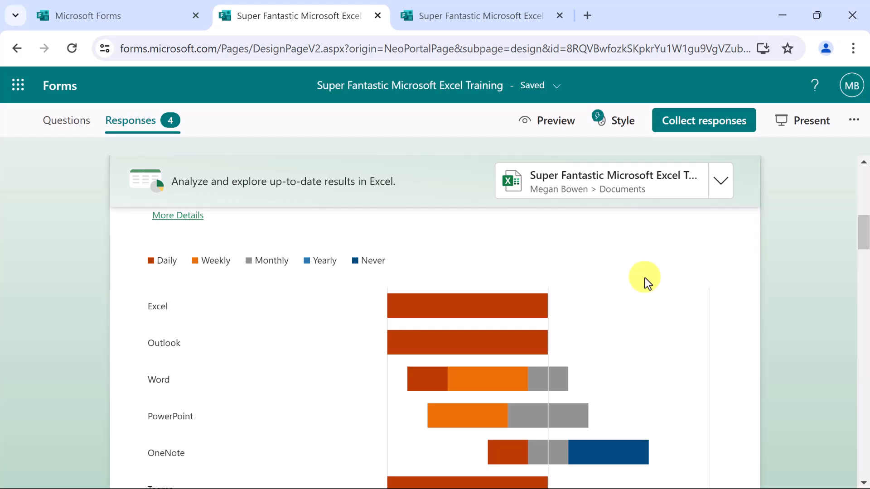
scroll(up, 3)
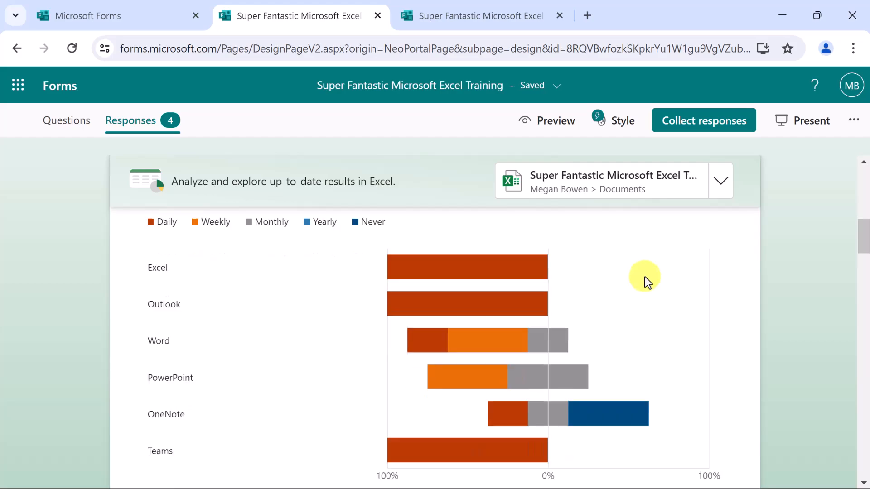
scroll(up, 3)
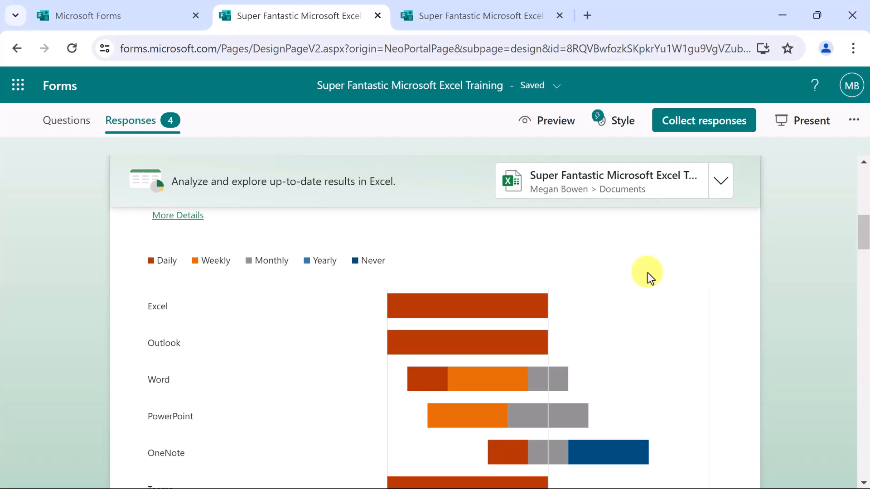
scroll(down, 3)
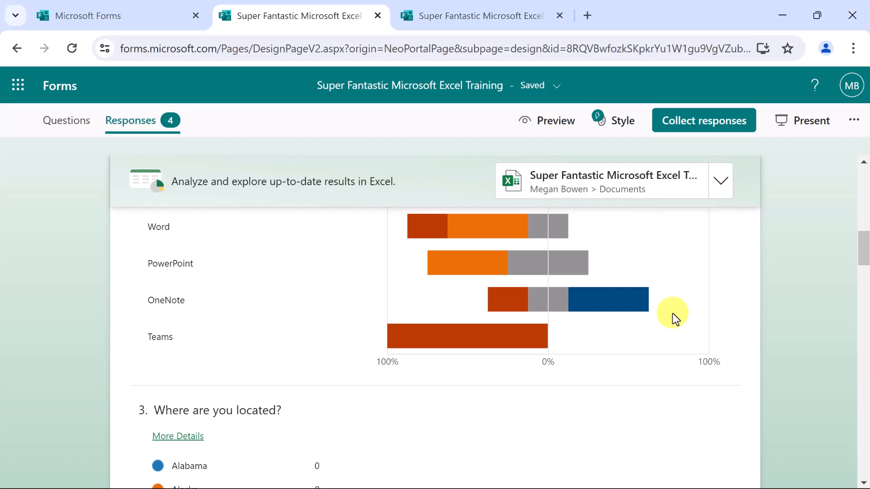
scroll(up, 3)
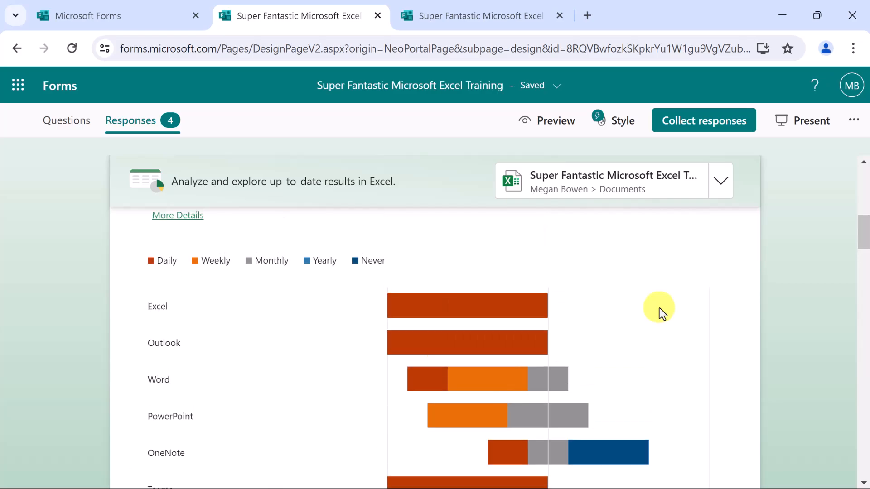
scroll(down, 3)
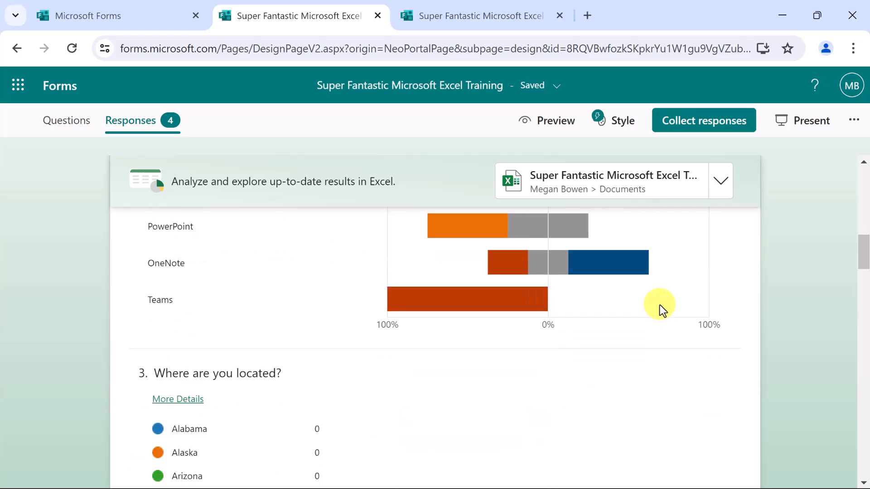
scroll(down, 3)
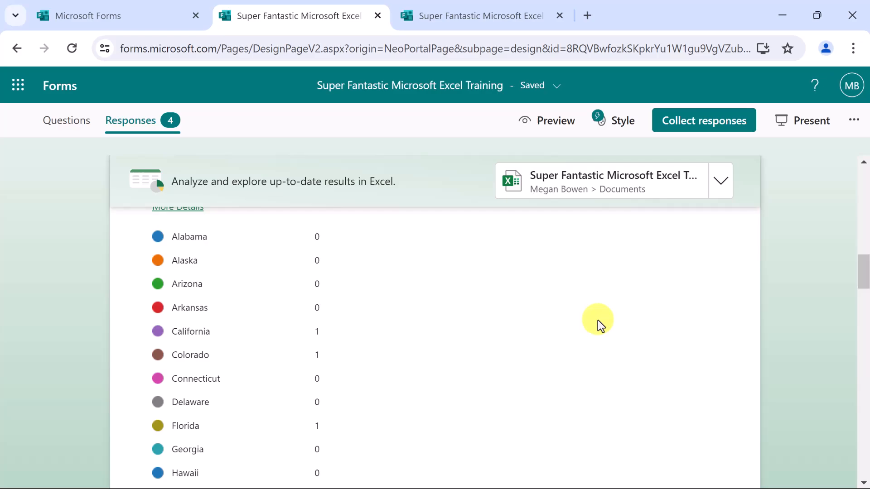
scroll(up, 3)
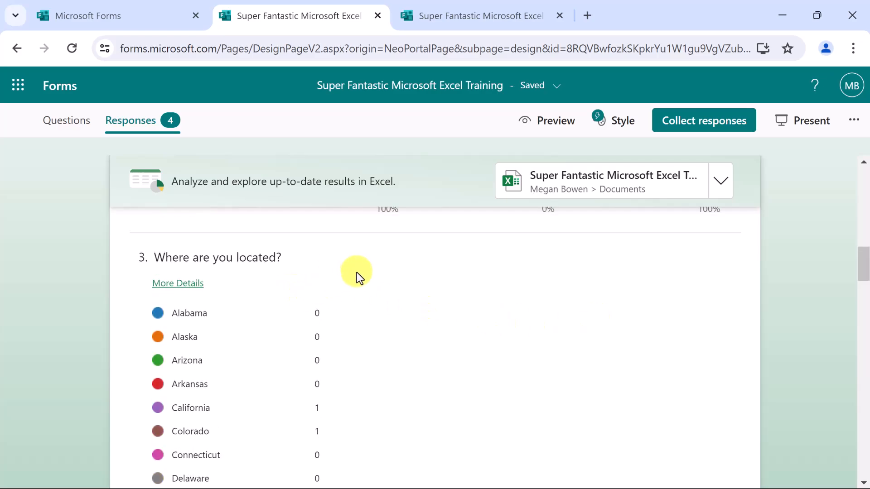
mouse_move(178, 283)
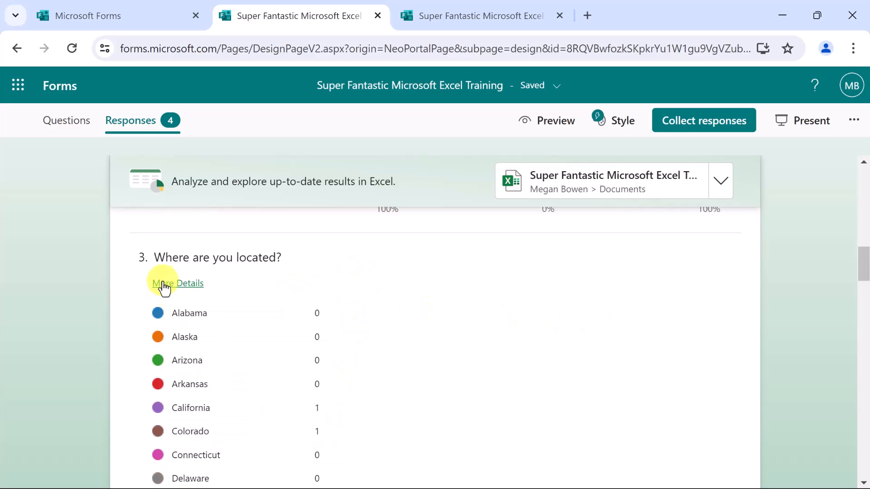
click(178, 283)
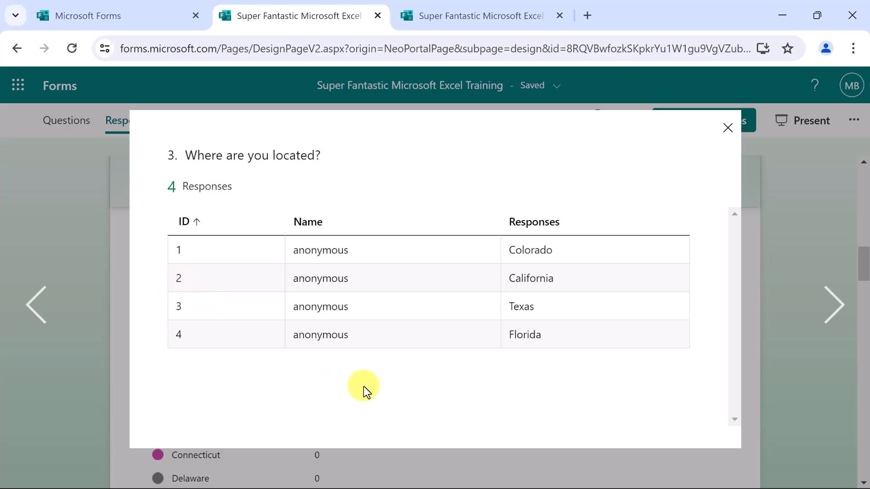
click(728, 127)
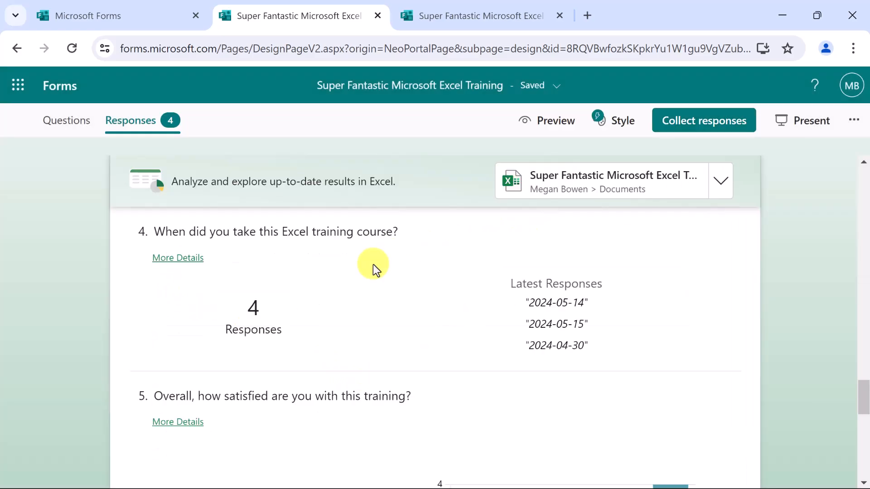
scroll(down, 3)
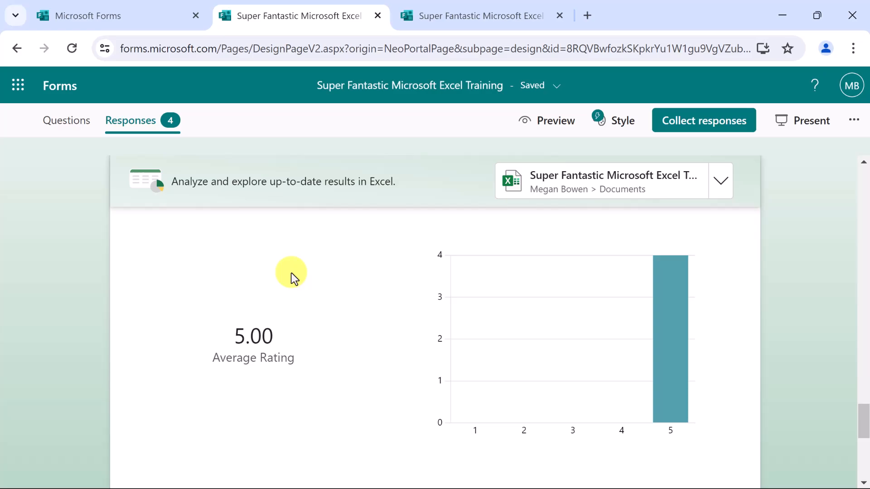
mouse_move(292, 270)
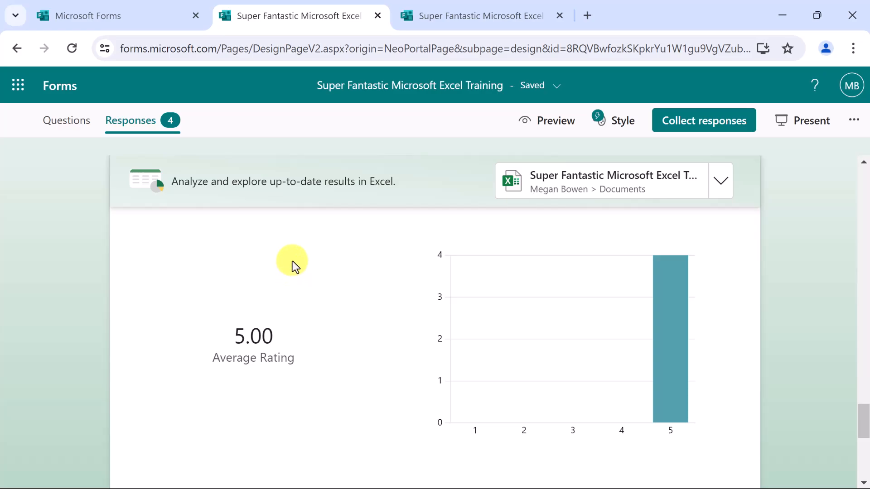
scroll(down, 3)
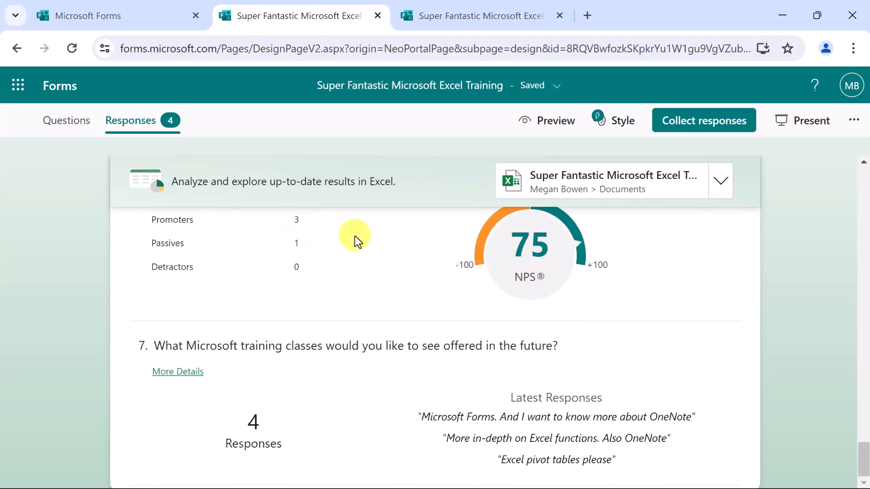
scroll(up, 3)
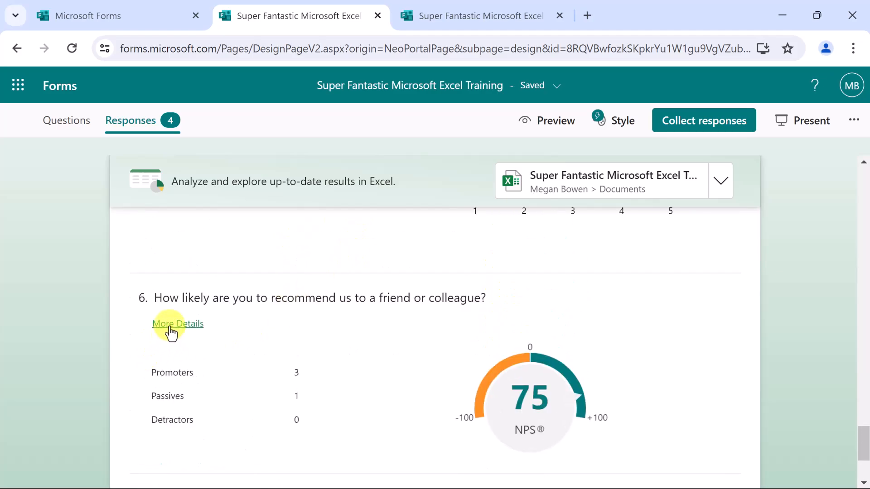
click(177, 323)
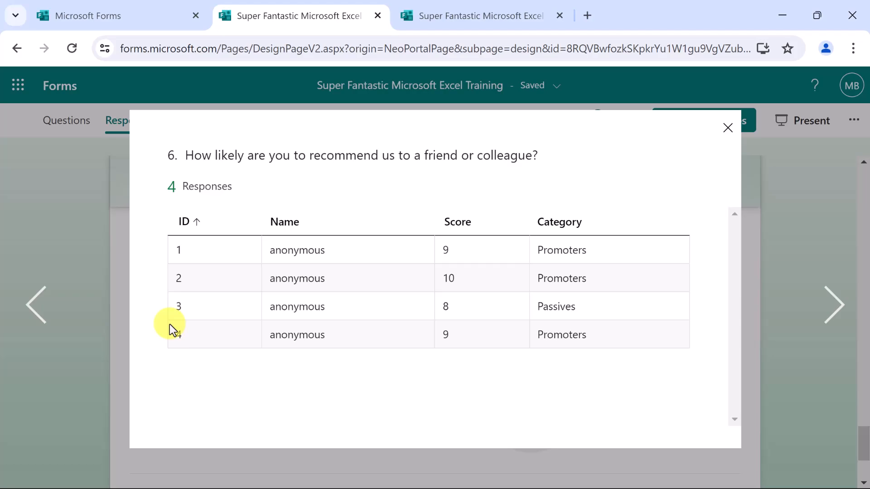
mouse_move(176, 328)
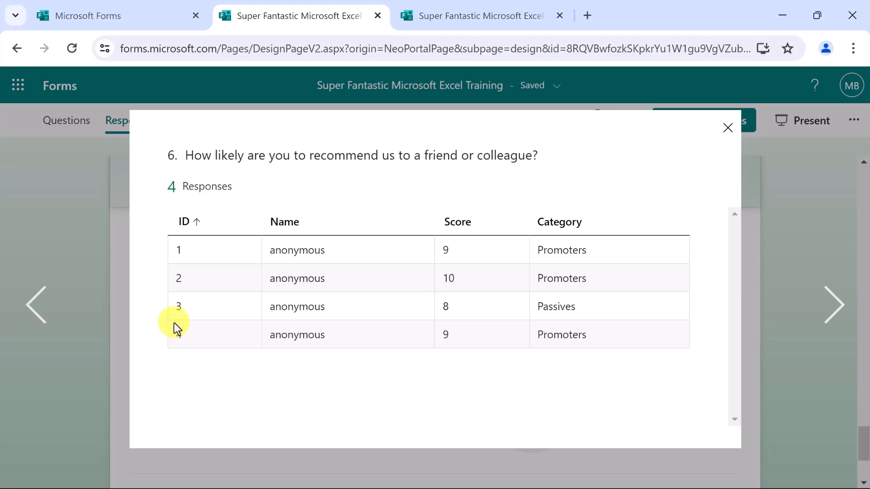
click(728, 128)
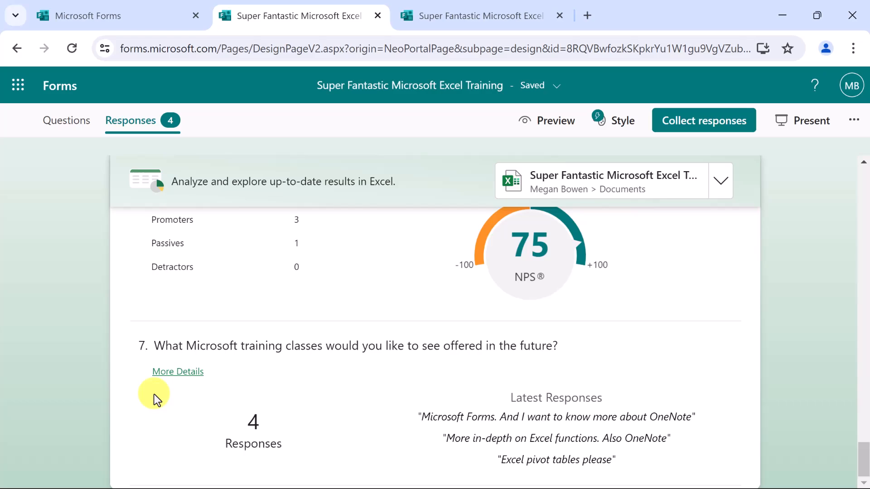
mouse_move(178, 371)
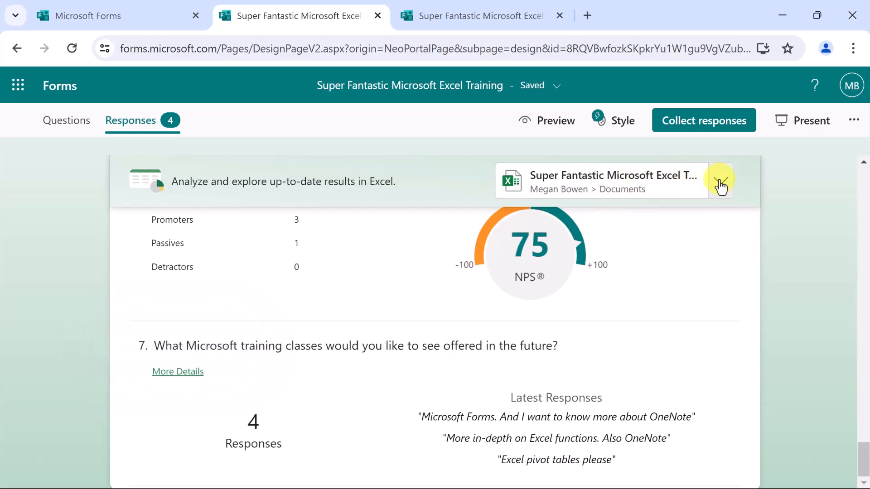
mouse_move(641, 183)
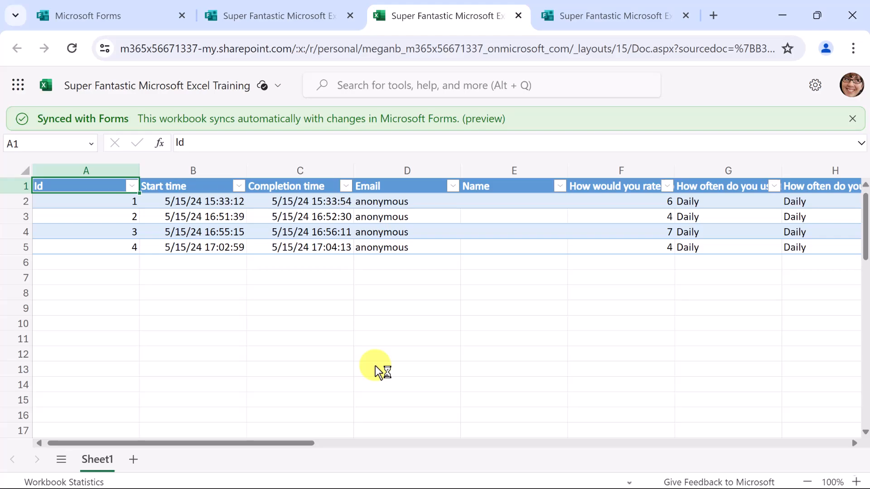
mouse_move(360, 378)
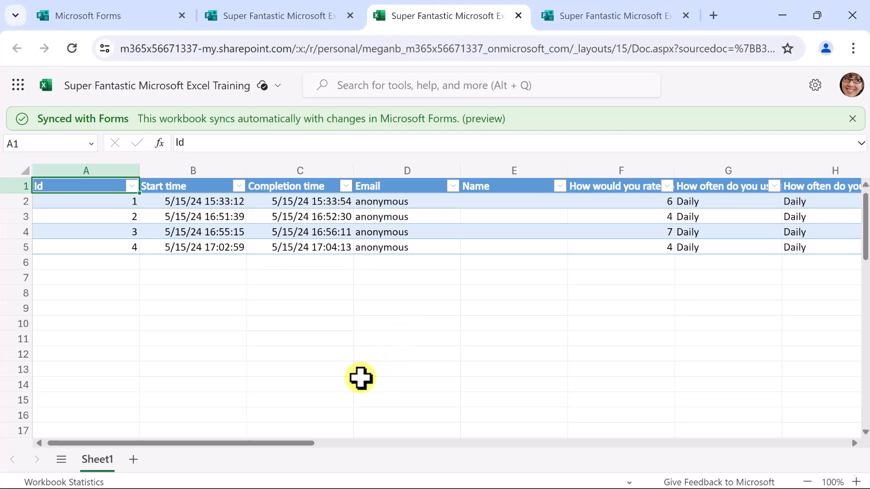
Dismiss the Synced with Forms banner, browse the four responses, then return to the form.
click(853, 118)
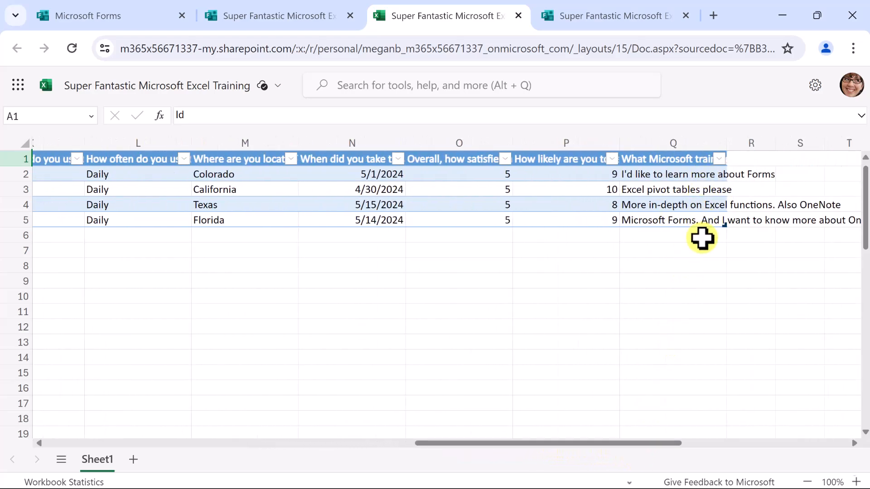
scroll(left, 3)
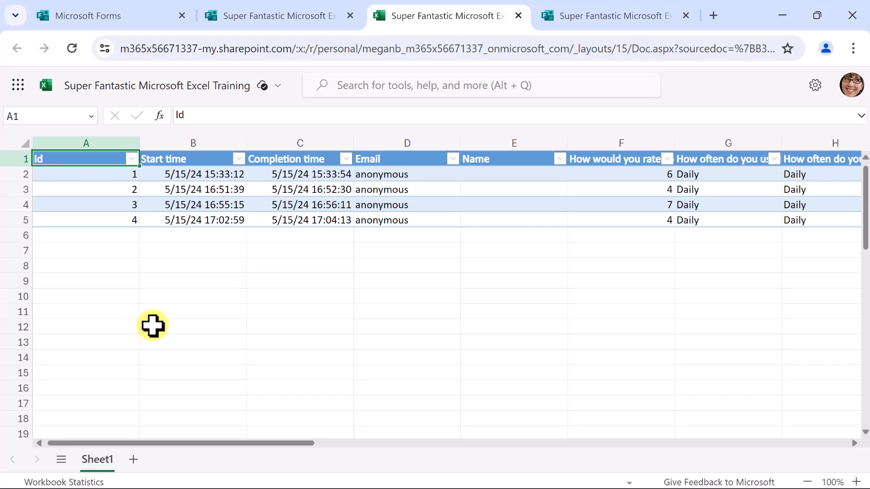
mouse_move(446, 275)
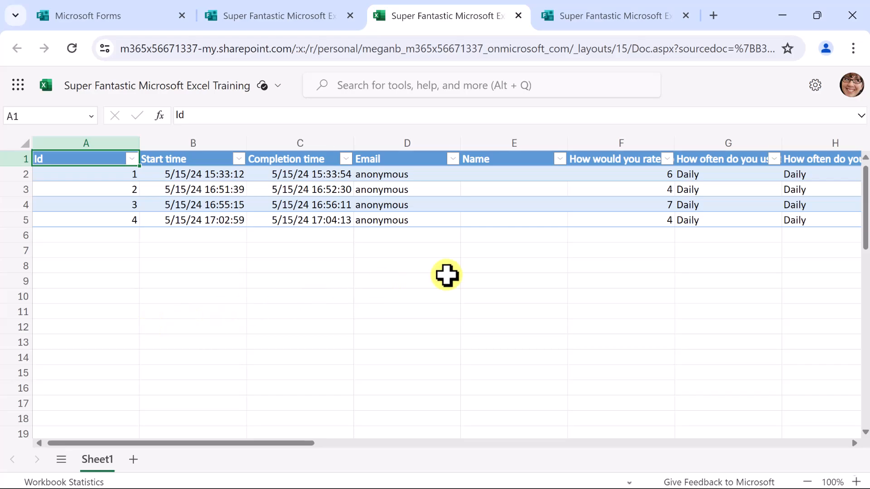
click(607, 15)
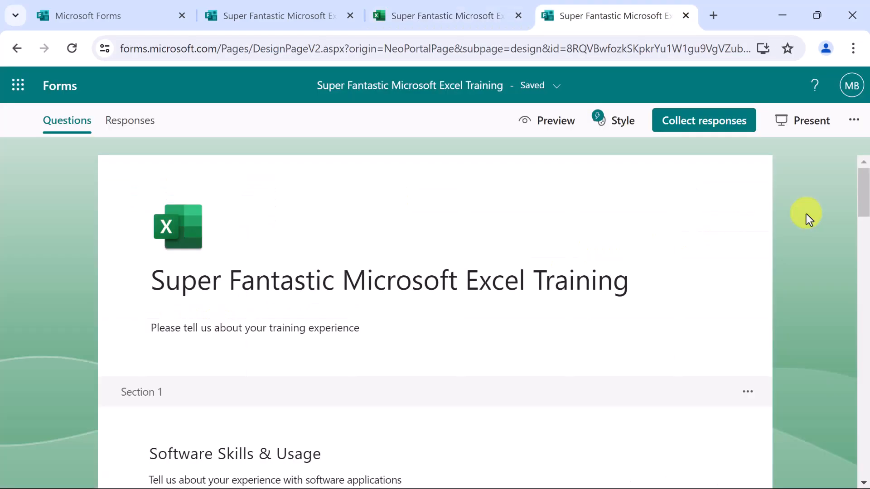